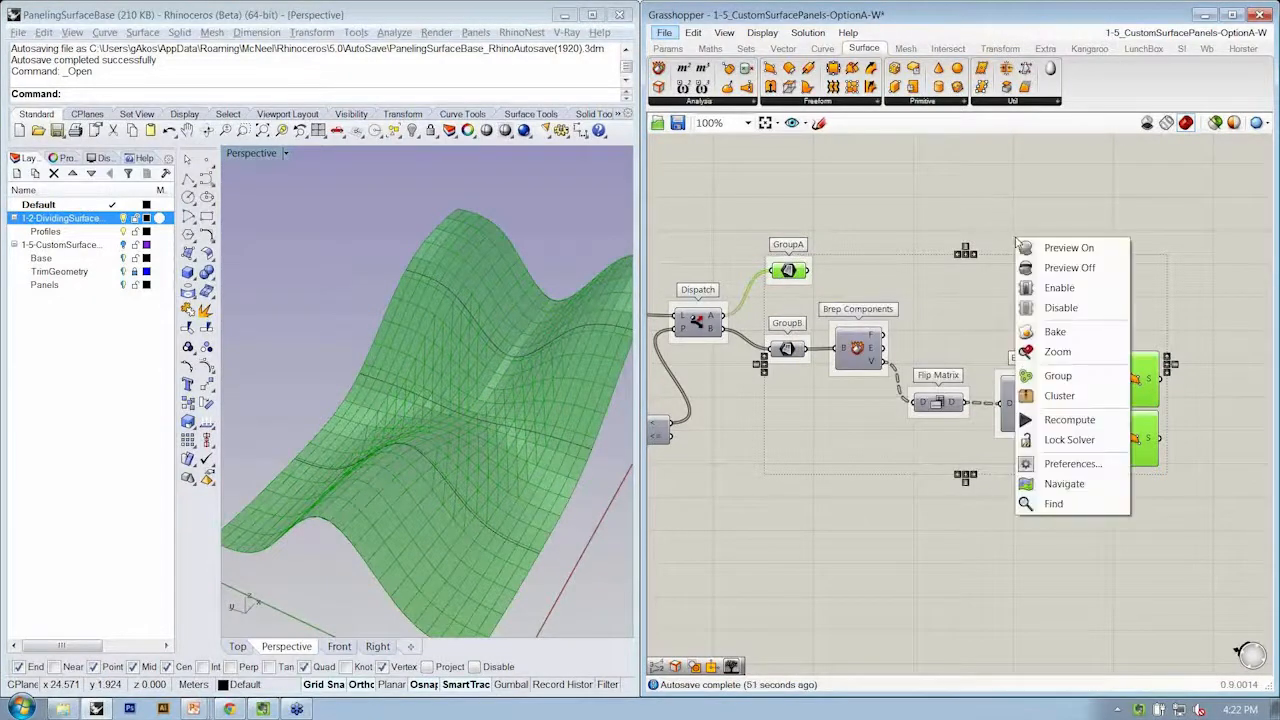
mouse_move(1055, 331)
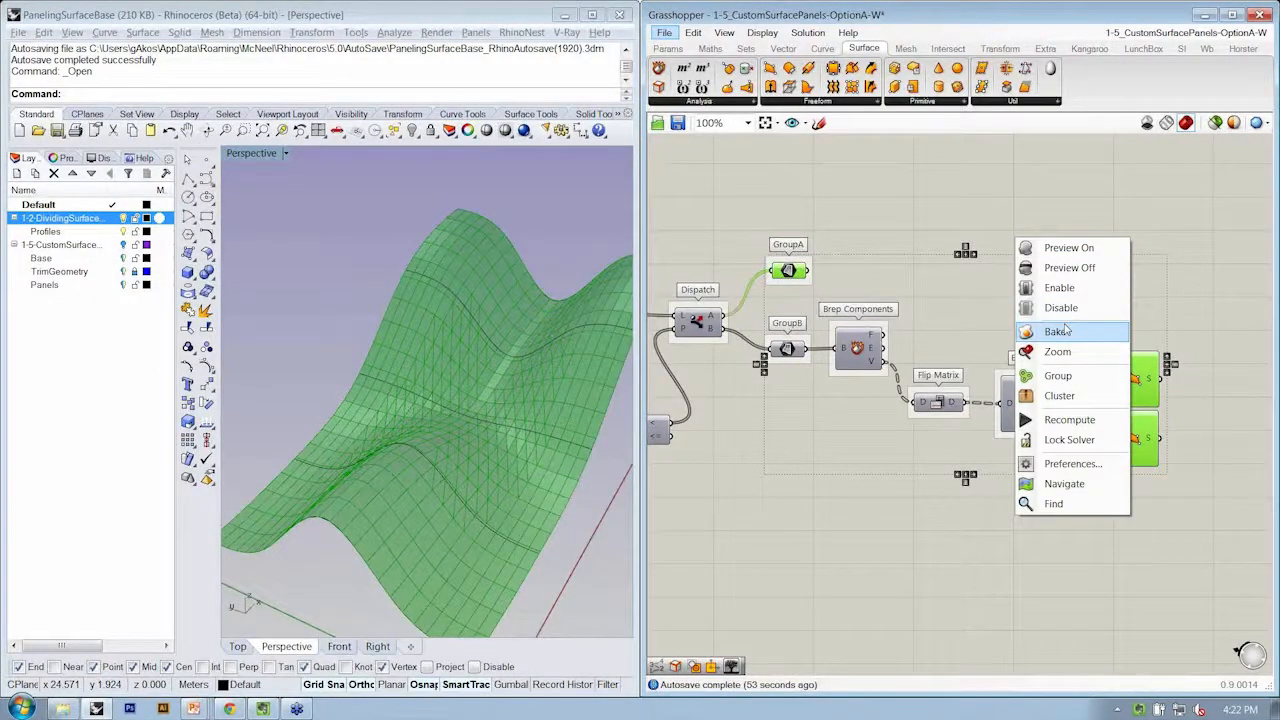
- Bake the GroupB panels into Rhino and move the baked copy beside the green preview
click(1057, 331)
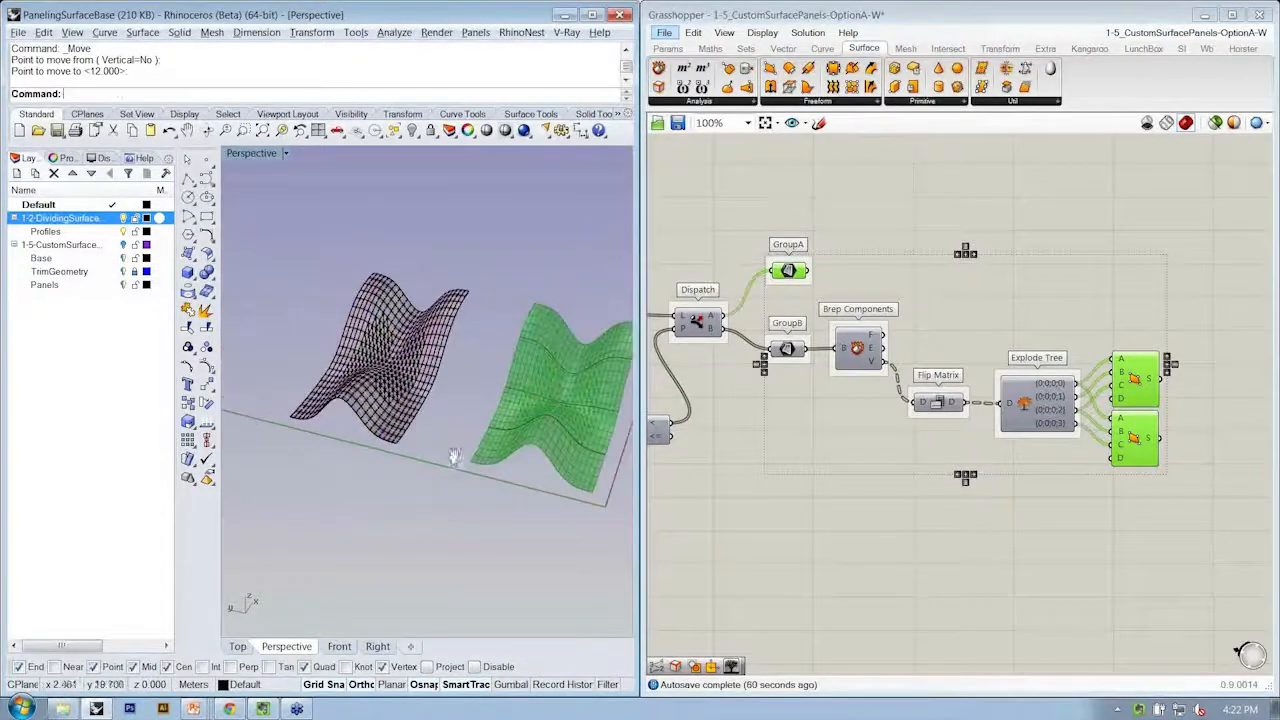
click(380, 350)
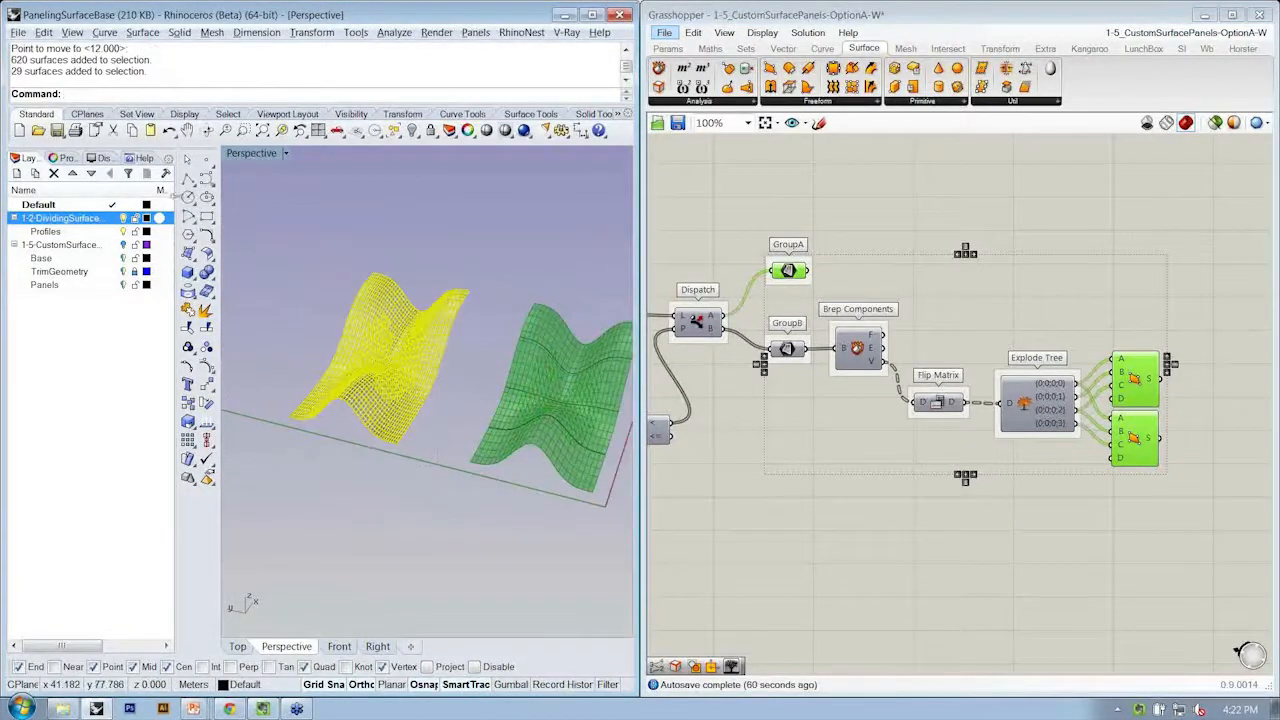
click(63, 158)
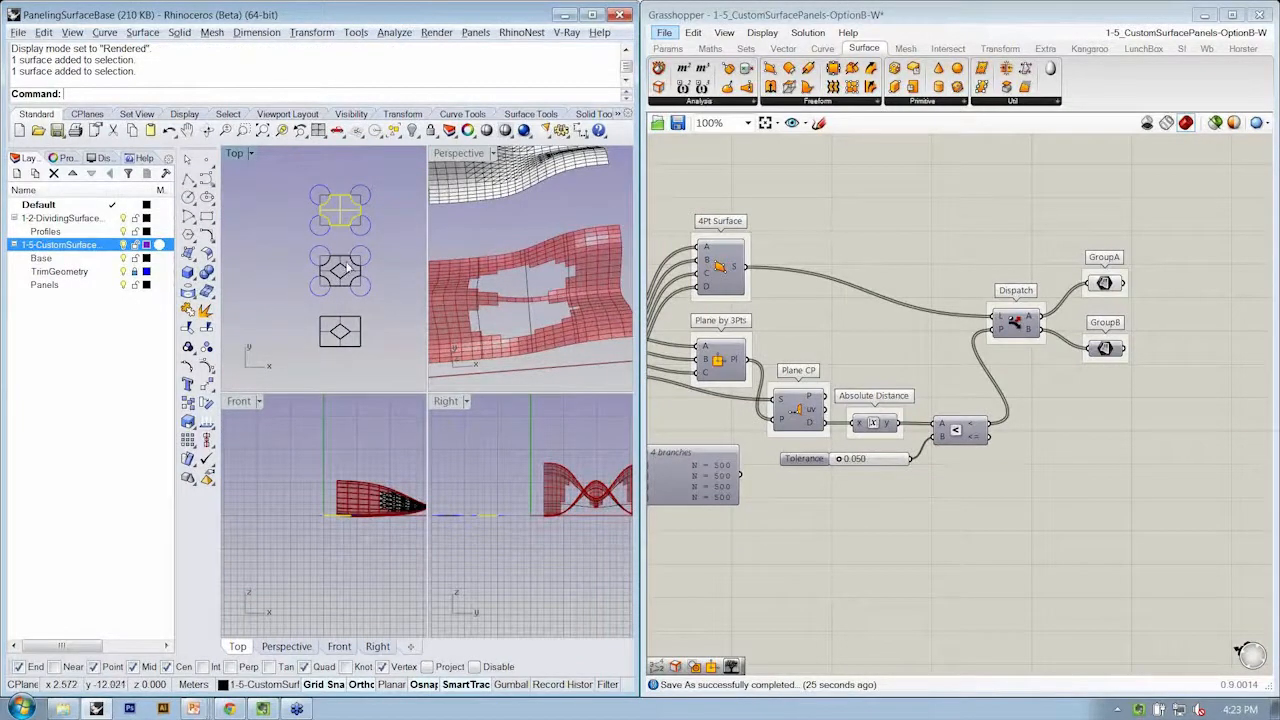
- Bring the Top viewport forward to show the shaded panel templates and rectangle
click(340, 331)
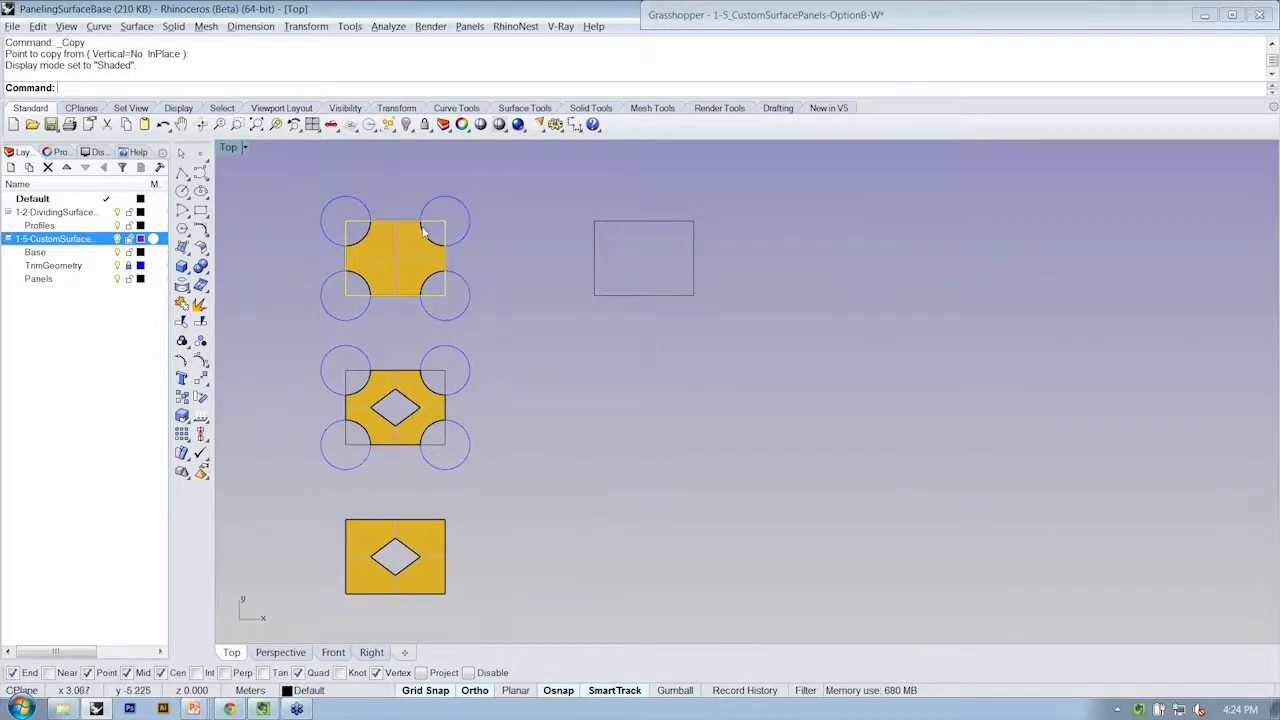
mouse_move(395, 248)
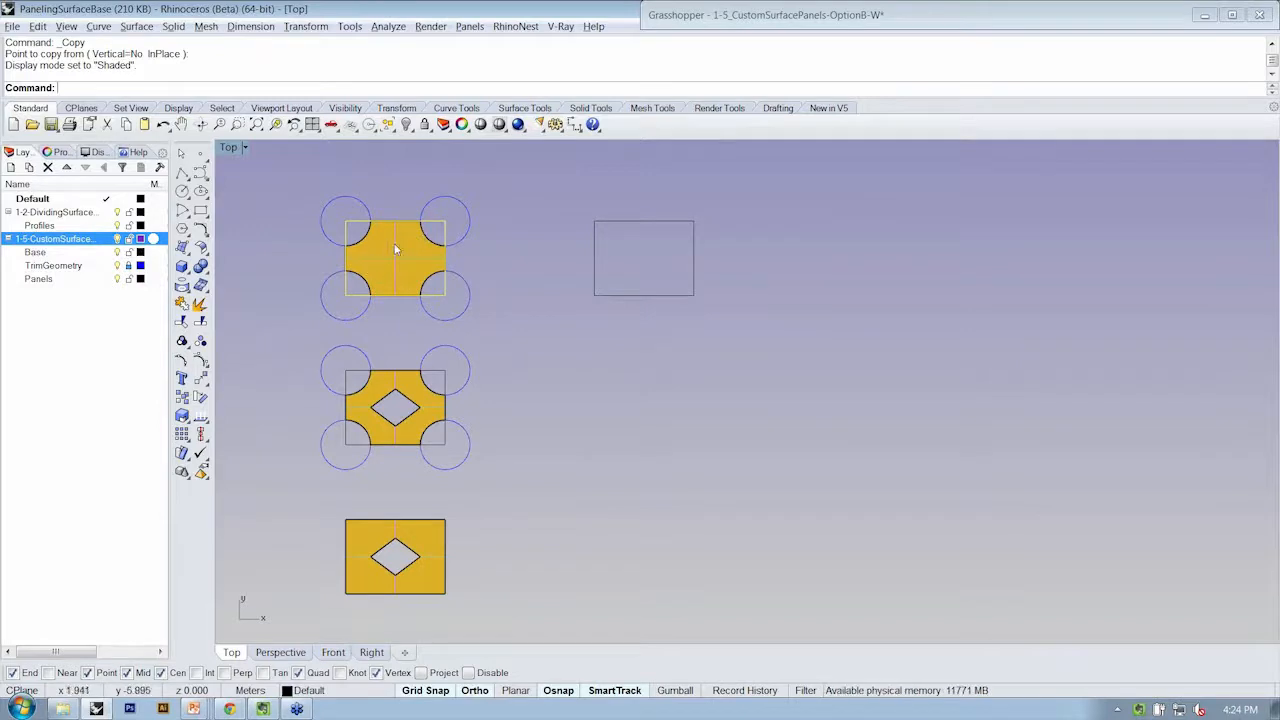
mouse_move(428, 252)
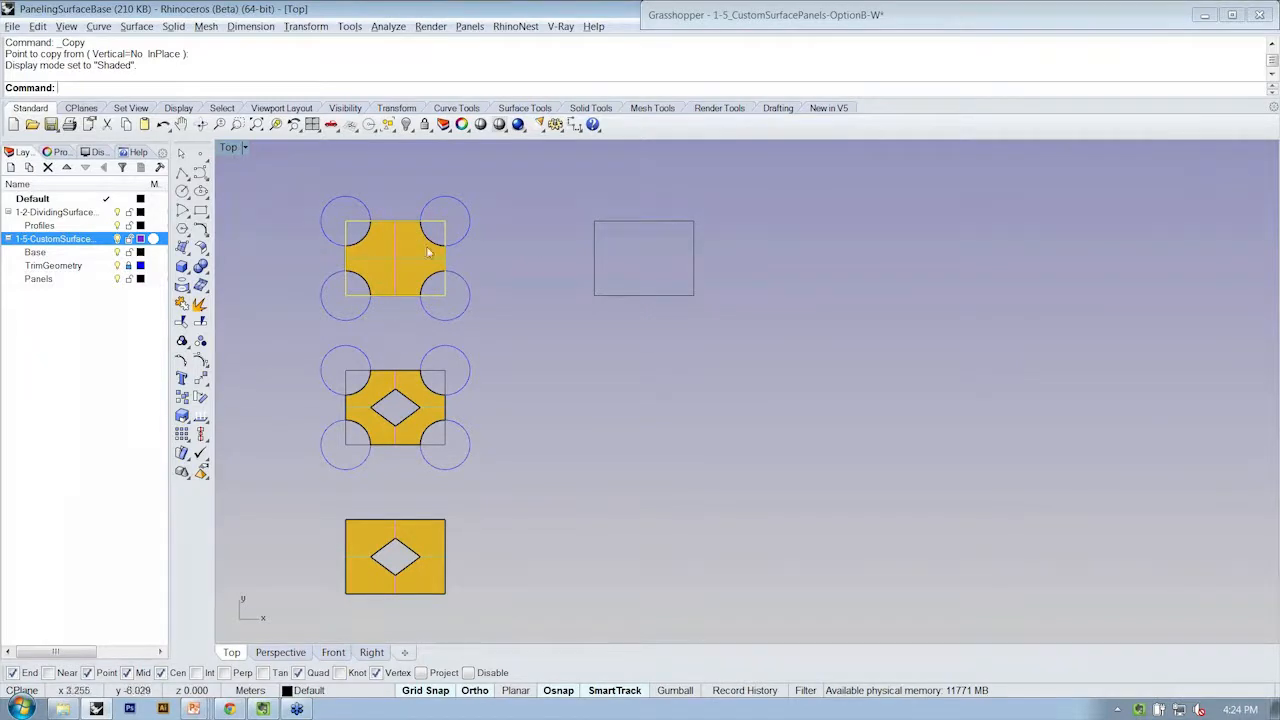
mouse_move(333, 250)
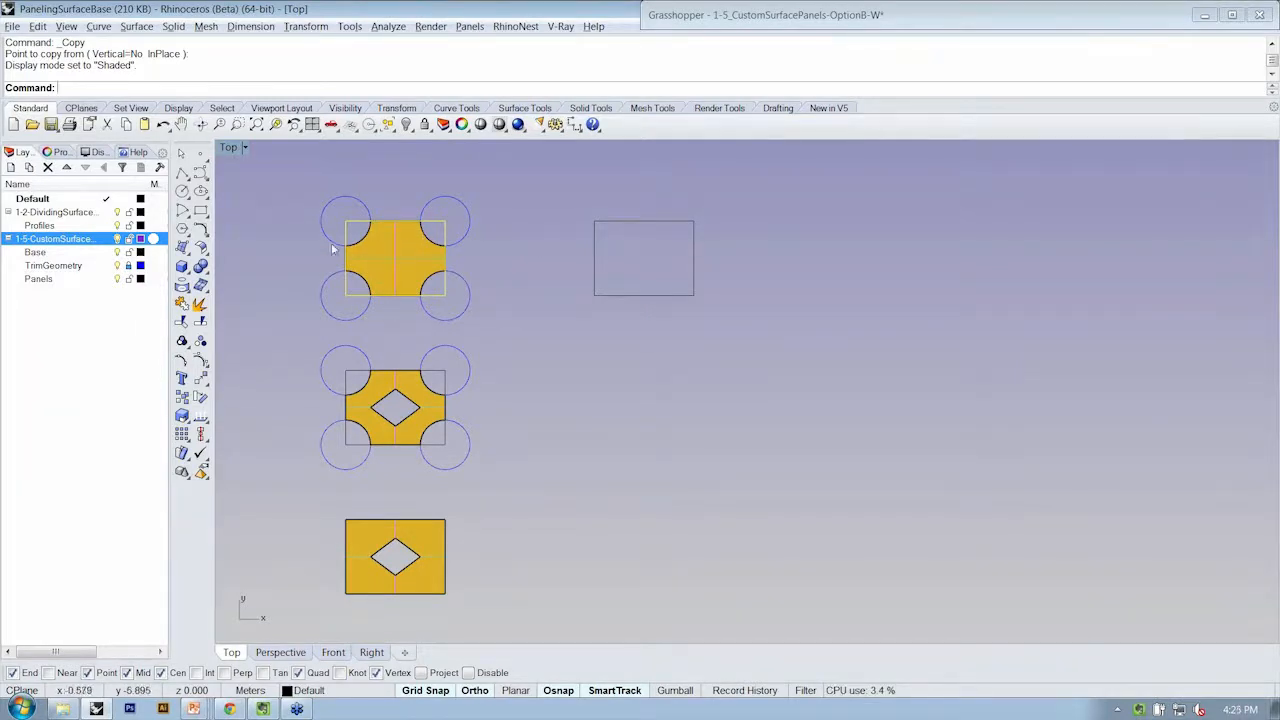
mouse_move(347, 225)
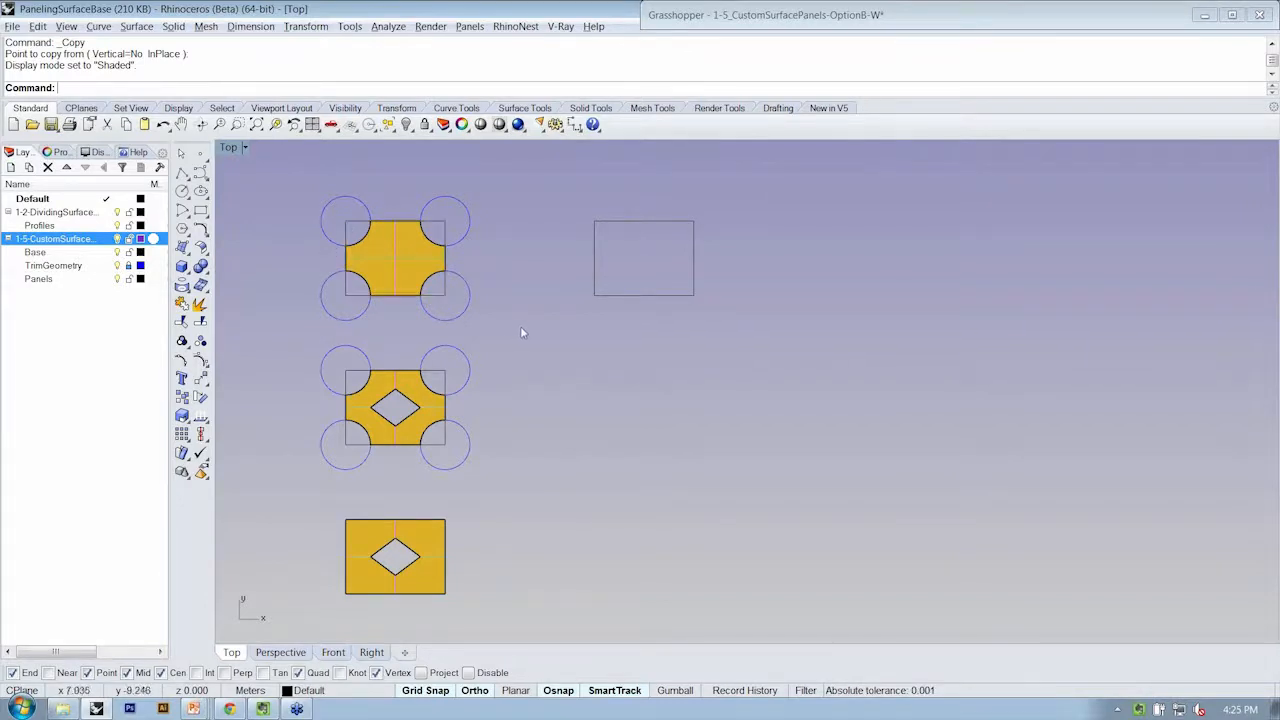
mouse_move(383, 390)
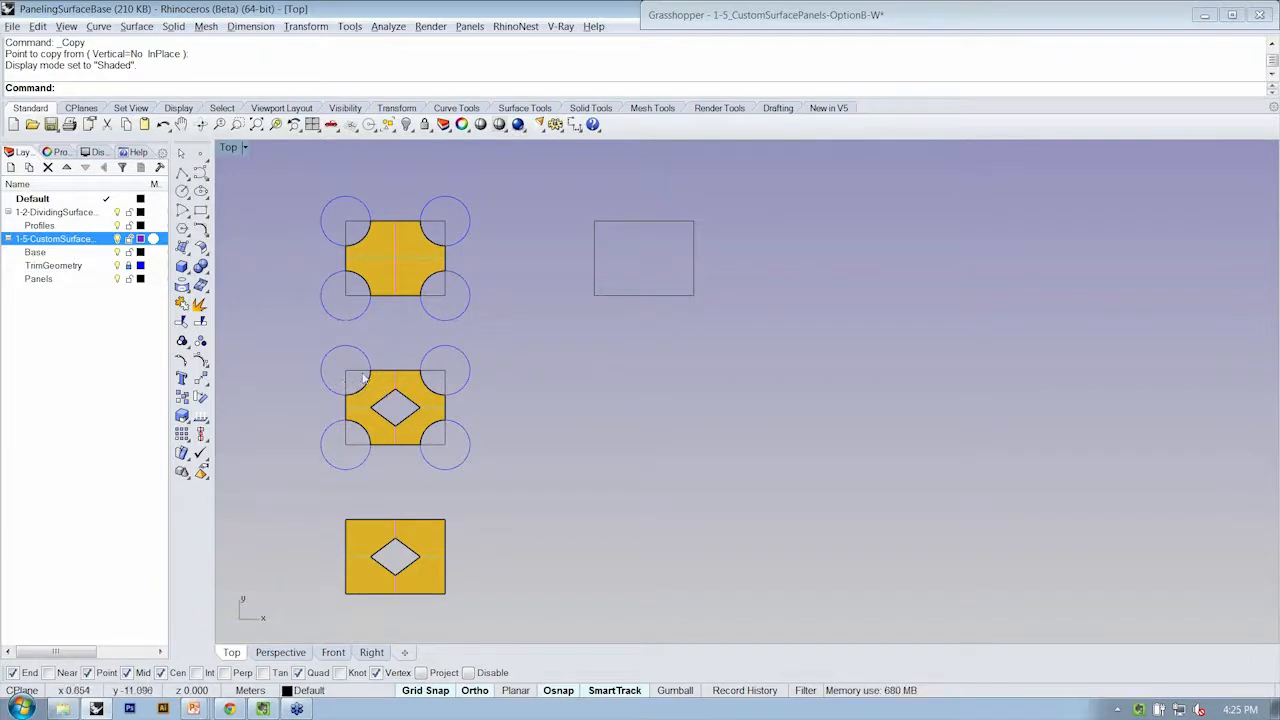
mouse_move(408, 401)
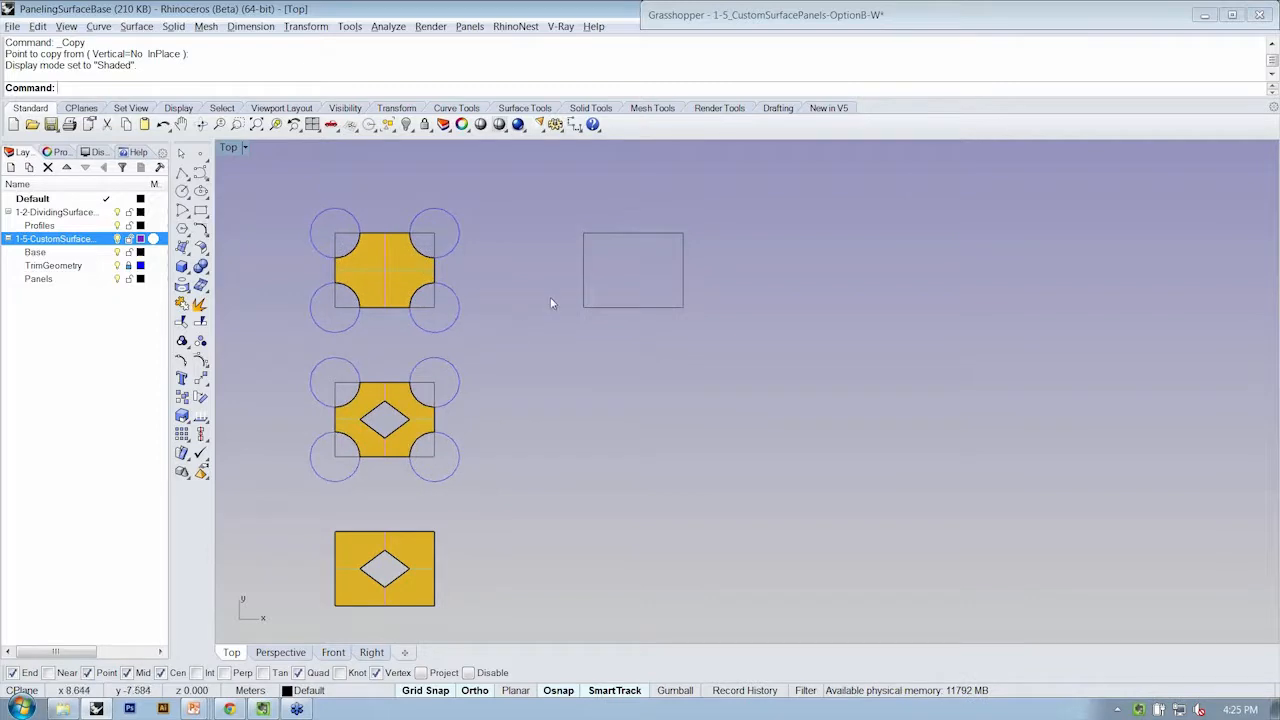
mouse_move(376, 267)
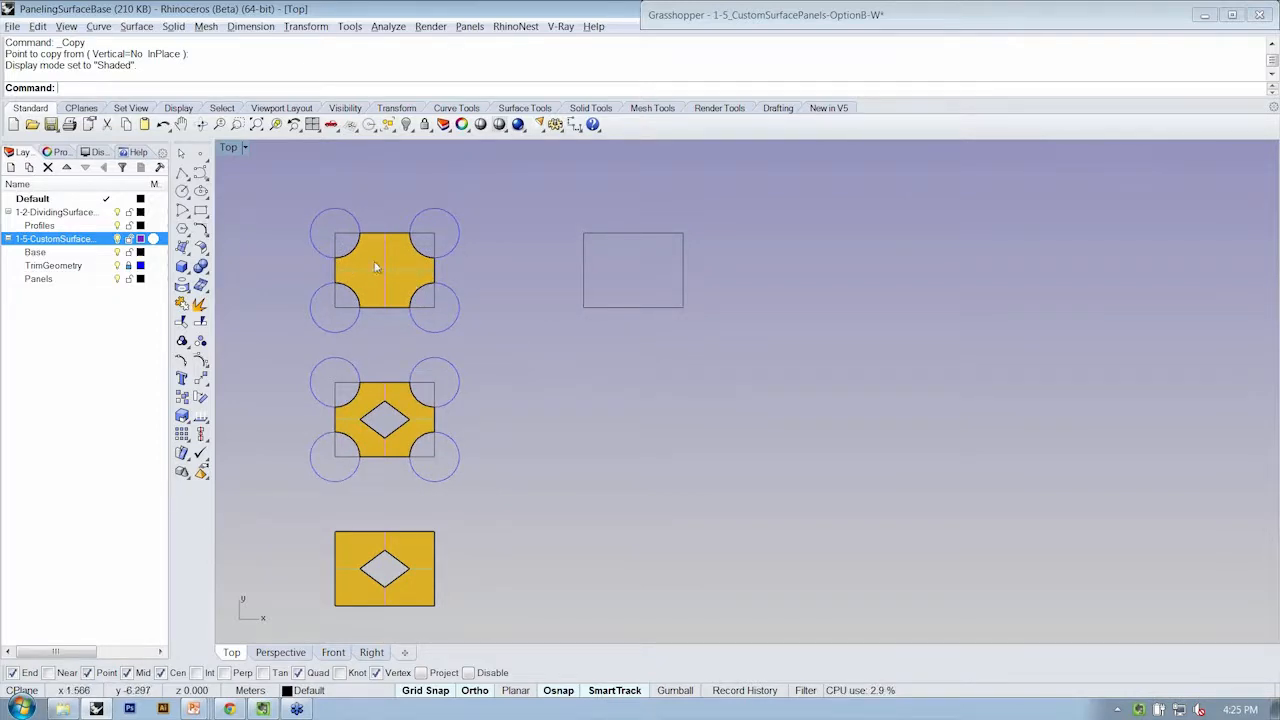
mouse_move(590, 187)
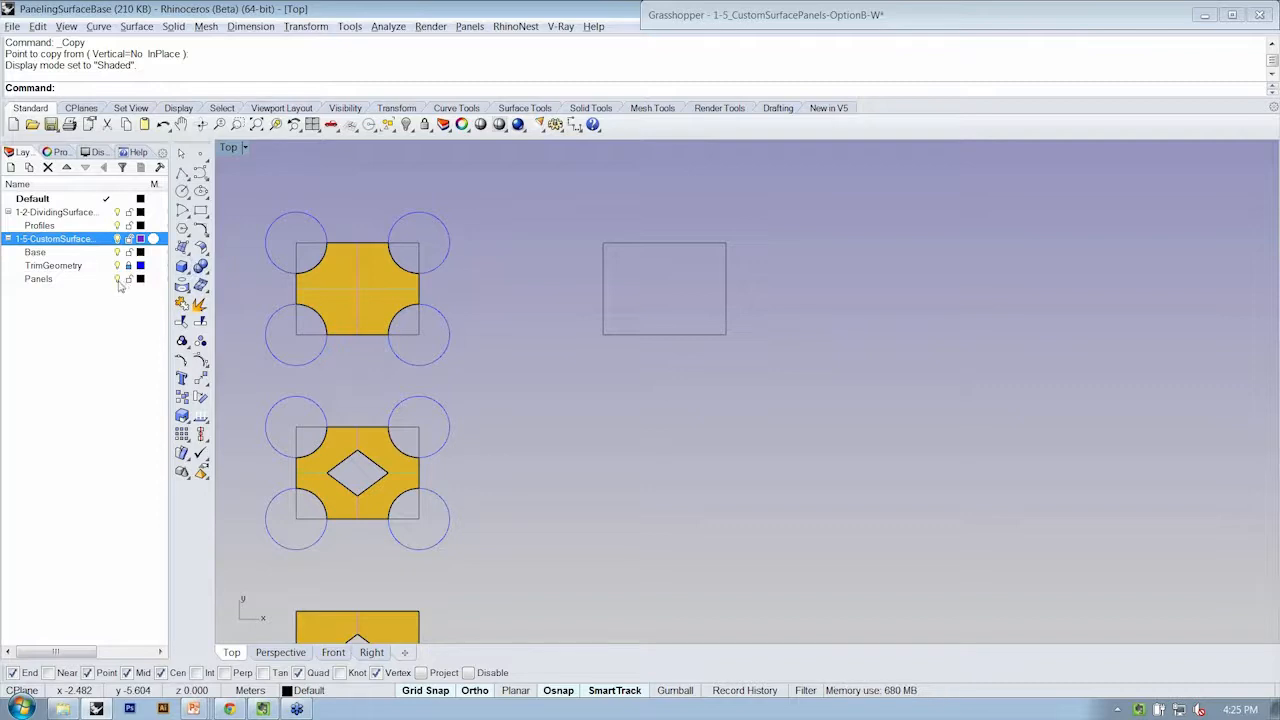
- Make Panels the current layer for the new flat panel surface
click(41, 278)
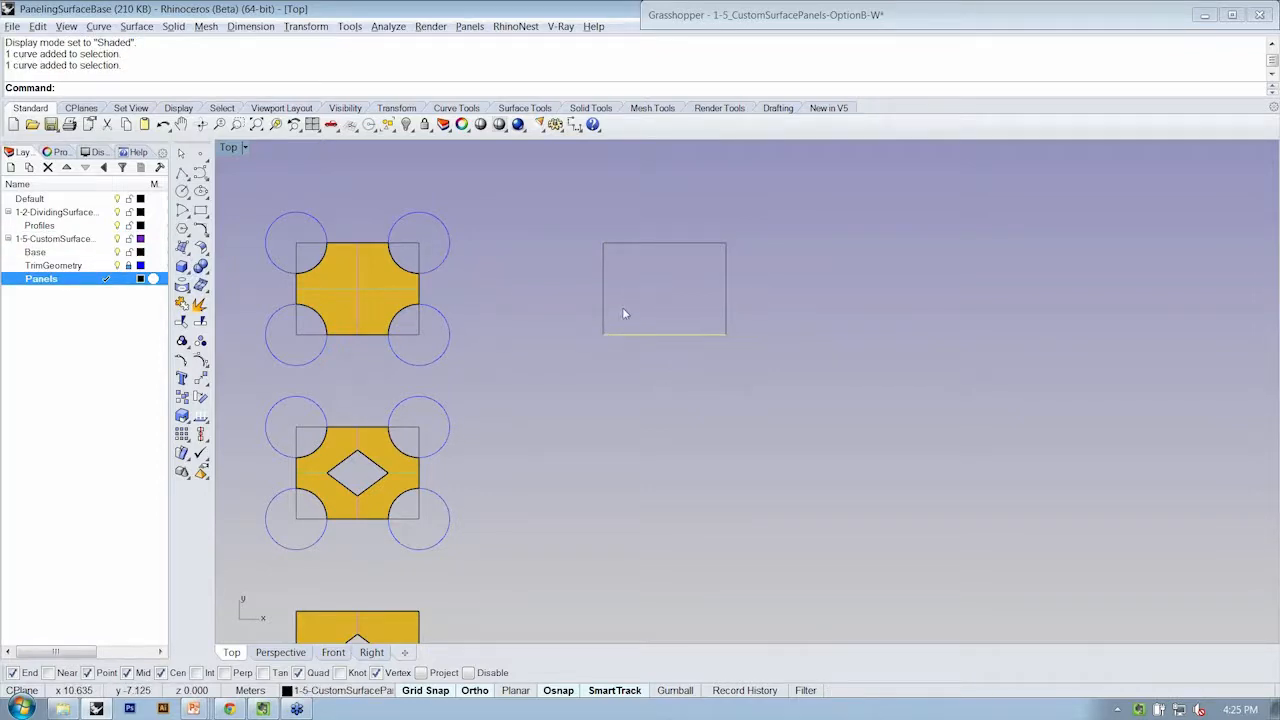
text(Lo)
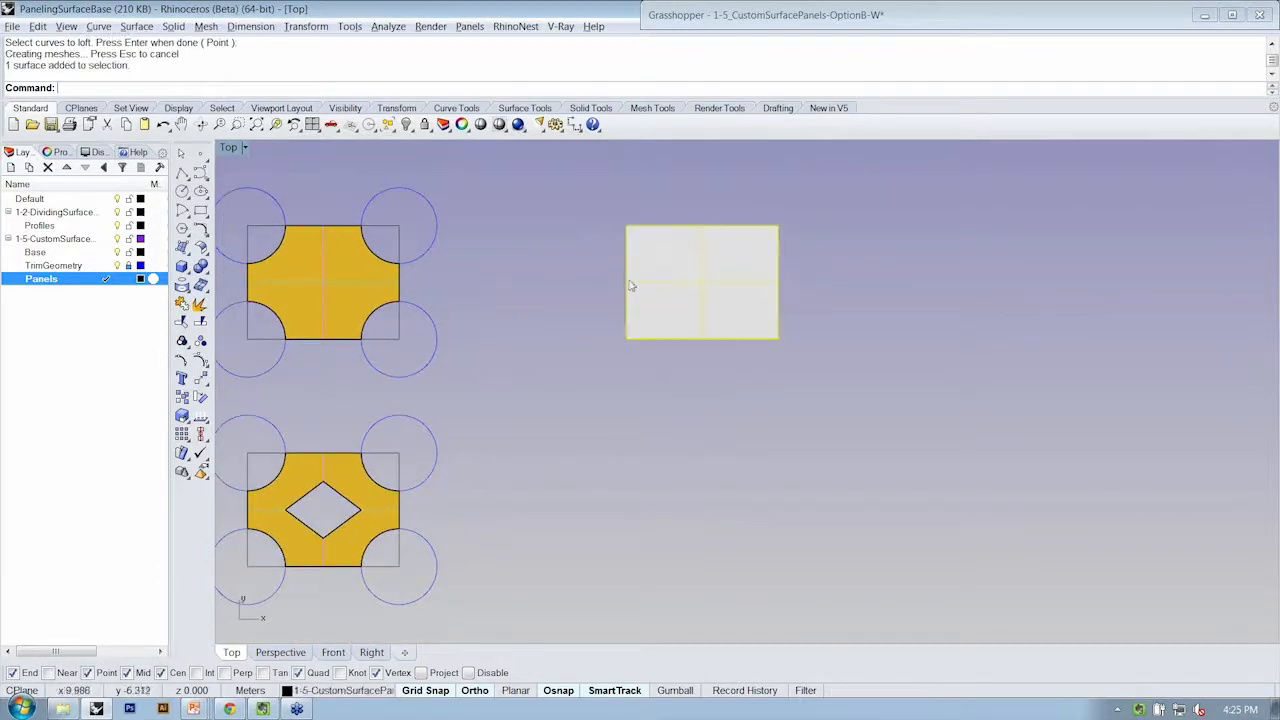
mouse_move(688, 272)
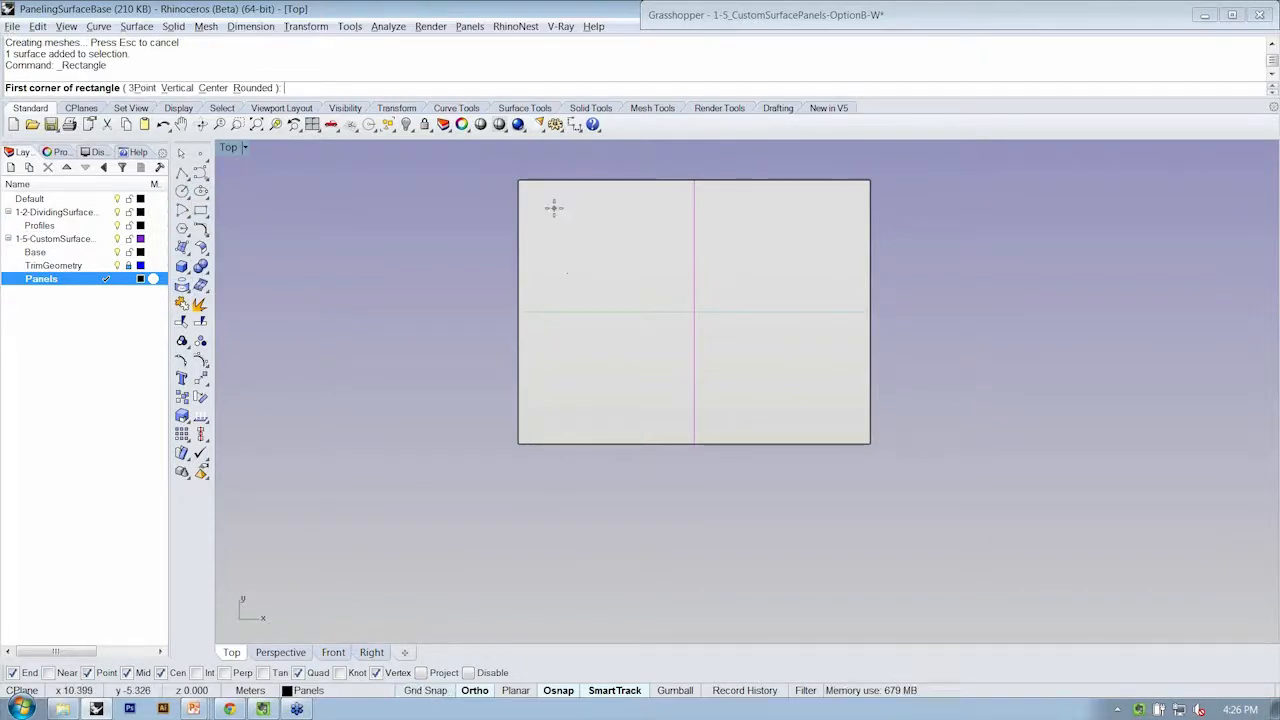
- Draw a small rectangle inside the panel, trim out its interior, and select the trimmed panel
click(553, 208)
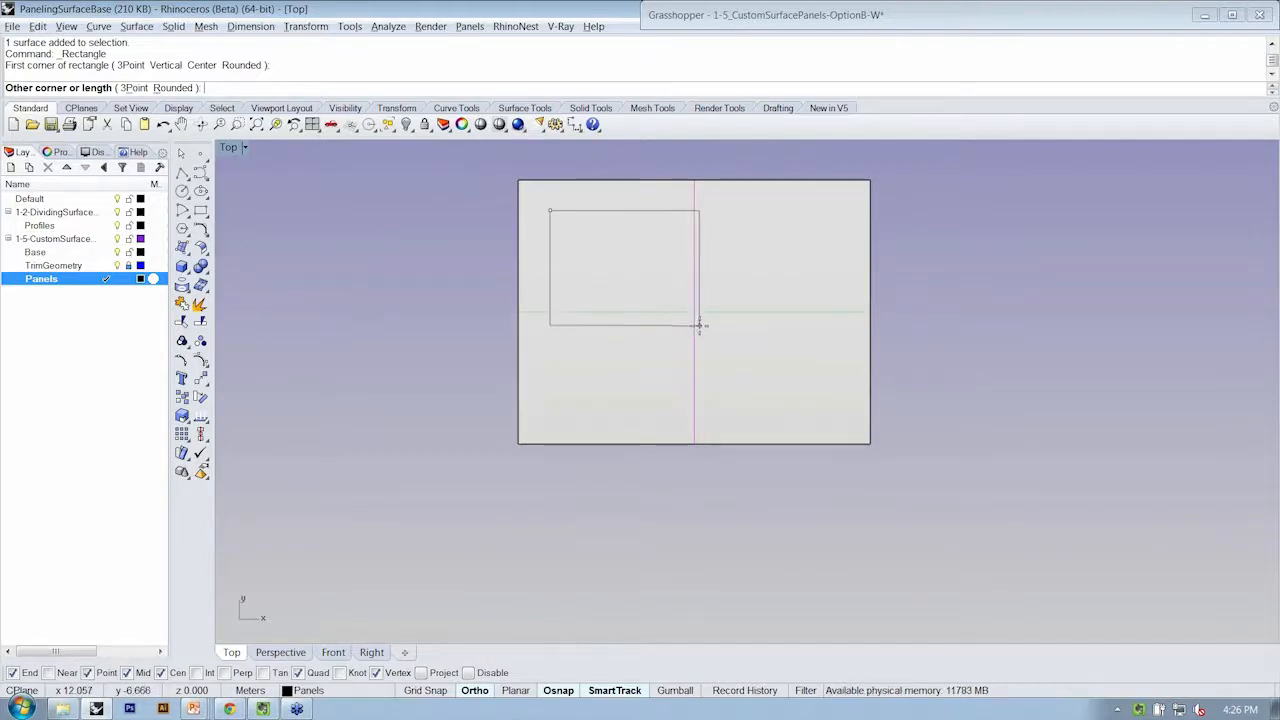
click(699, 328)
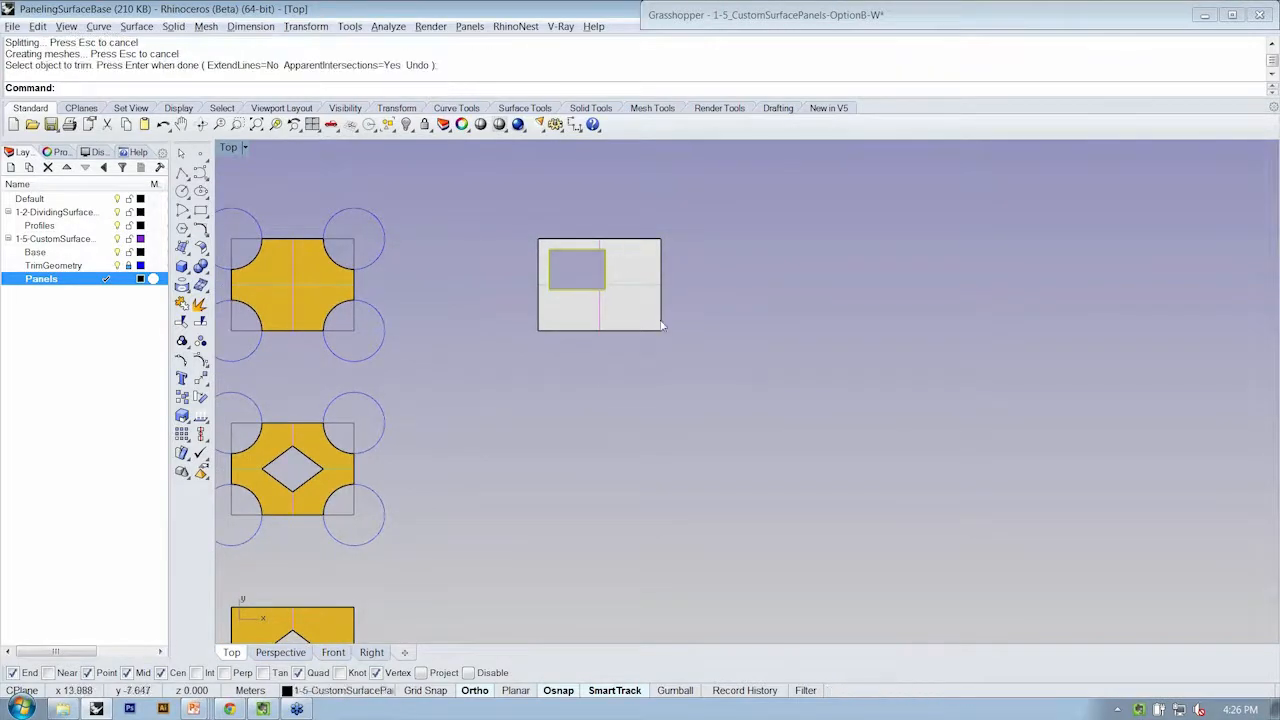
click(630, 300)
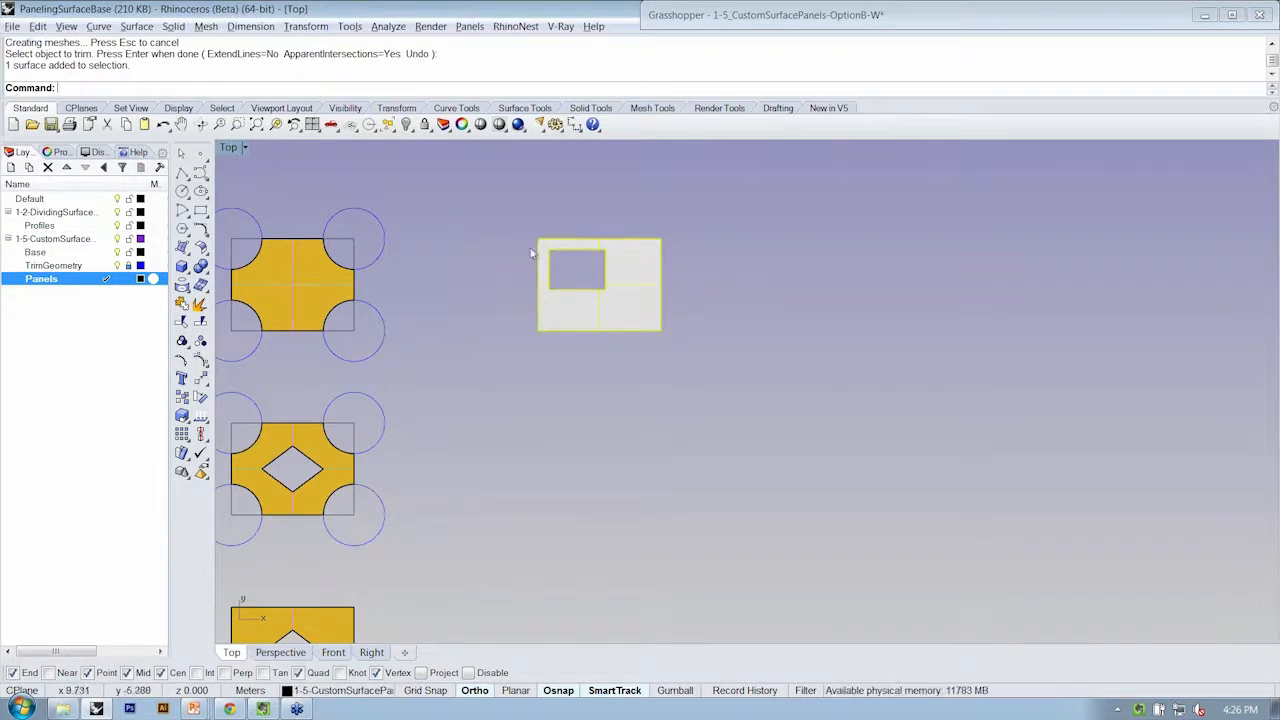
mouse_move(466, 306)
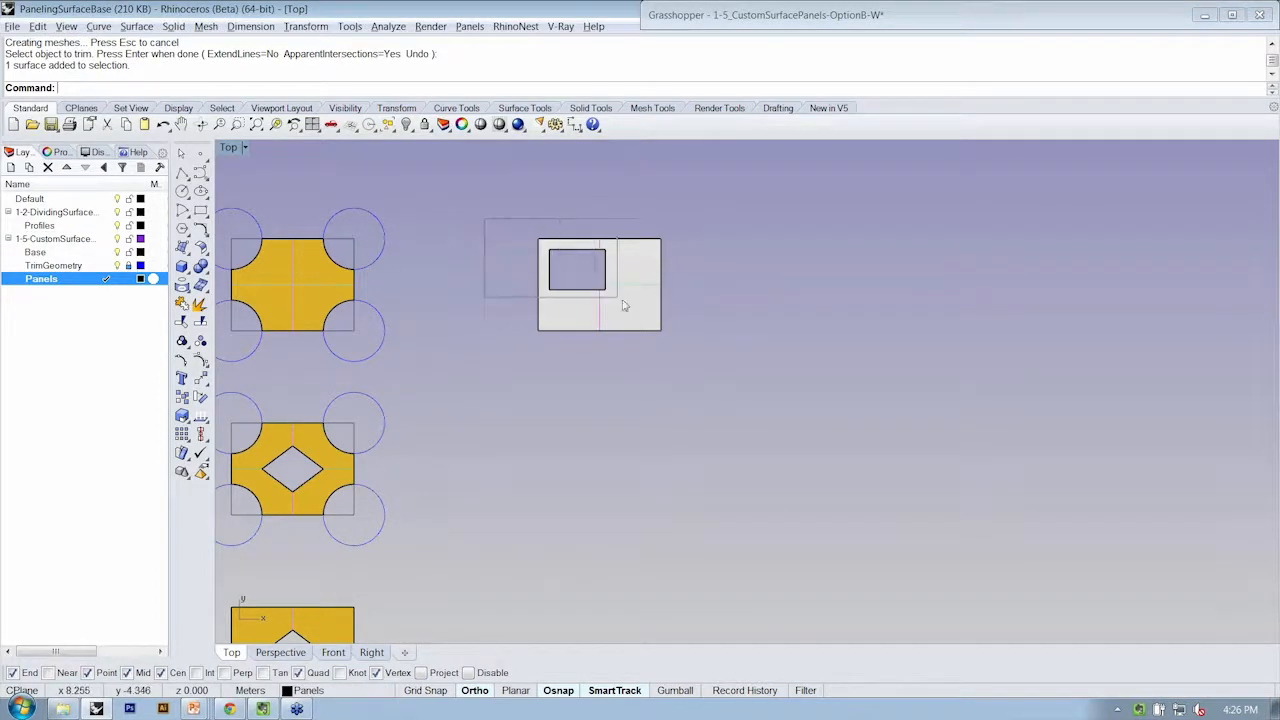
click(599, 285)
text(Untrim)
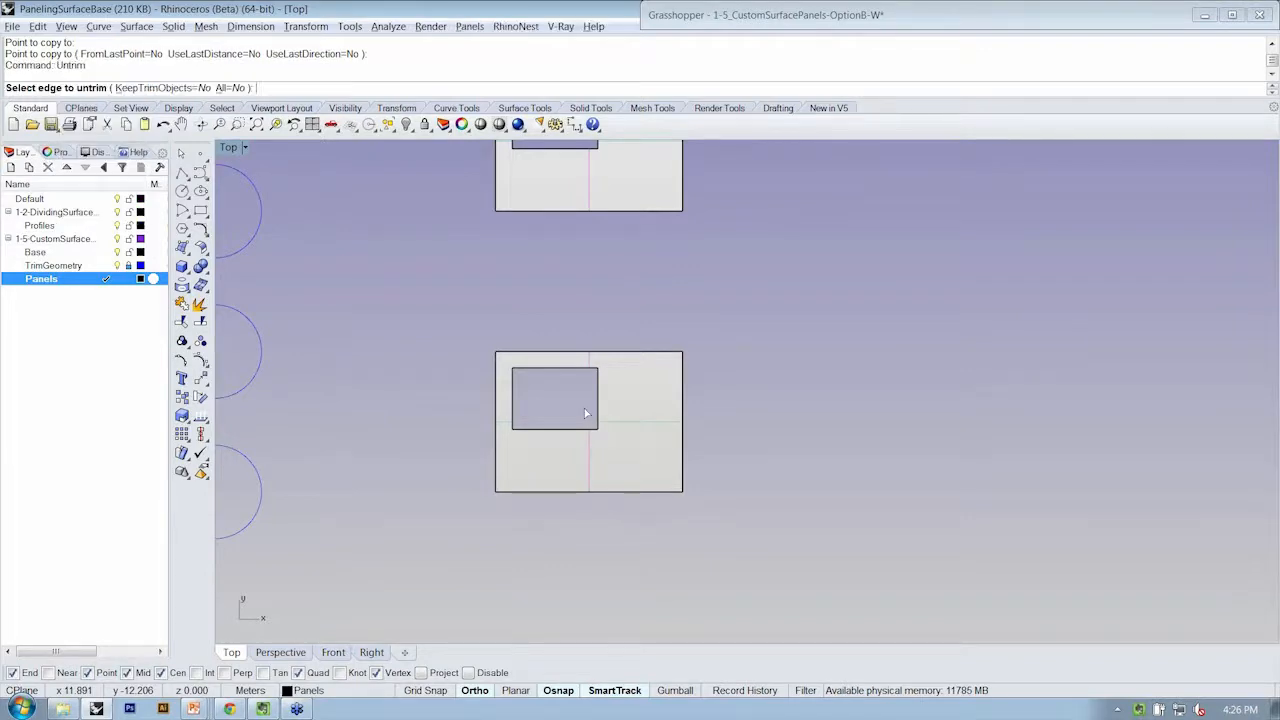
mouse_move(585, 438)
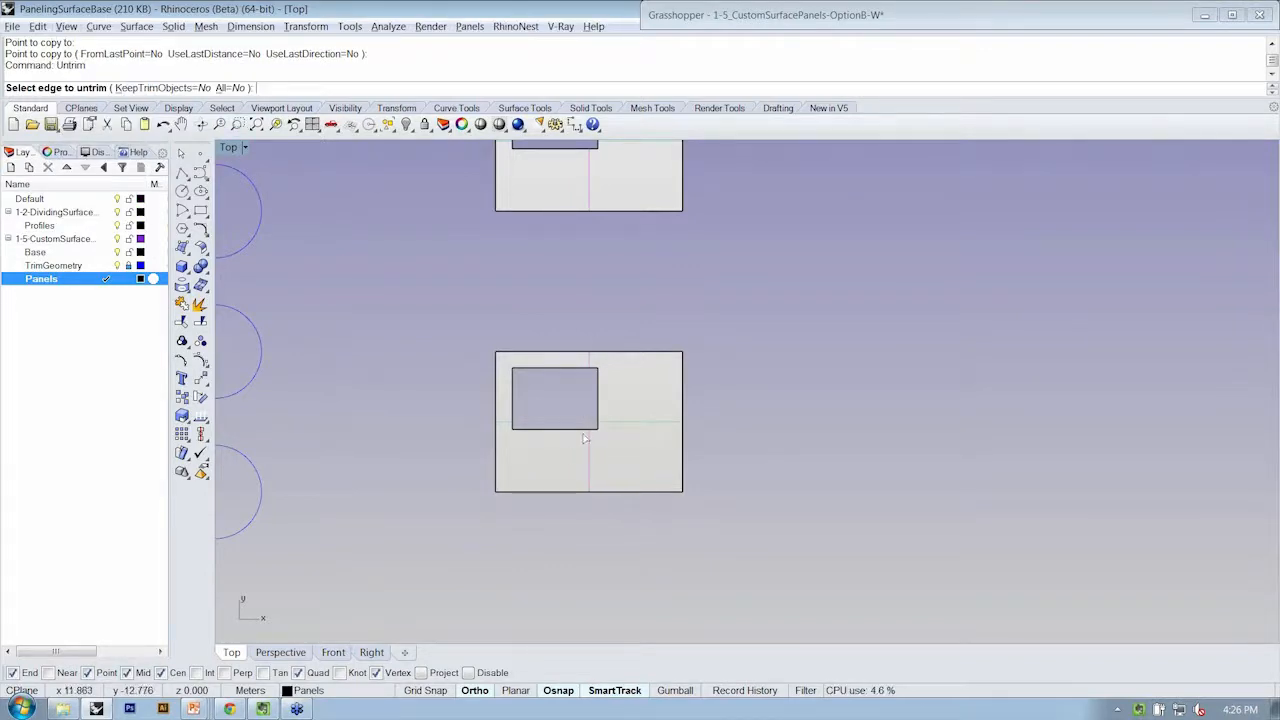
- Untrim the panel's original opening and scale the rectangle from its End corner
click(554, 398)
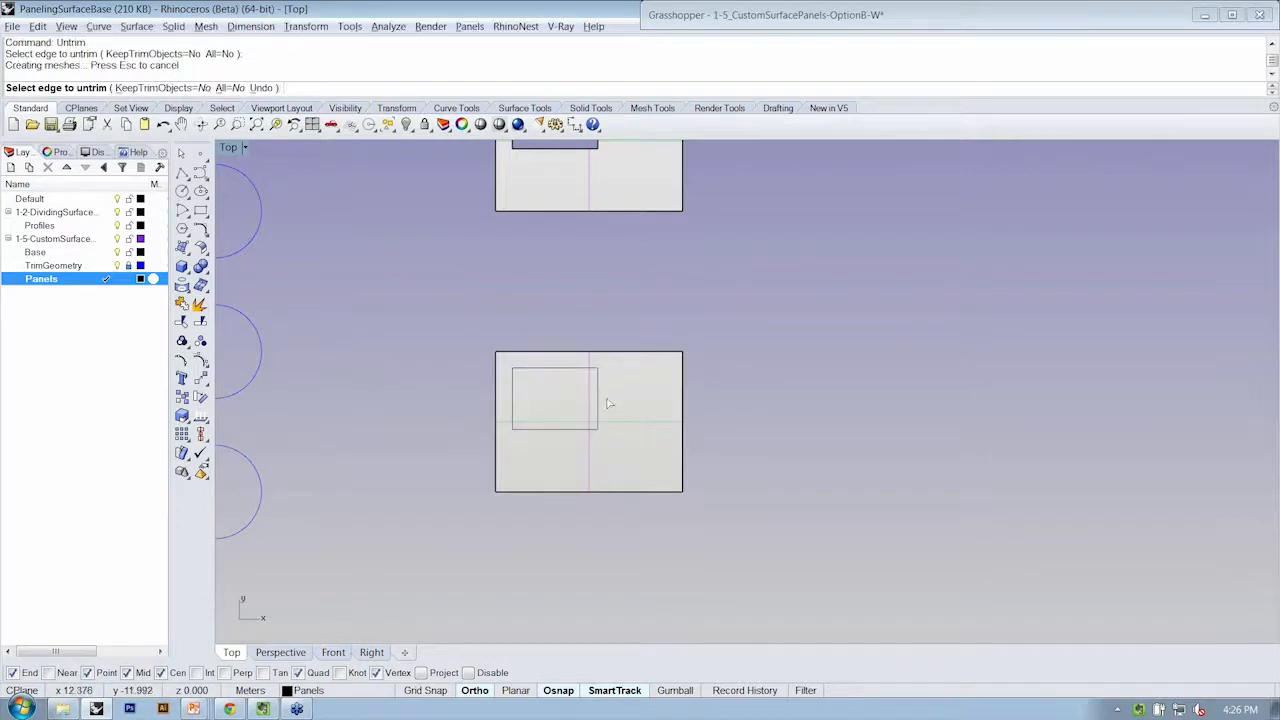
click(600, 403)
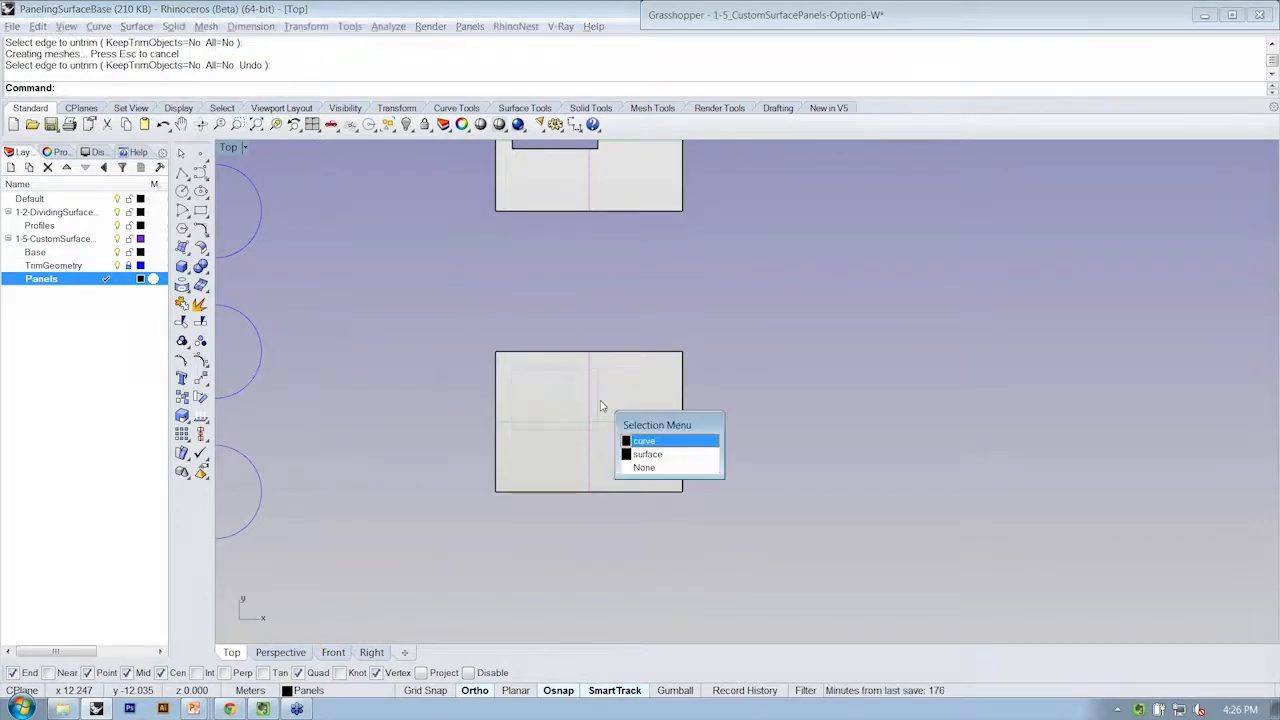
click(644, 441)
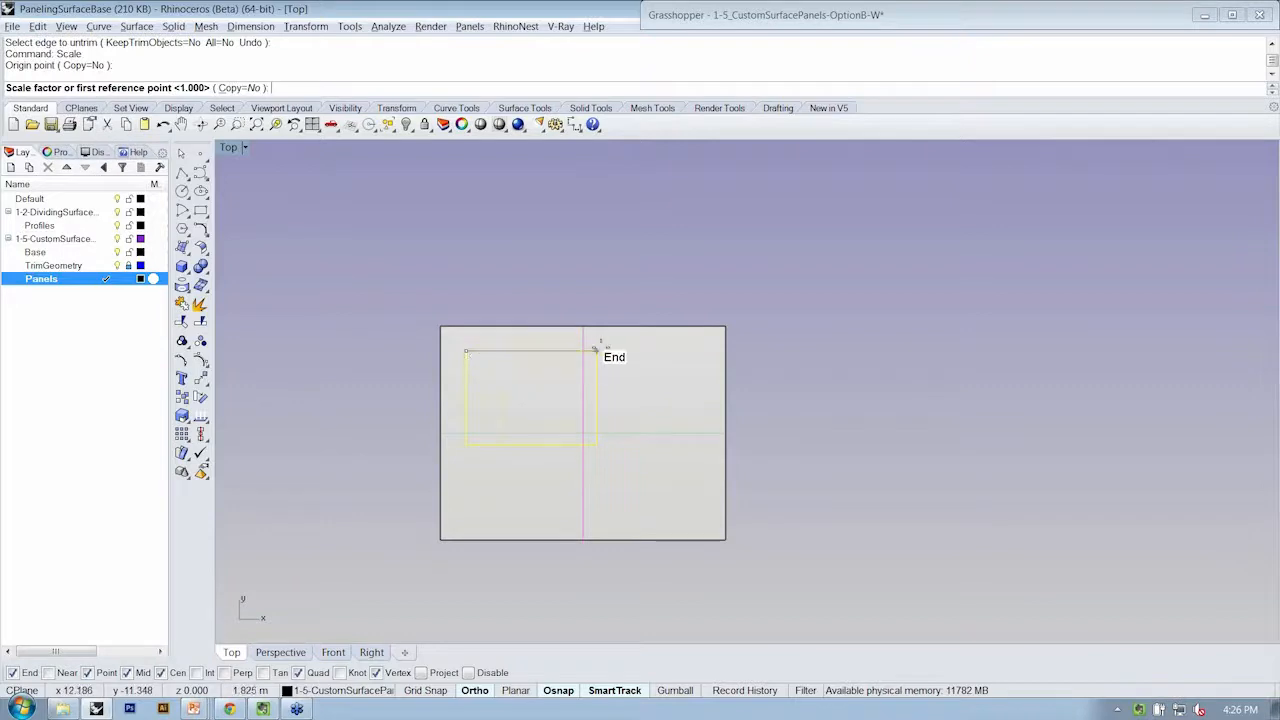
click(597, 350)
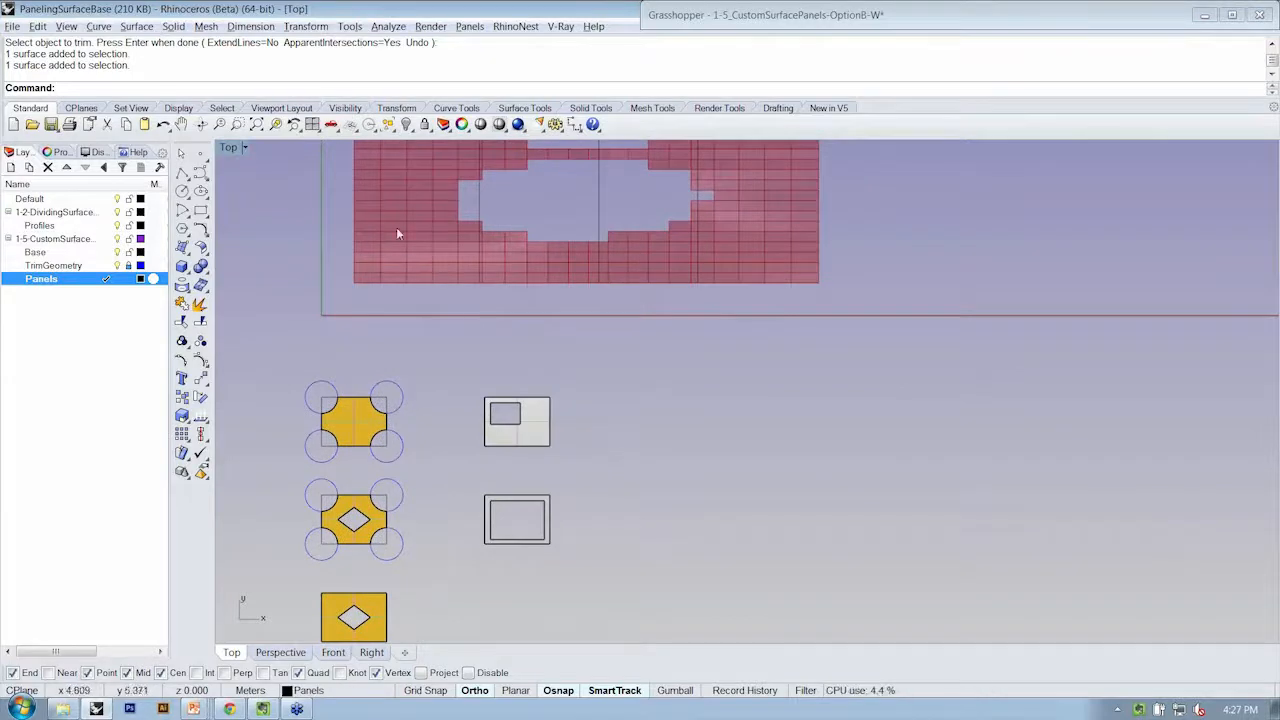
mouse_move(537, 418)
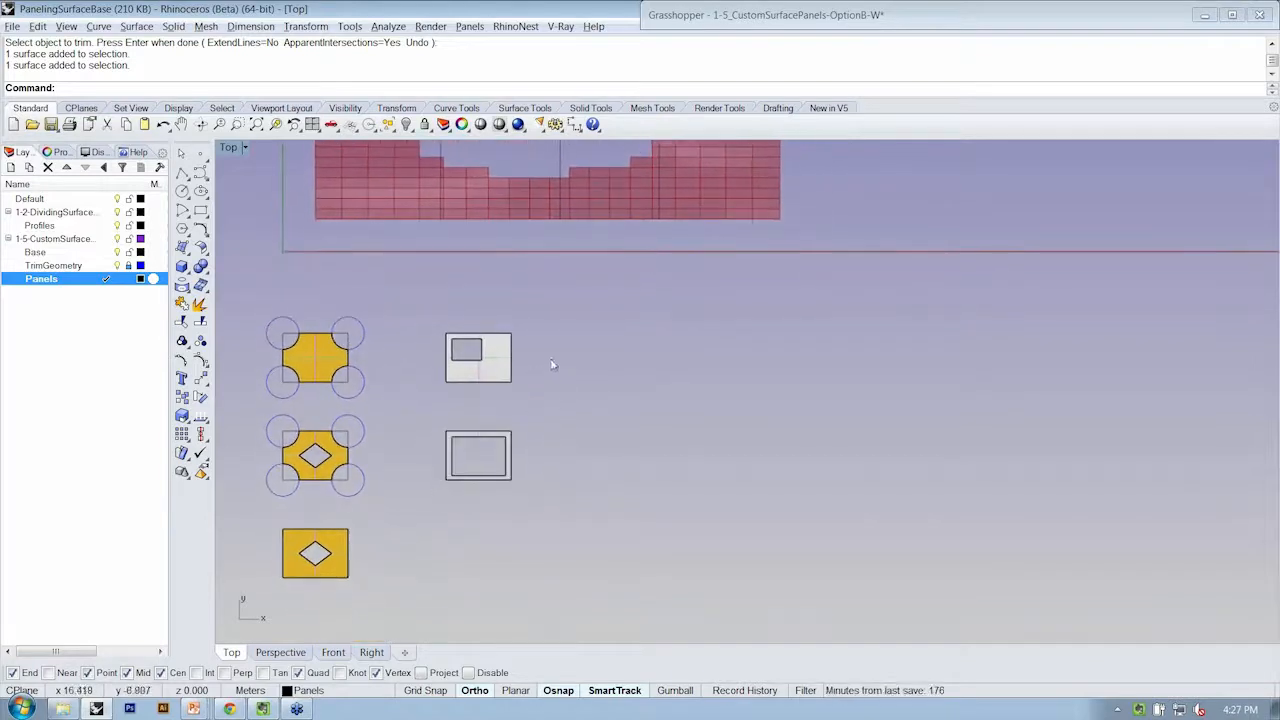
mouse_move(442, 345)
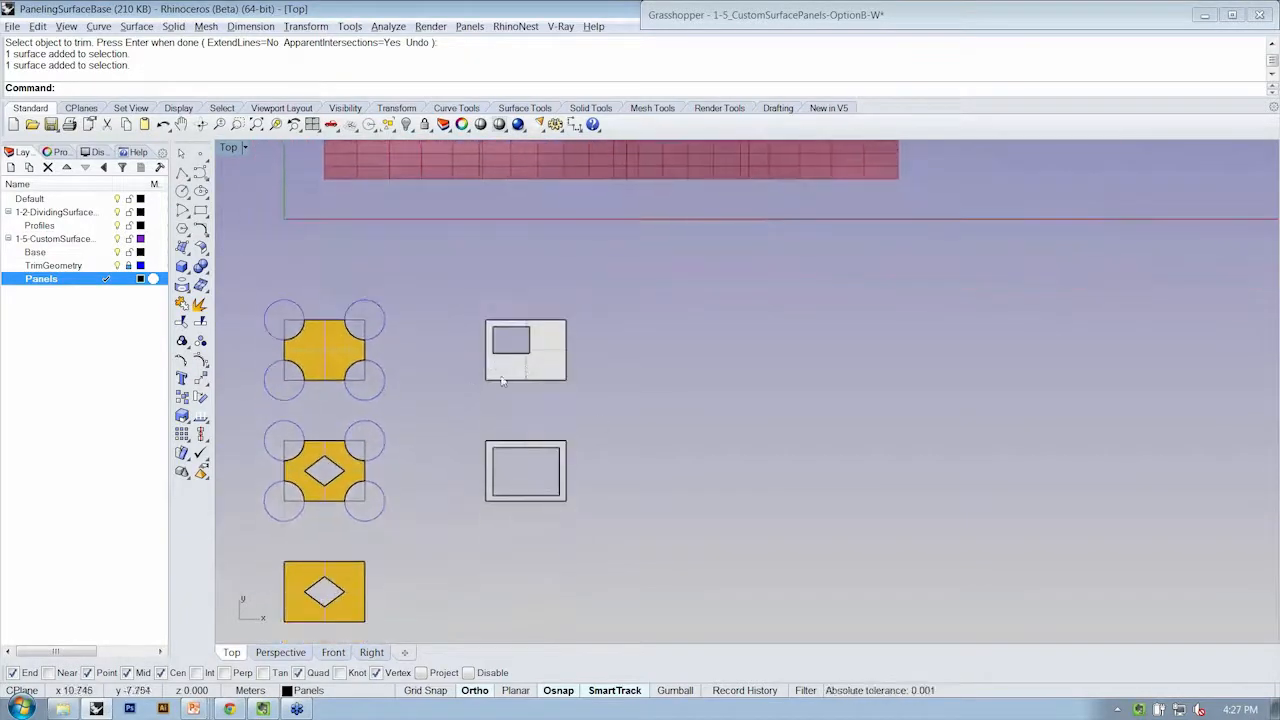
mouse_move(545, 325)
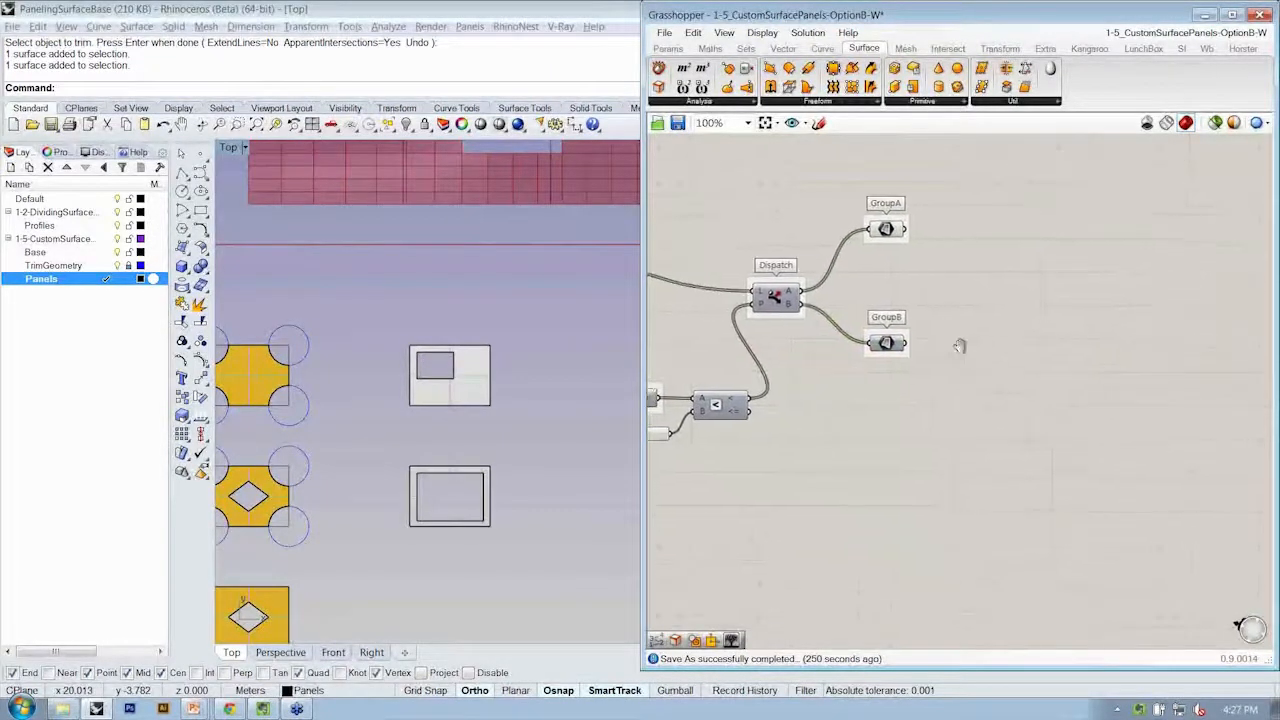
- Zoom in on the Dispatch definition and show the Params components
scroll(up, 3)
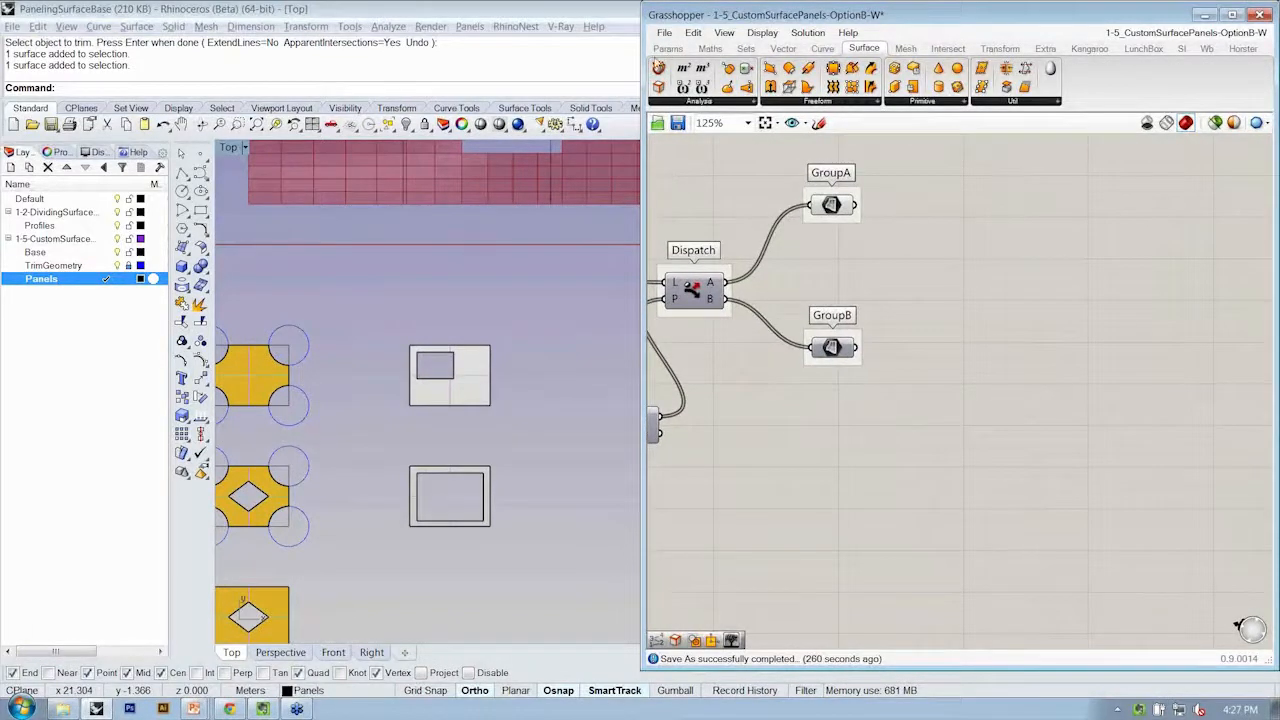
click(668, 48)
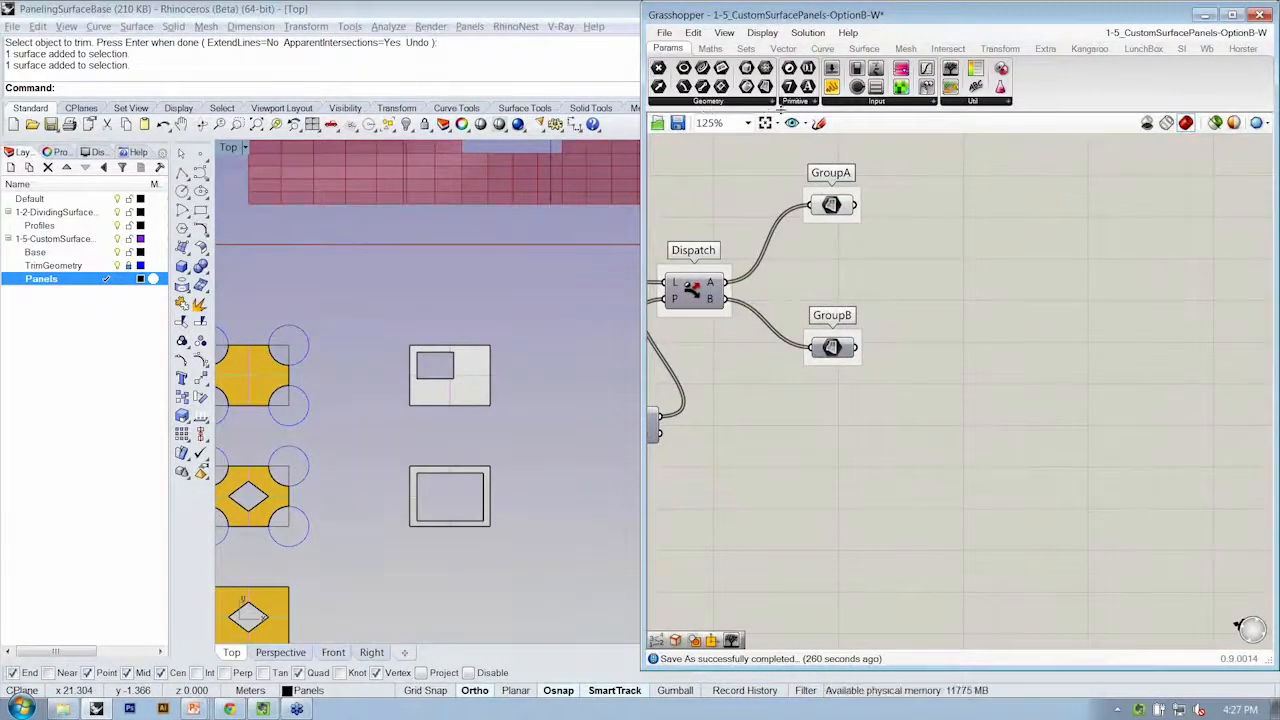
- Place Surface parameters from the Geometry list and open one's options
click(708, 101)
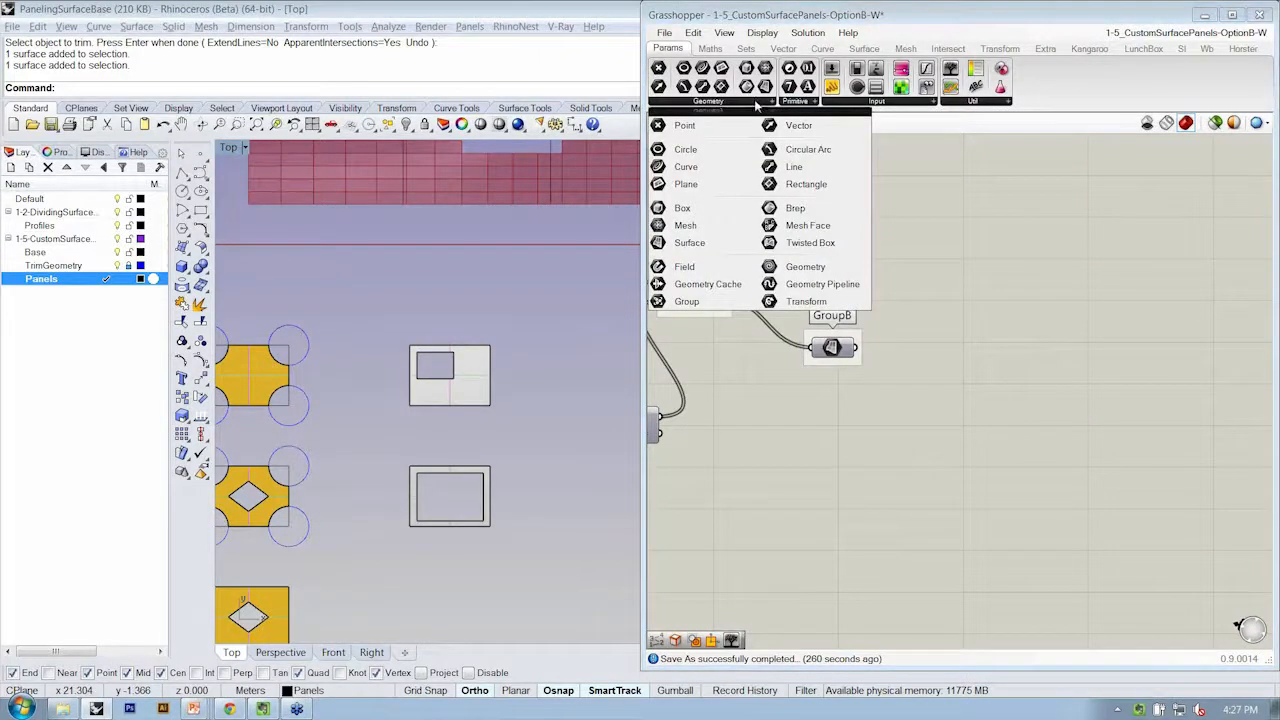
click(925, 275)
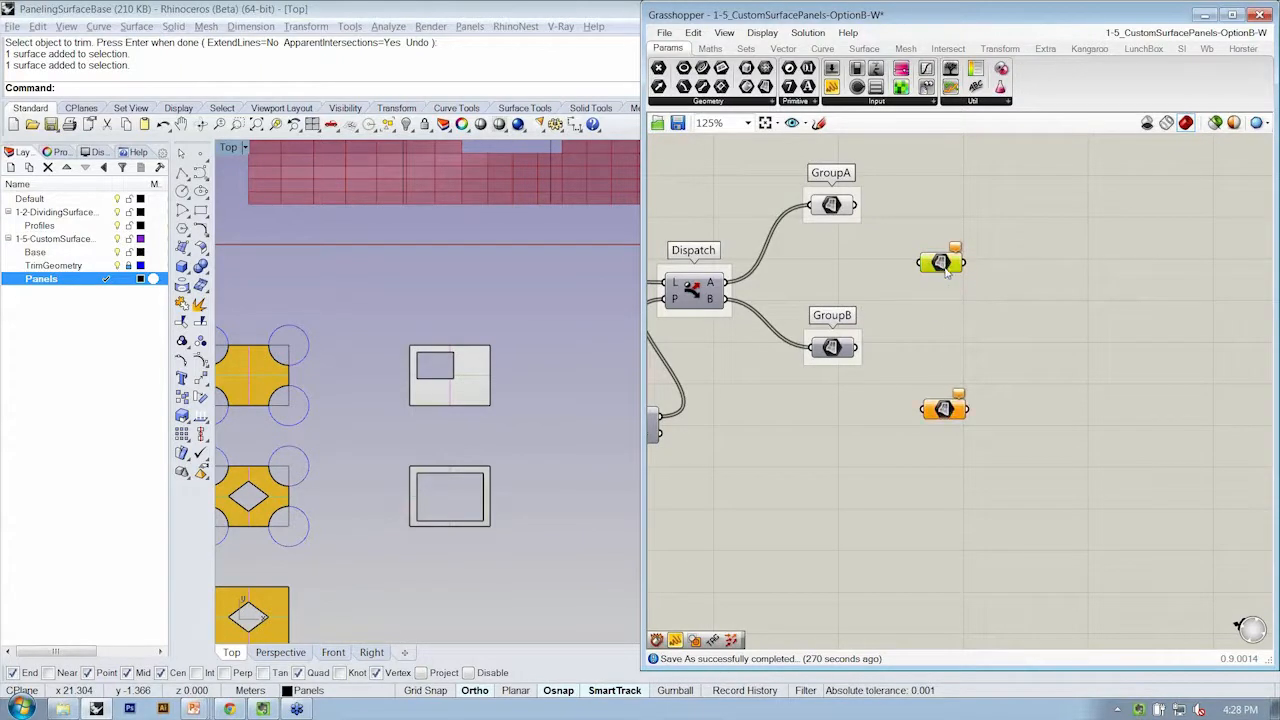
right_click(940, 262)
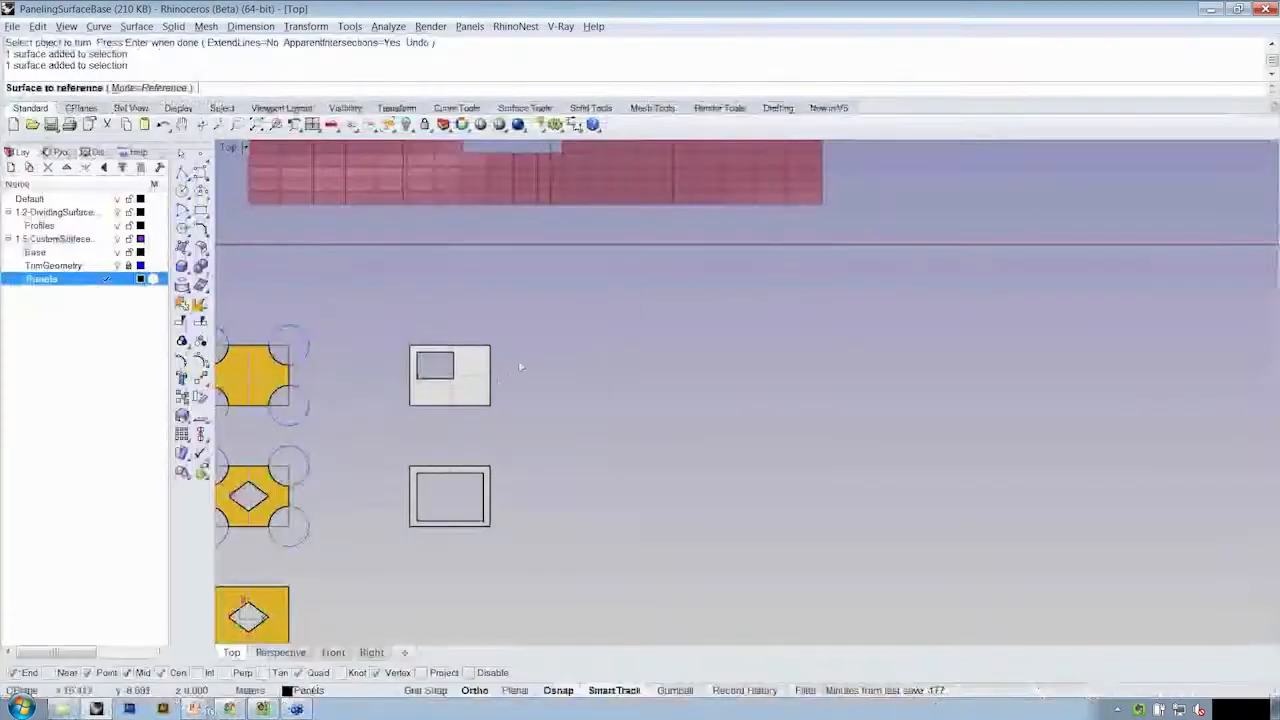
- Reference the custom panel surfaces as Custom Panel A and Custom Panel B
right_click(905, 415)
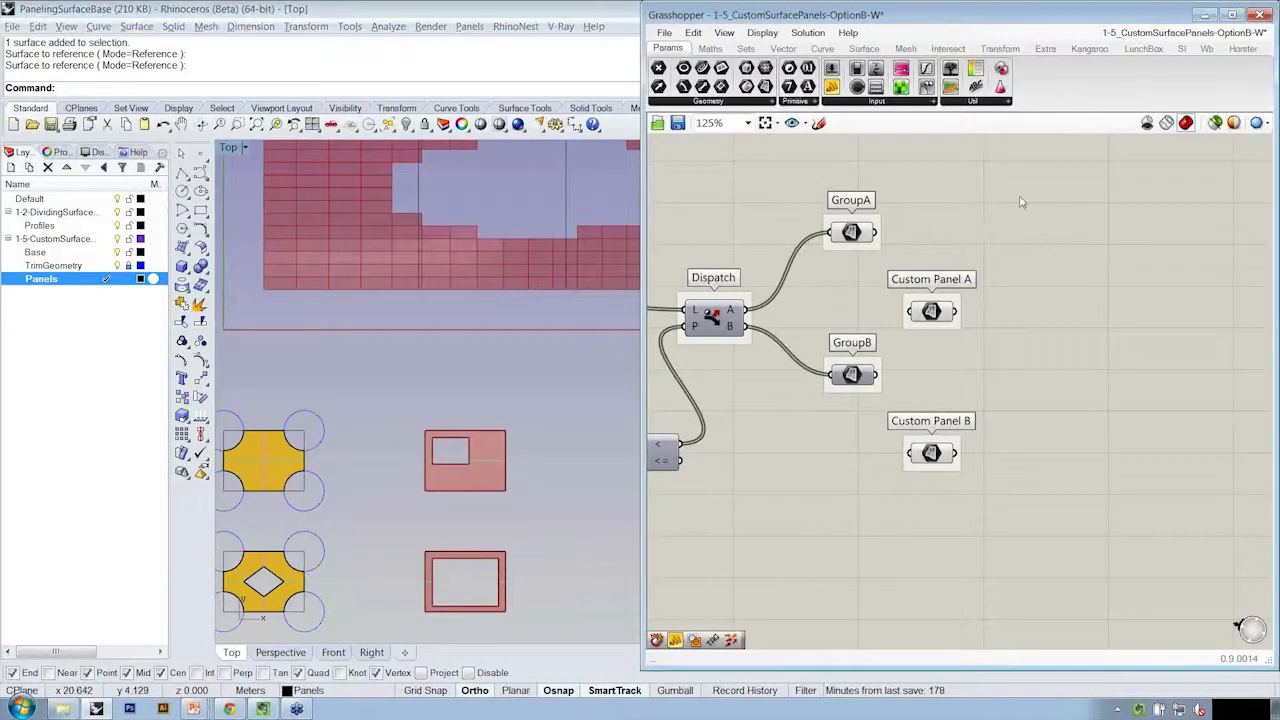
- Add a Copy Trim component from Surface > Util to the canvas
click(862, 48)
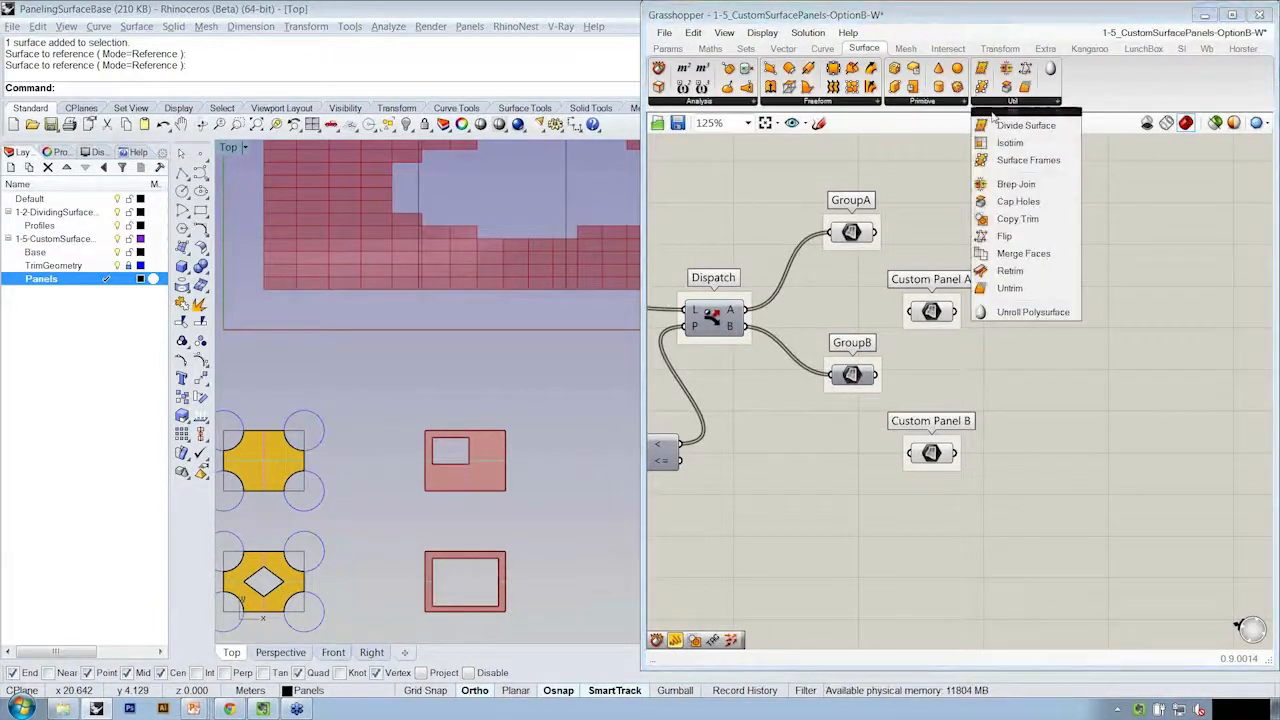
mouse_move(1004, 236)
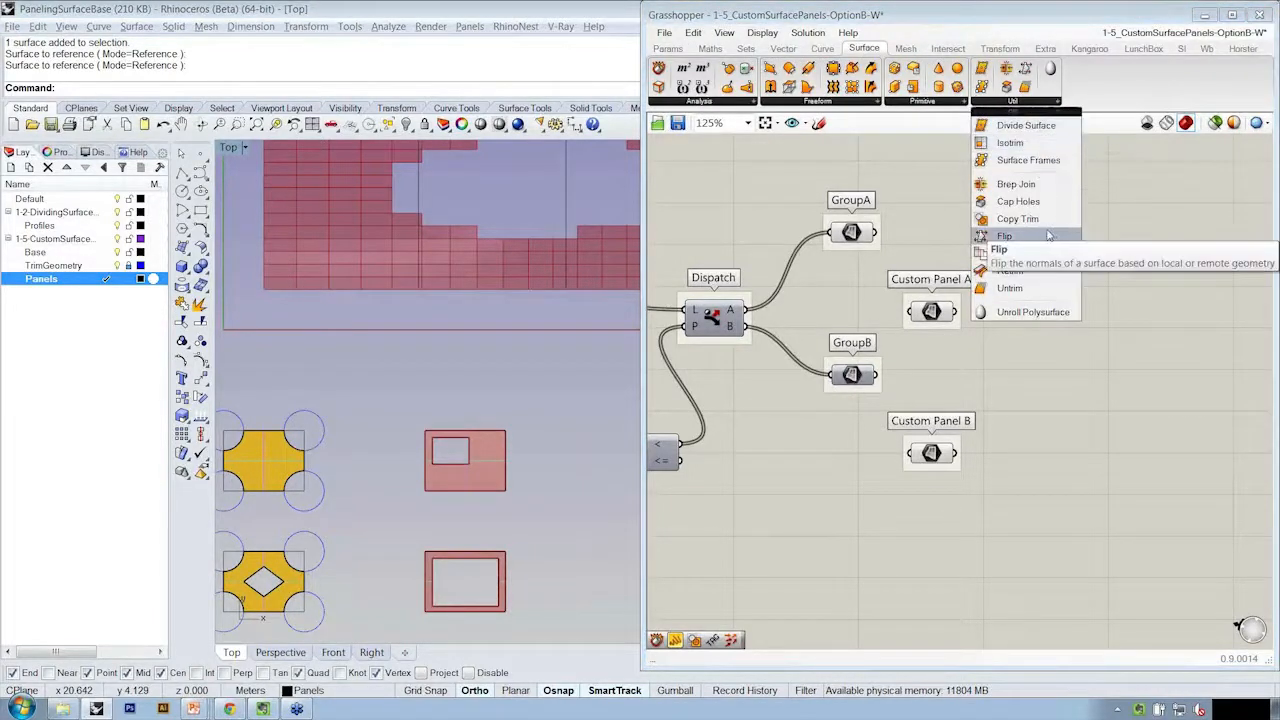
mouse_move(1017, 219)
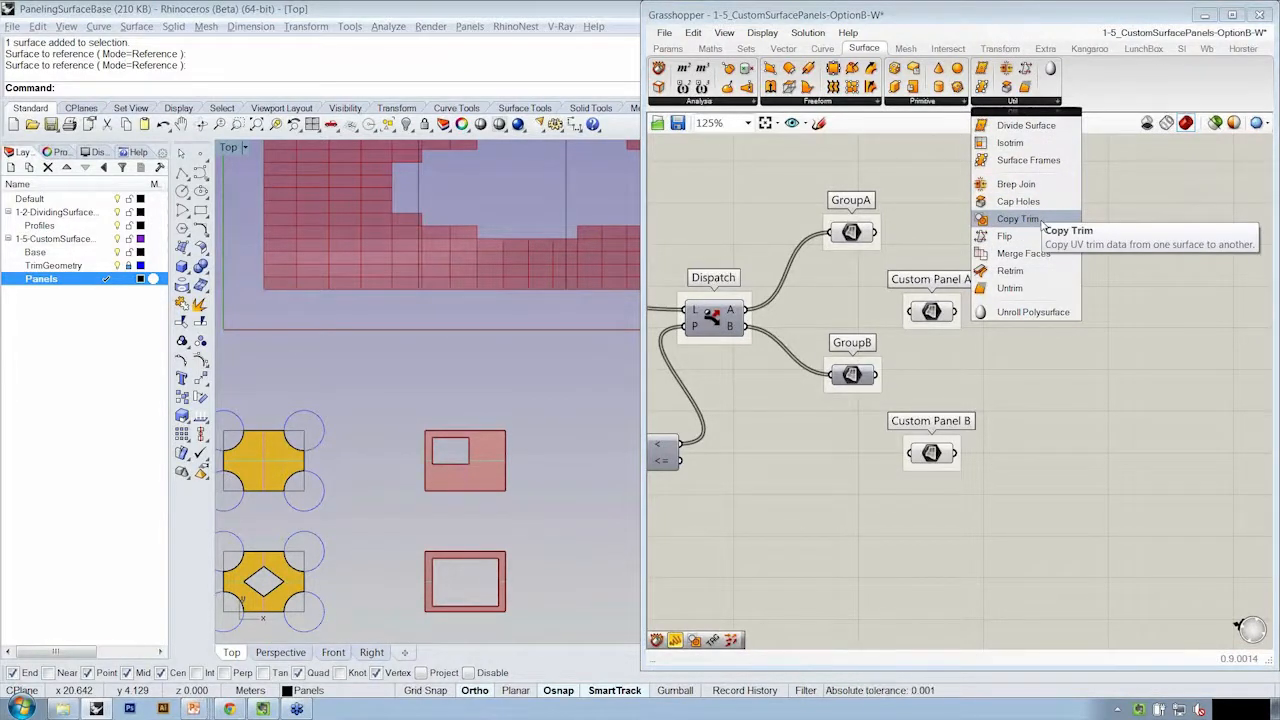
click(1018, 219)
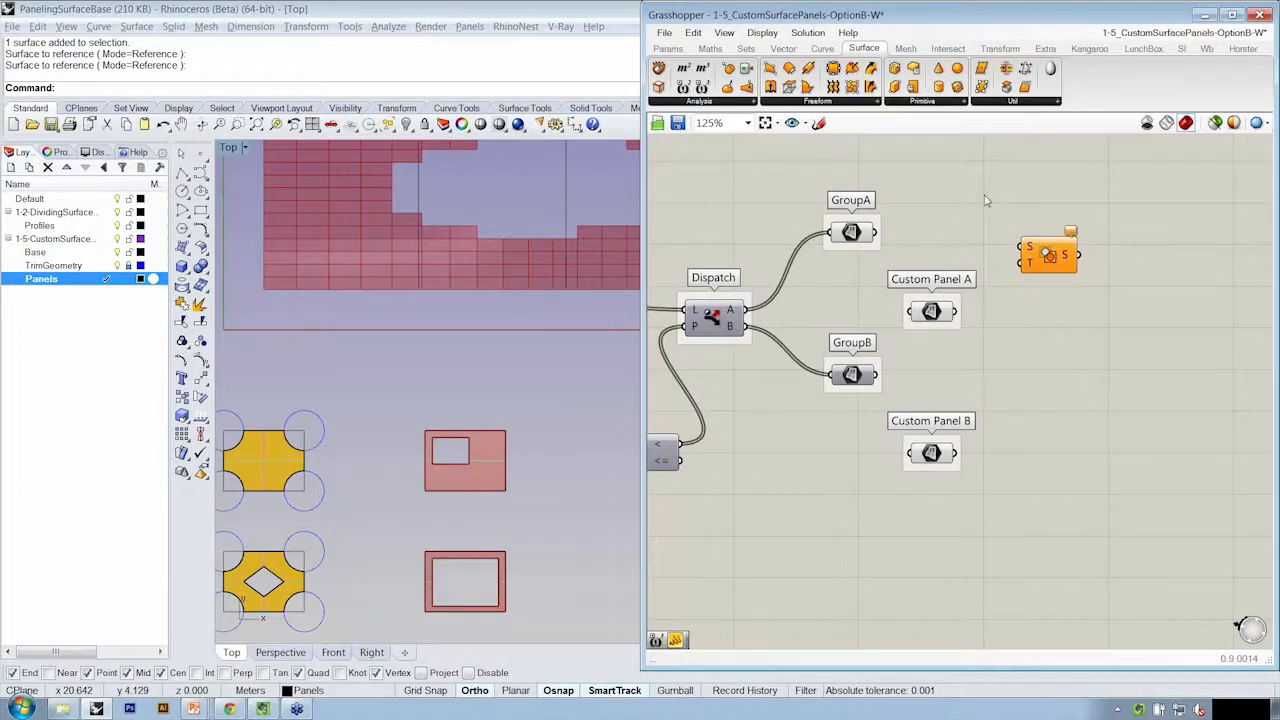
mouse_move(965, 322)
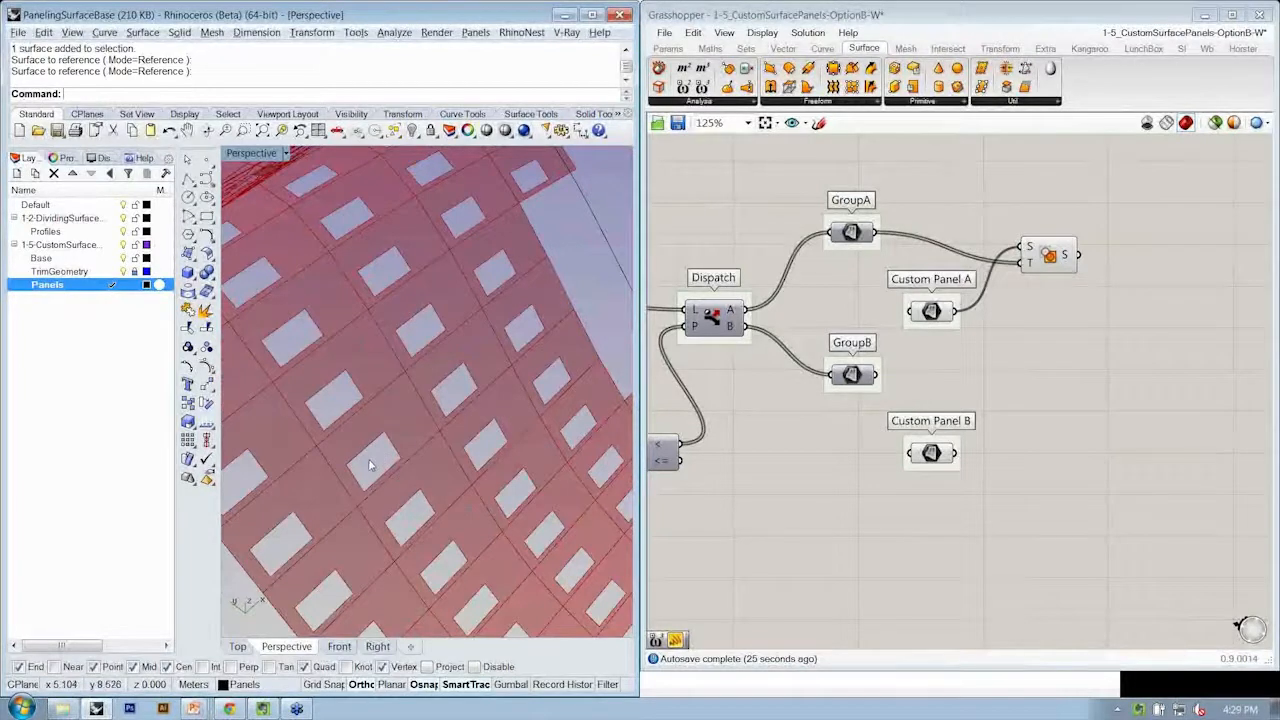
- Duplicate the Copy Trim component for GroupB and Custom Panel B, then view the whole surface
click(1058, 231)
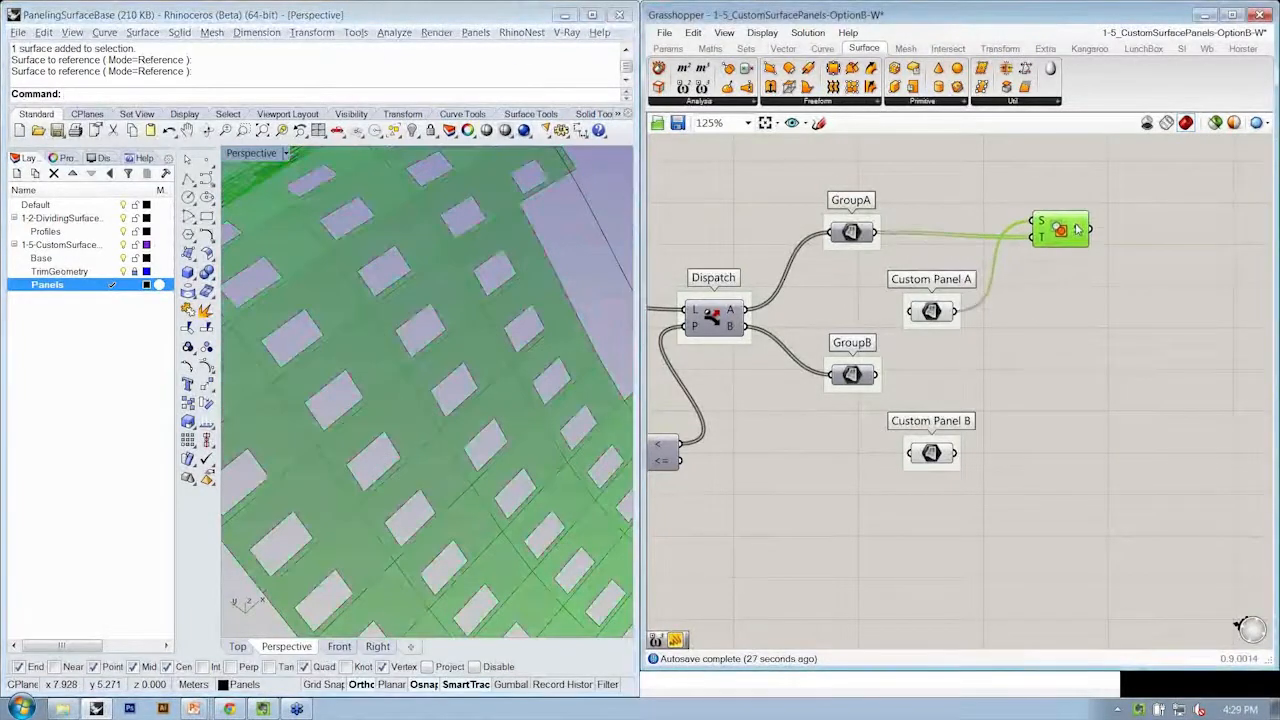
mouse_move(1063, 228)
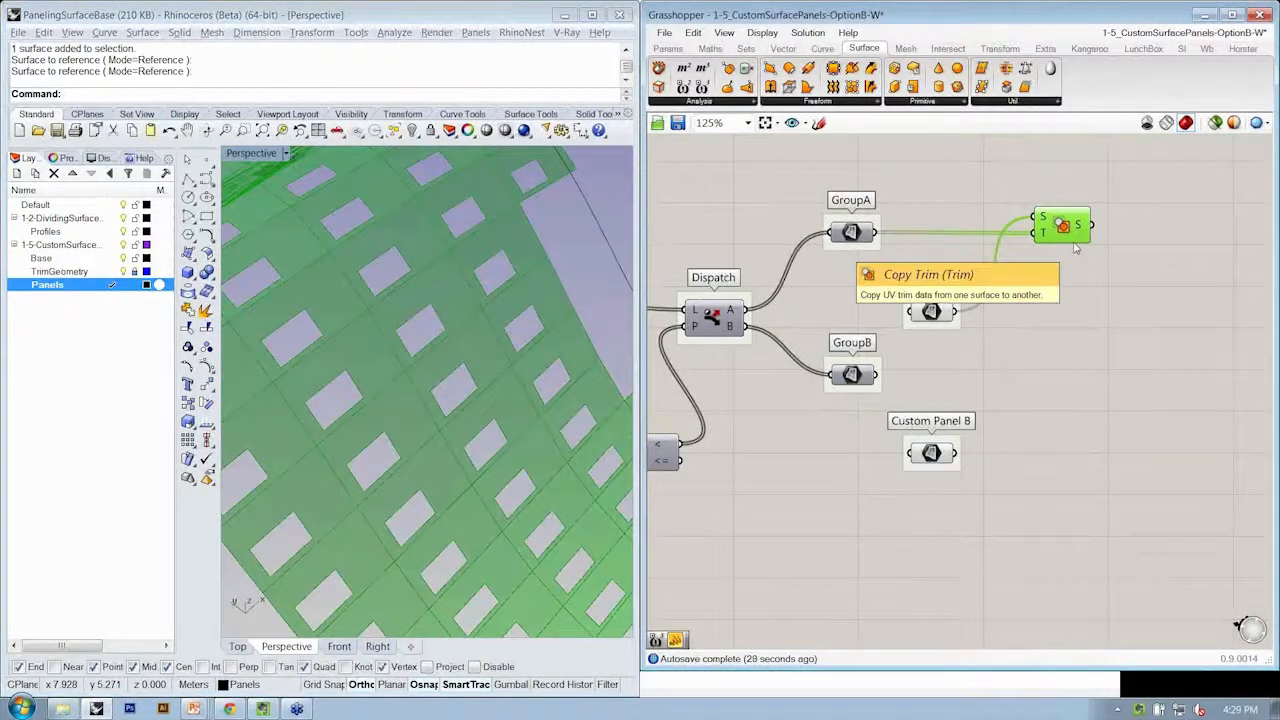
right_click(1062, 228)
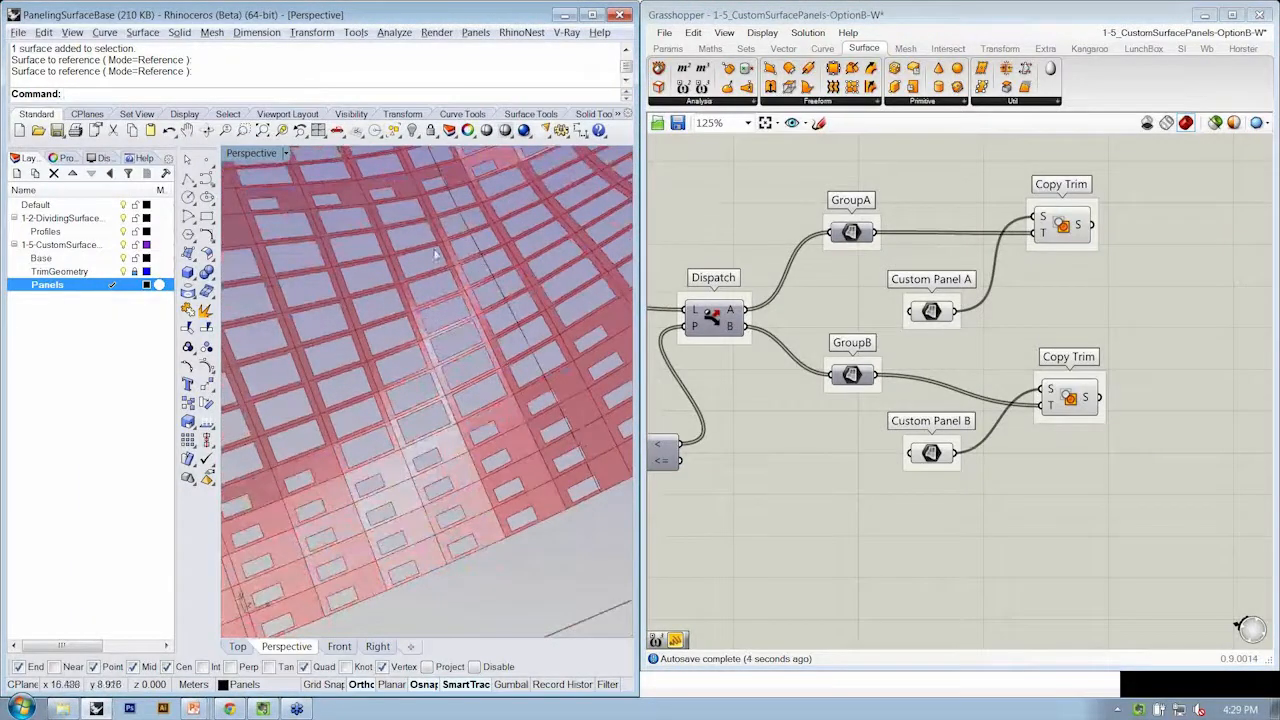
drag(420, 400, 420, 300)
text(M)
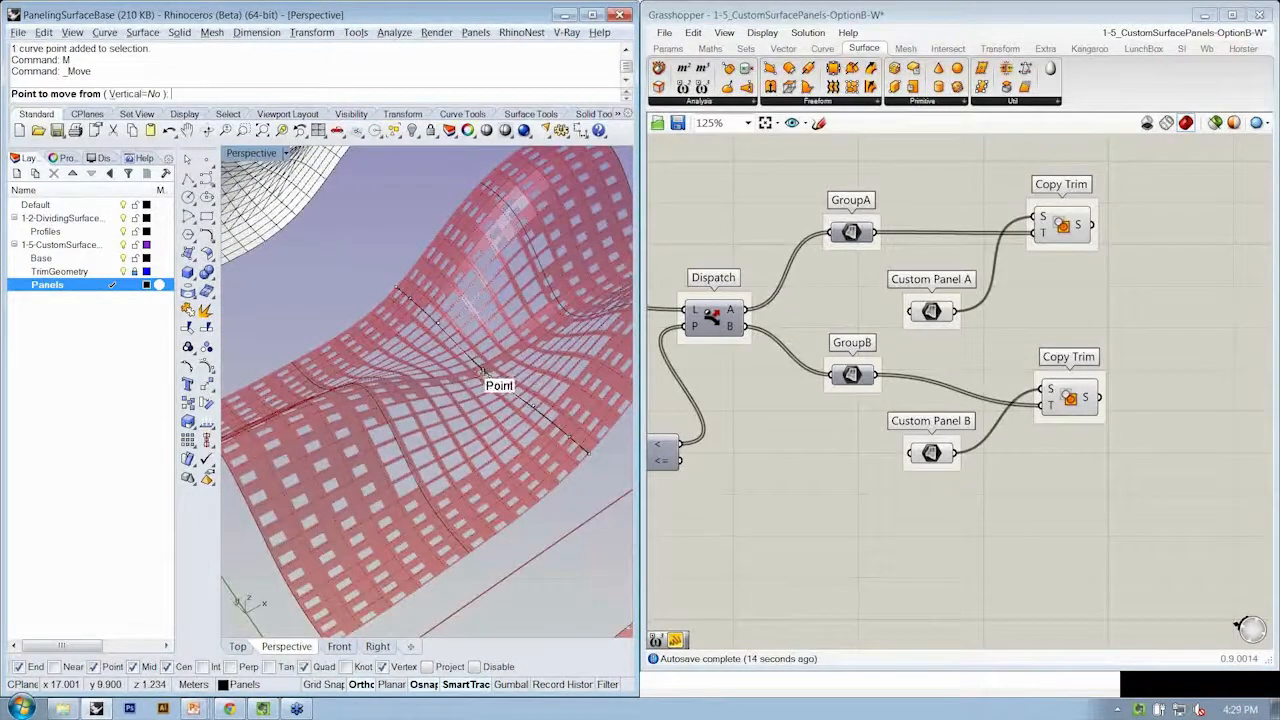
mouse_move(484, 374)
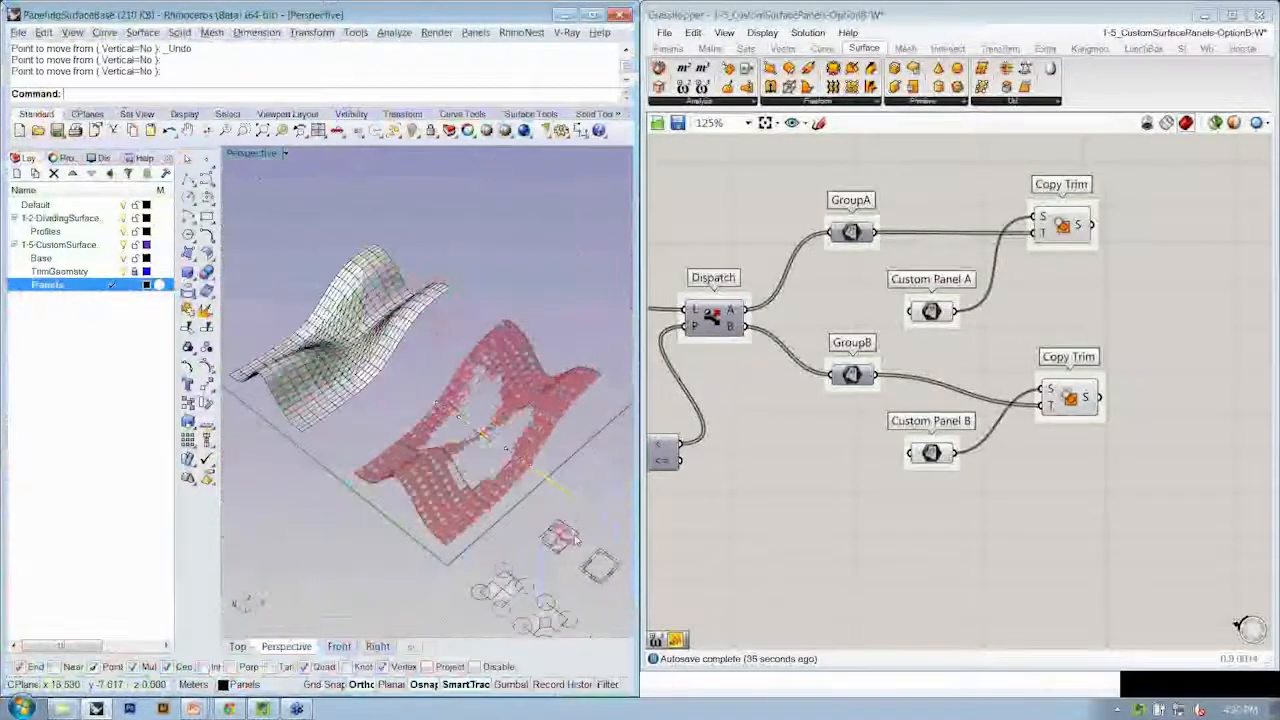
key(ctrl+z)
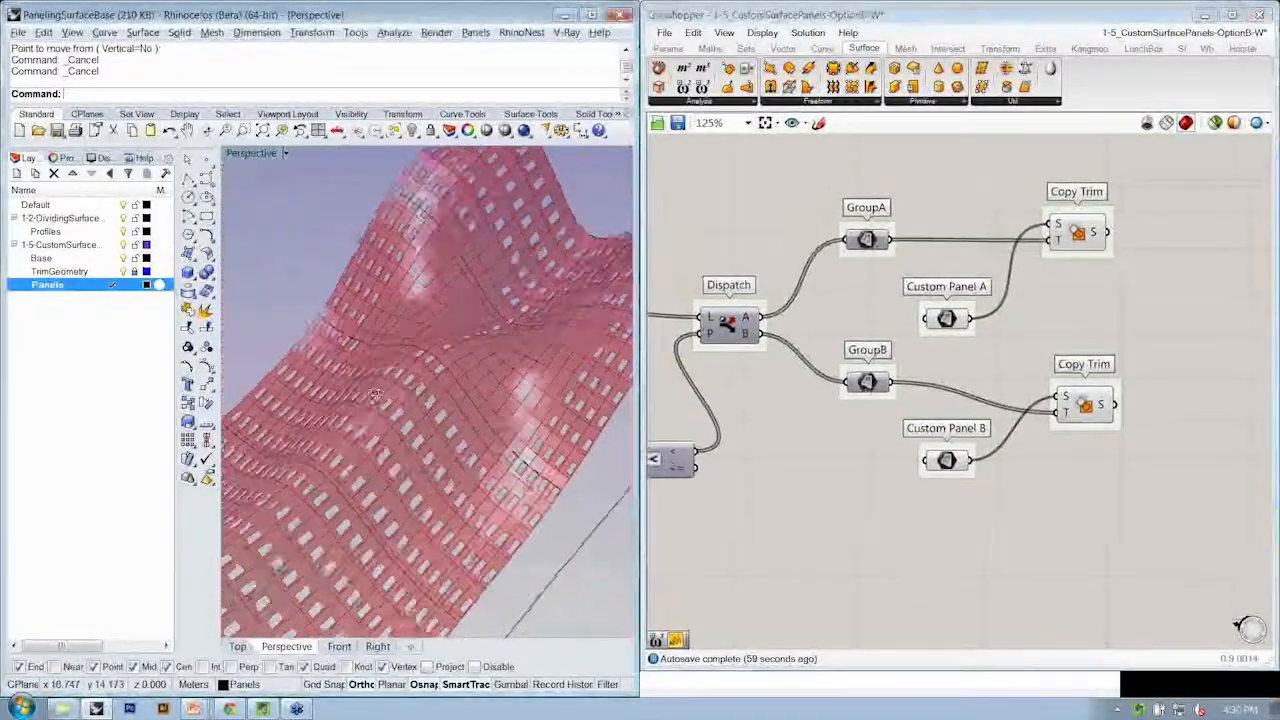
- With both Copy Trim components selected, raise the Tolerance slider from 0.050 to 0.140
drag(920, 335, 993, 510)
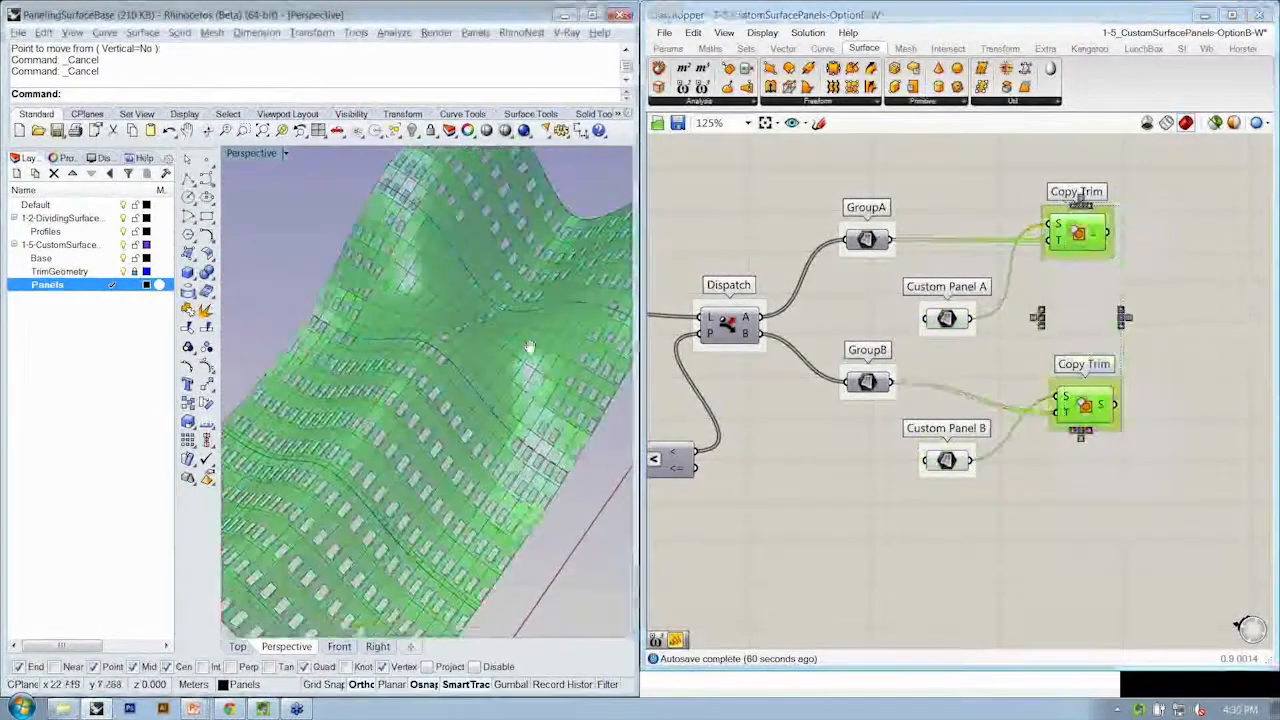
drag(530, 345, 470, 360)
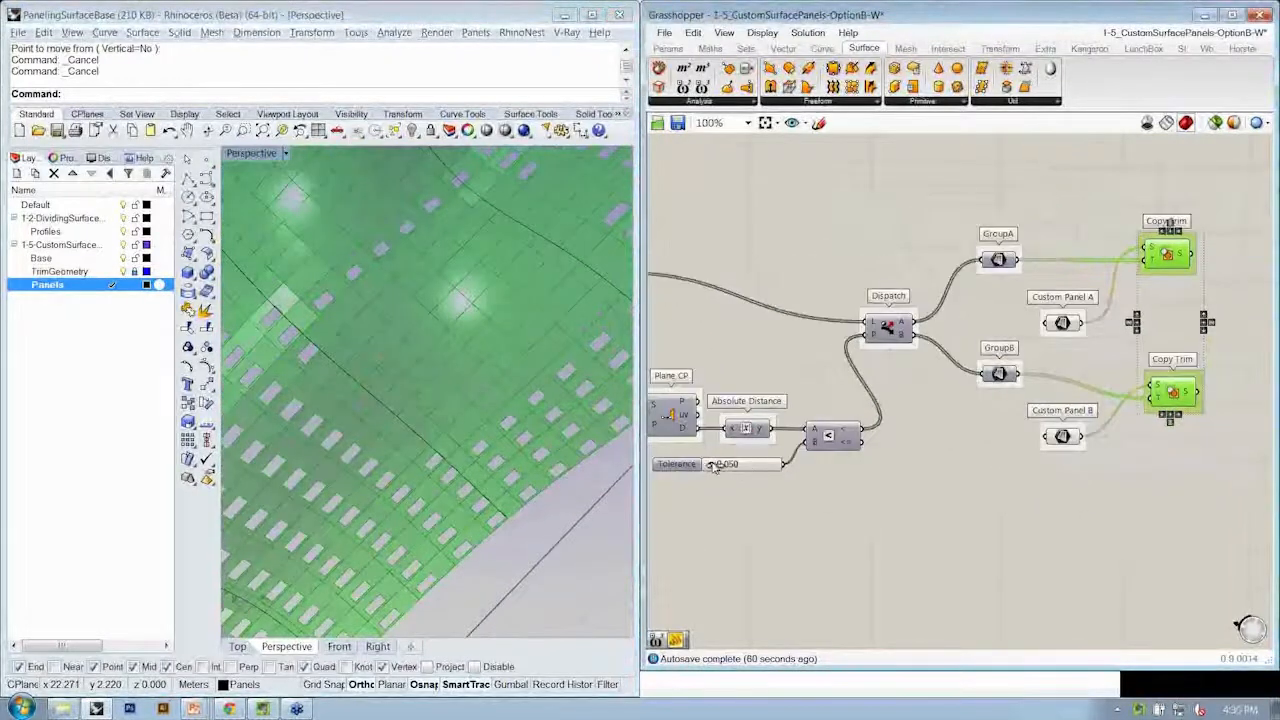
drag(715, 464, 730, 464)
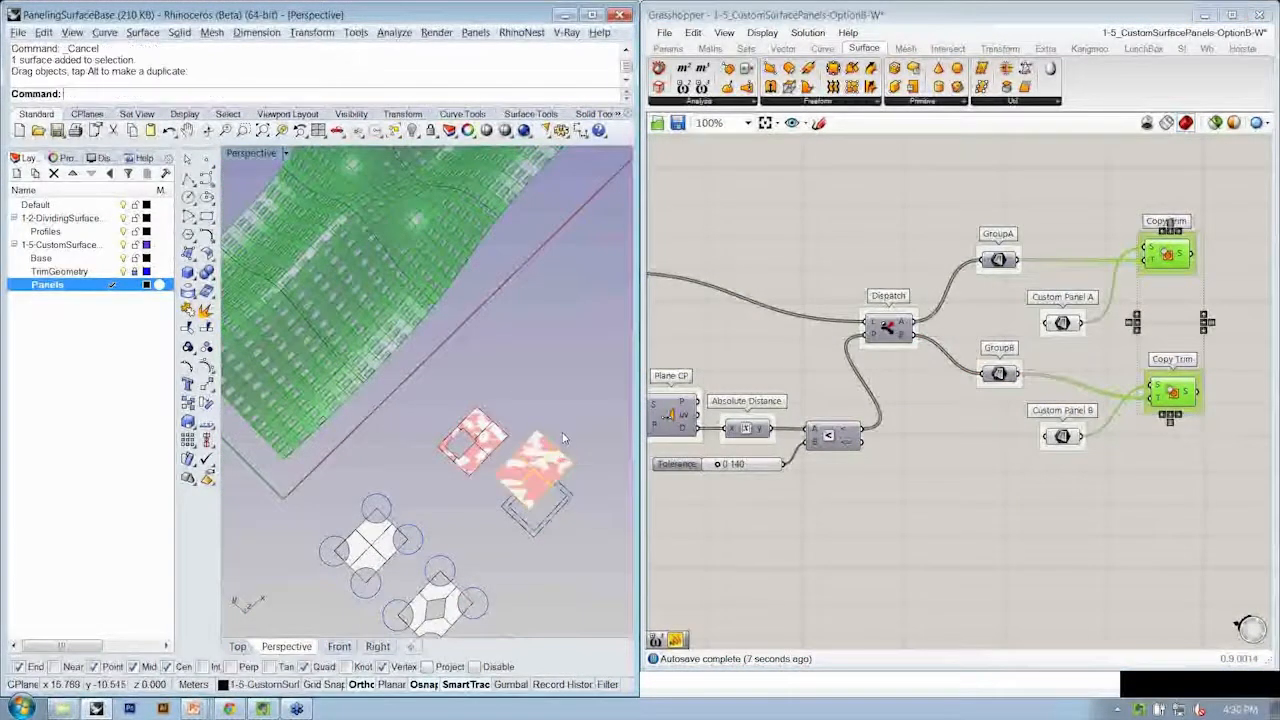
- Undo the Scale and Untrim on the custom panels, then Untrim the panel opening's edge
key(ctrl+z)
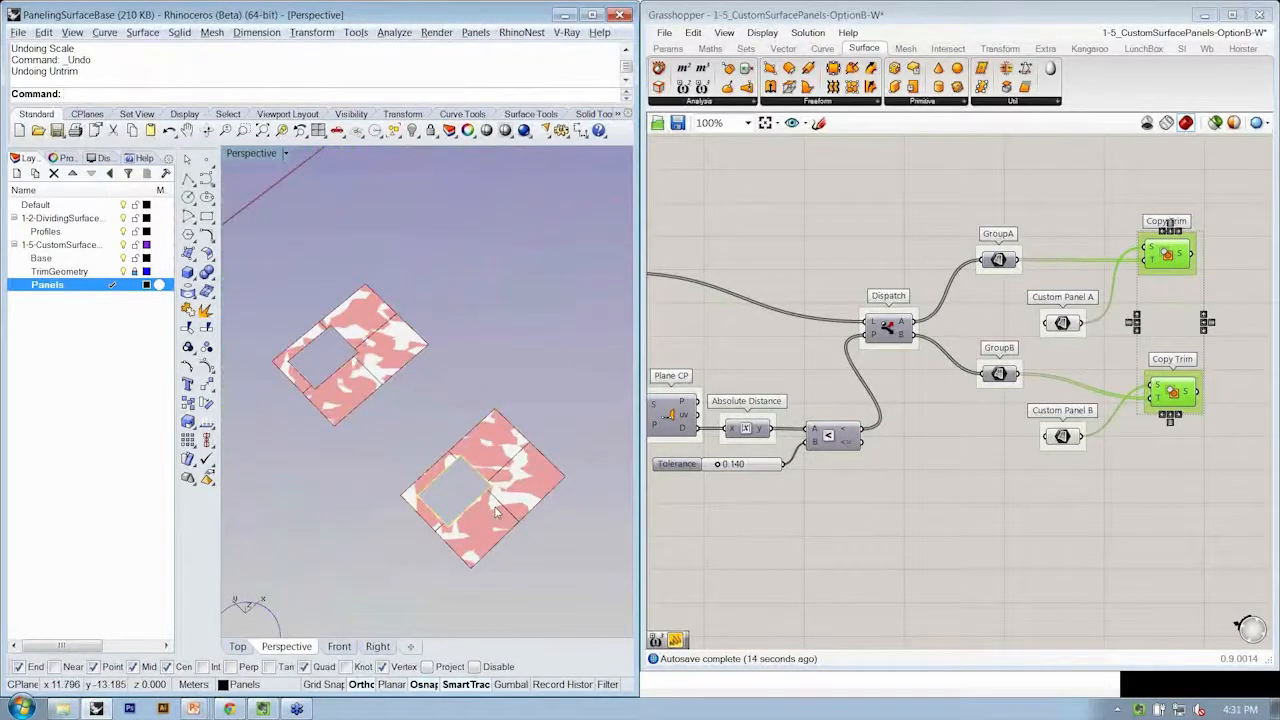
text(Untrm)
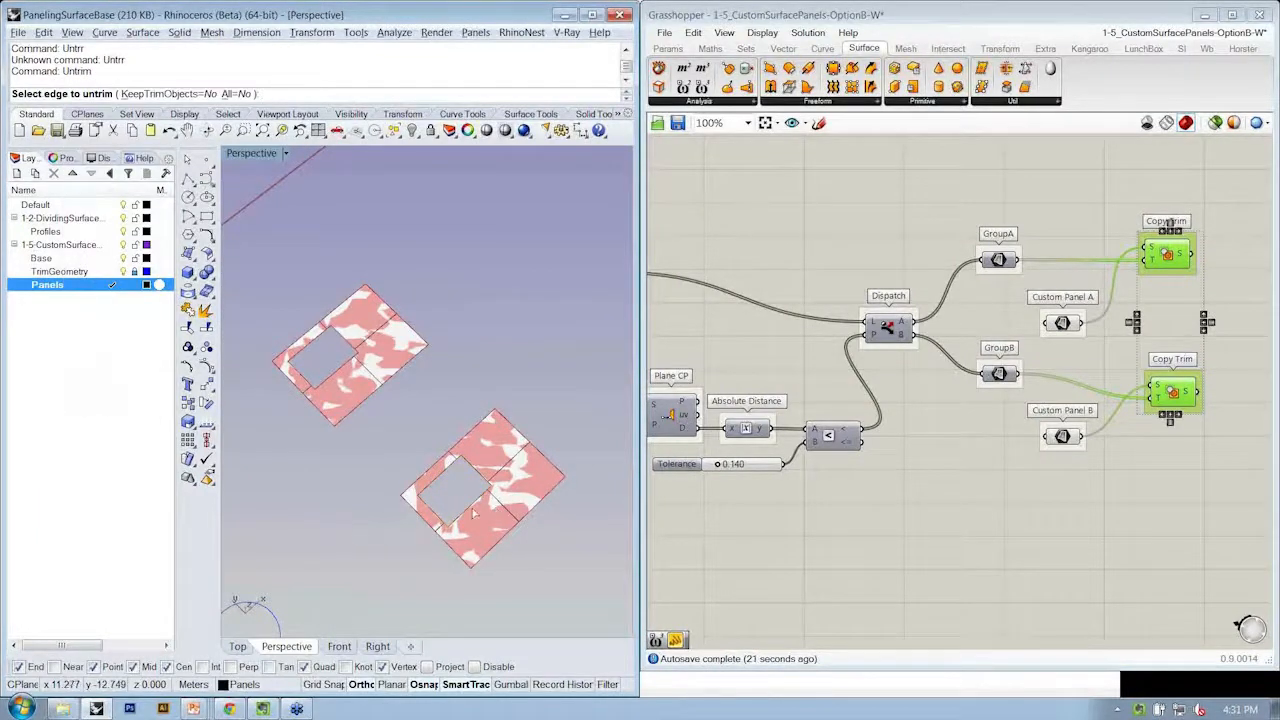
click(485, 490)
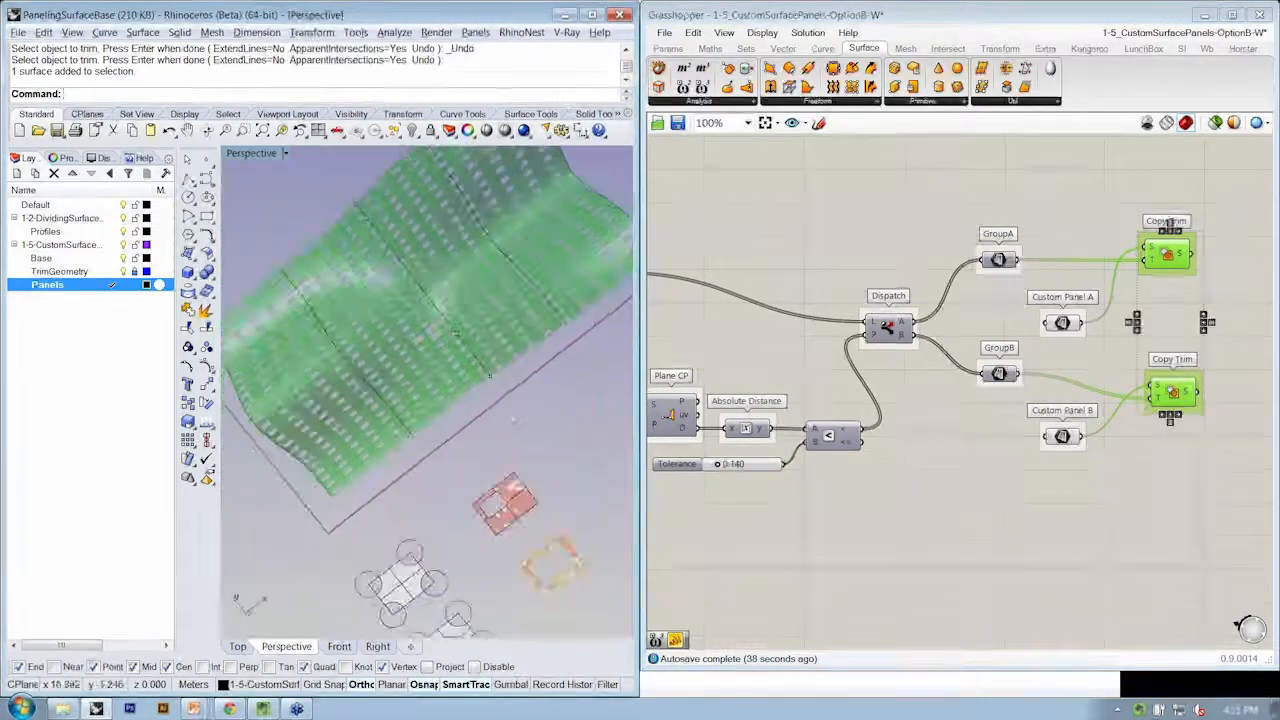
scroll(up, 3)
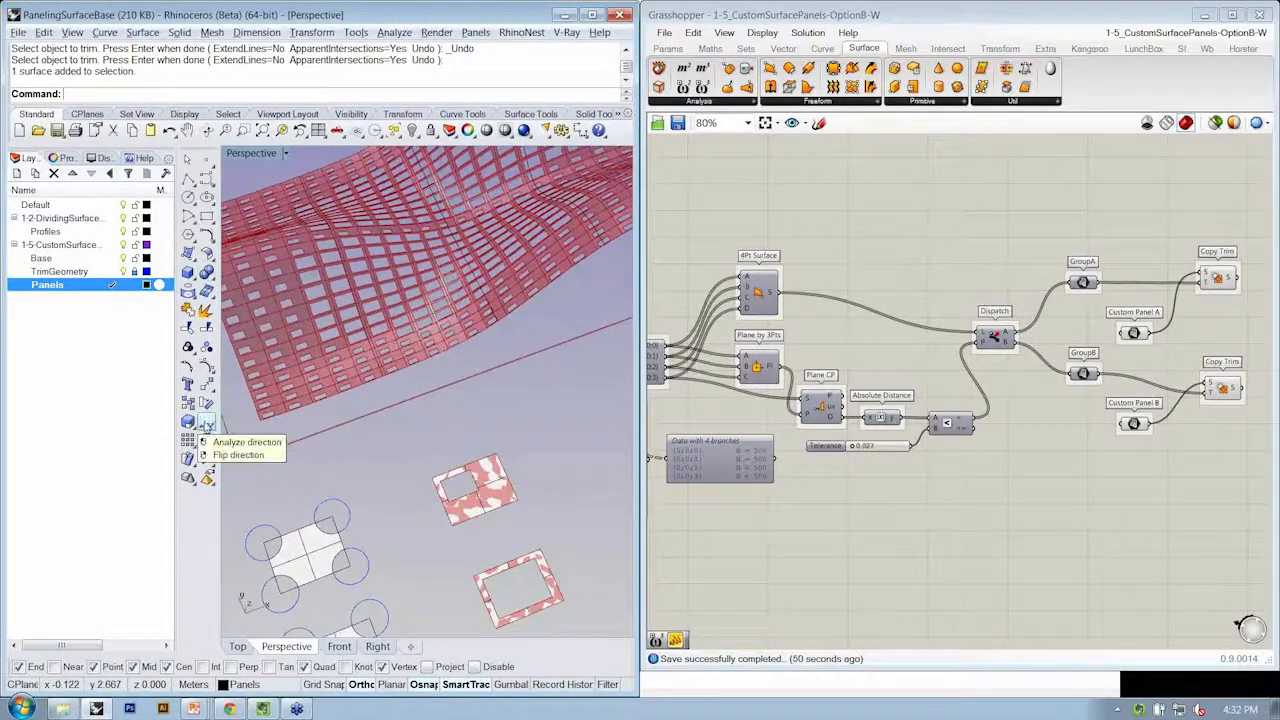
- Use Analyze Direction to swap the base surface's UV and reverse its V direction
click(247, 441)
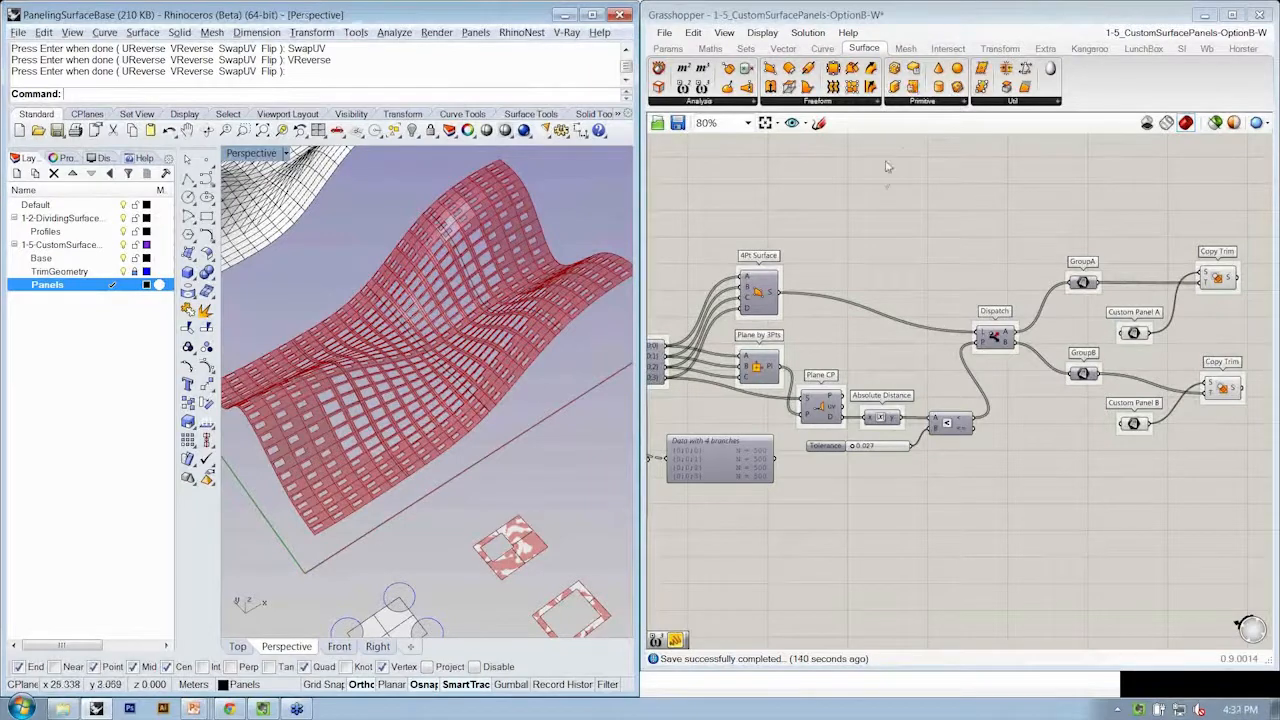
- Bake the Loft Surface component's result into Rhino with the default attributes
scroll(down, 3)
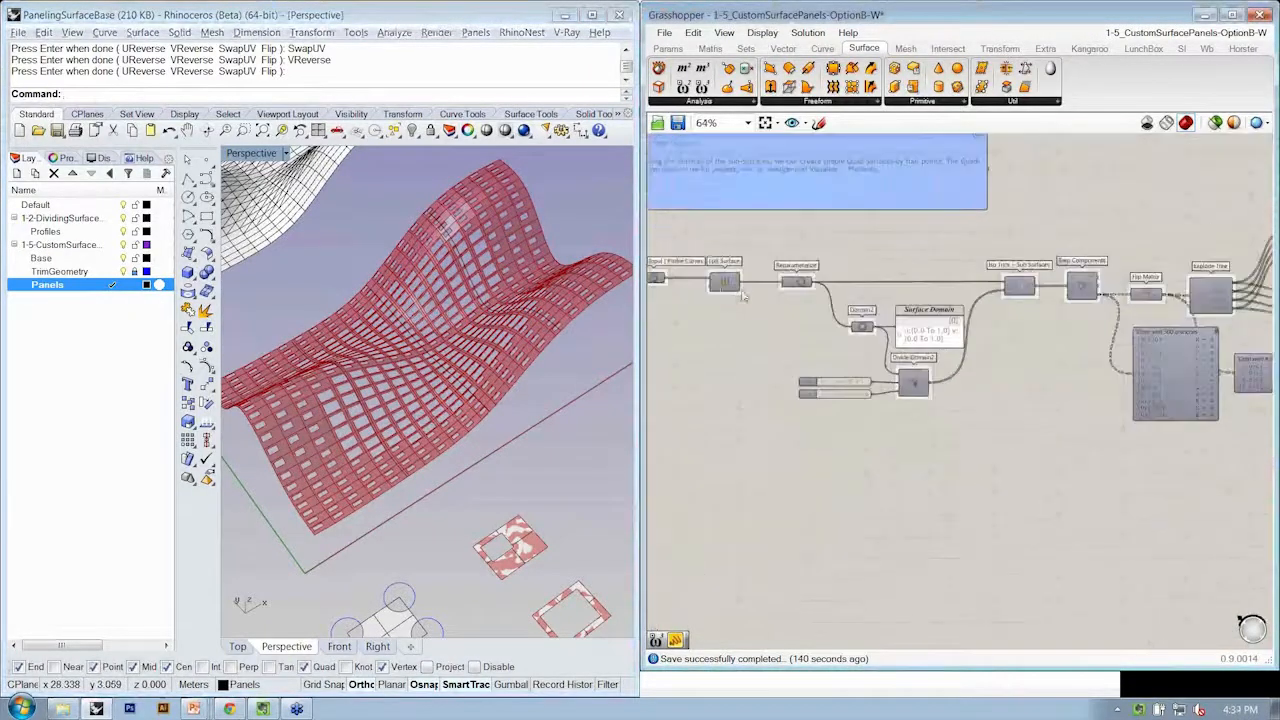
right_click(745, 292)
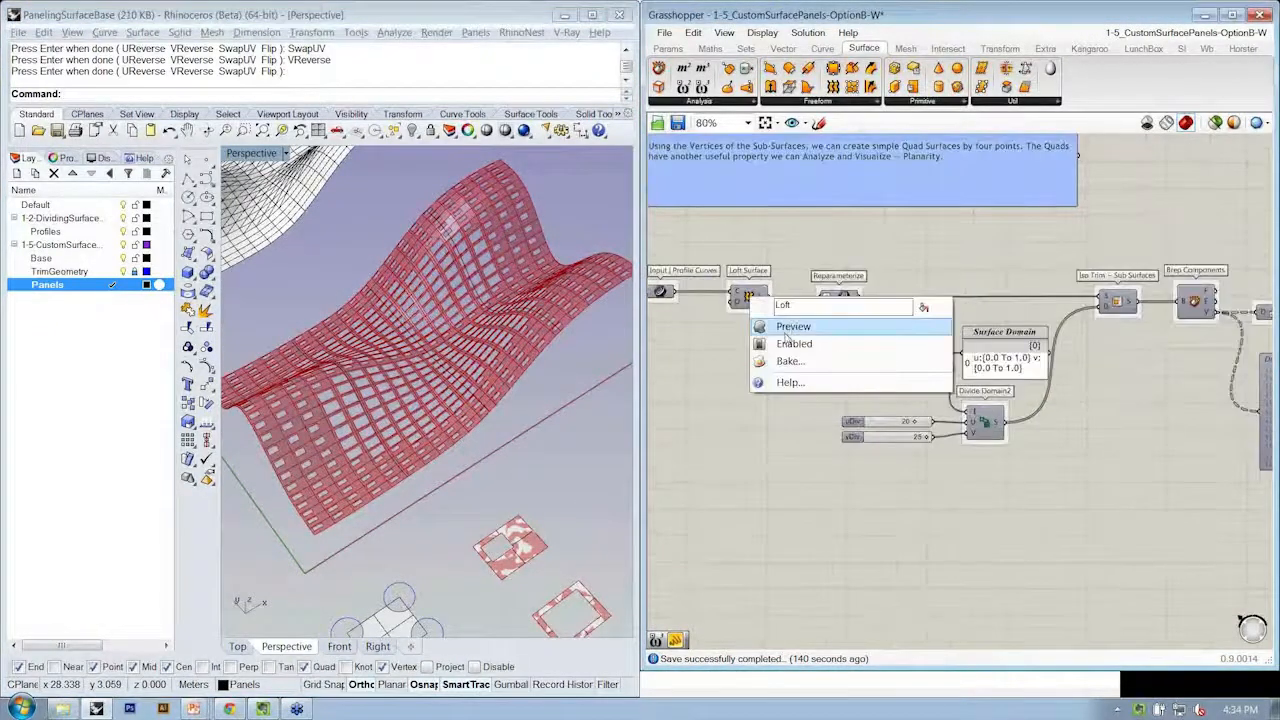
click(790, 361)
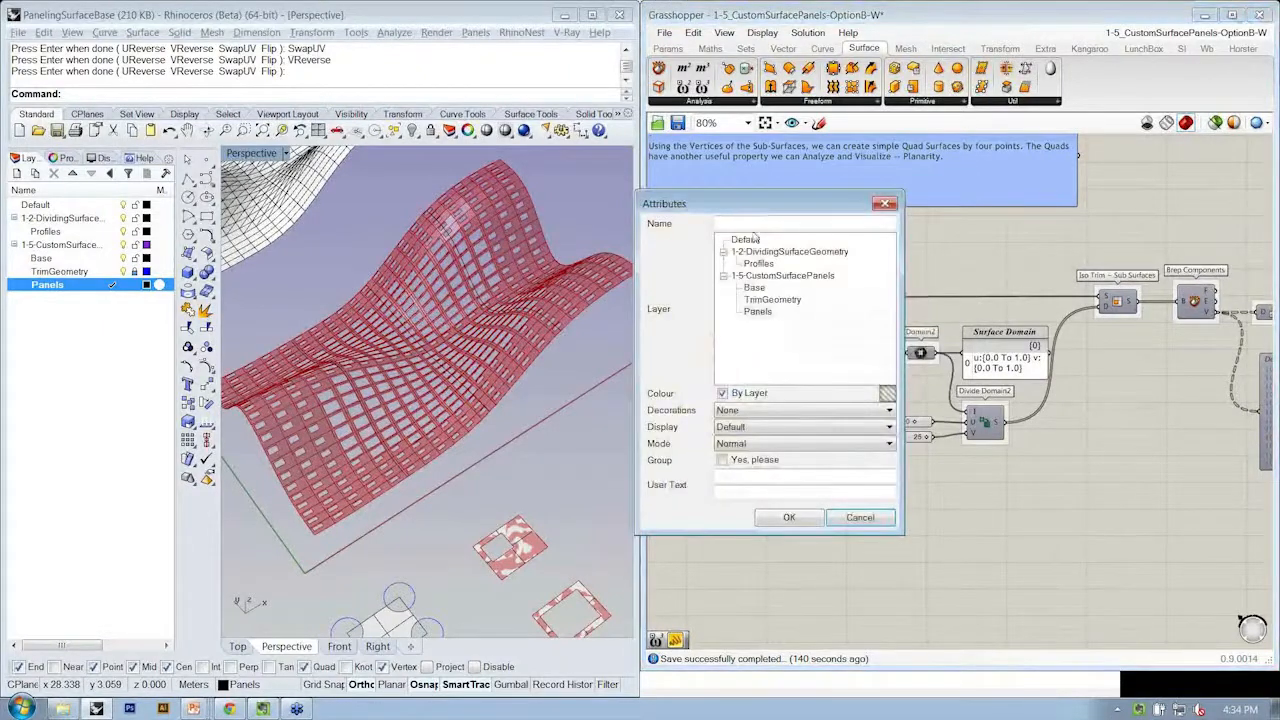
click(789, 517)
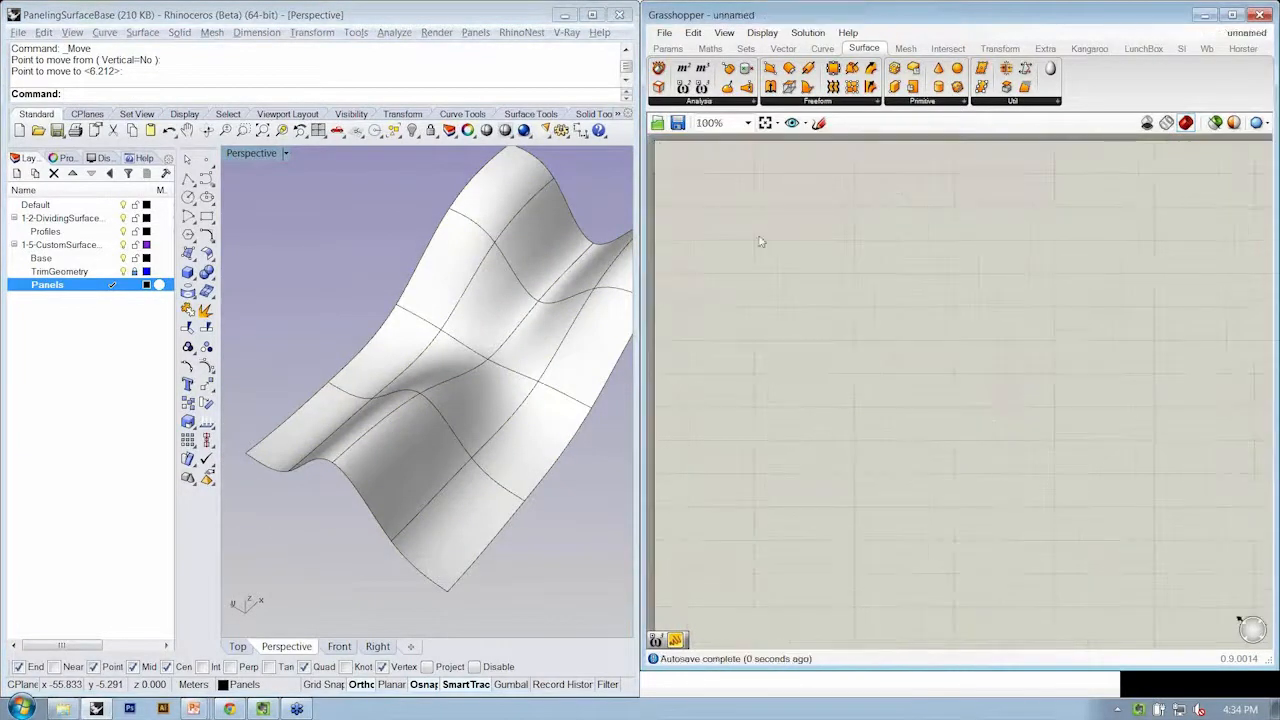
- Reference the baked wavy surface into a new Surface parameter
click(668, 48)
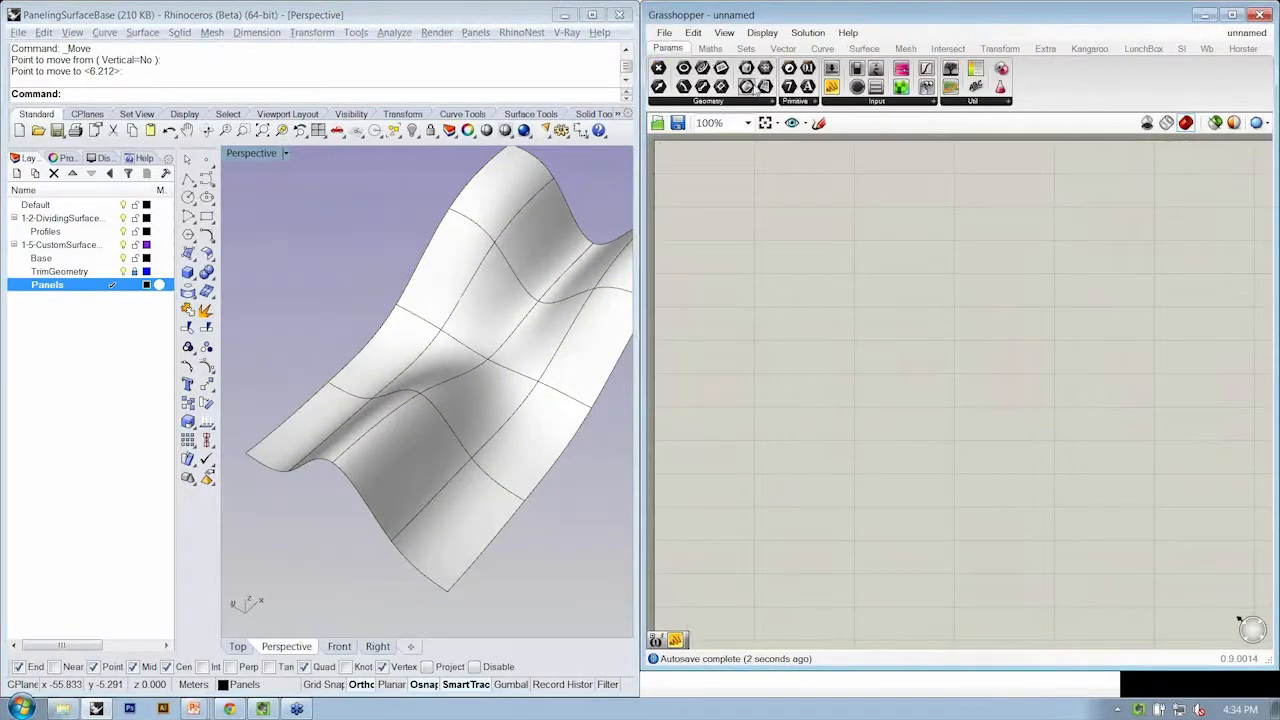
right_click(790, 315)
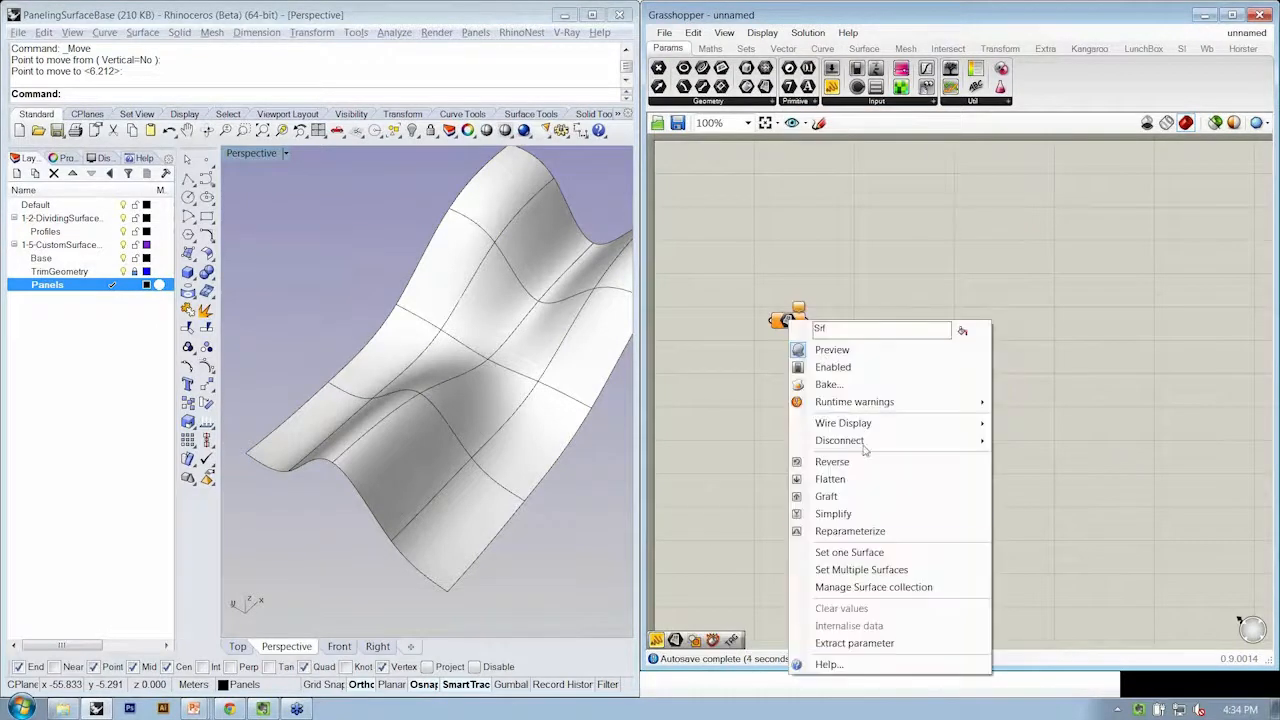
click(849, 552)
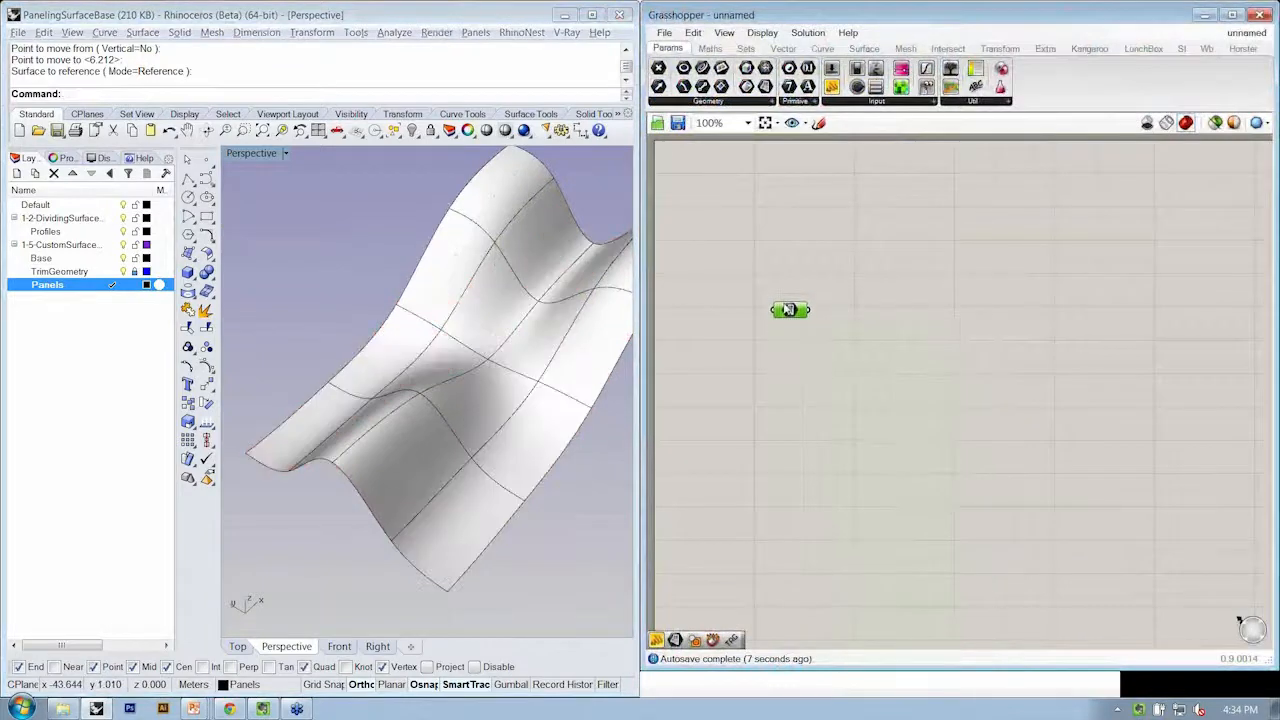
click(430, 350)
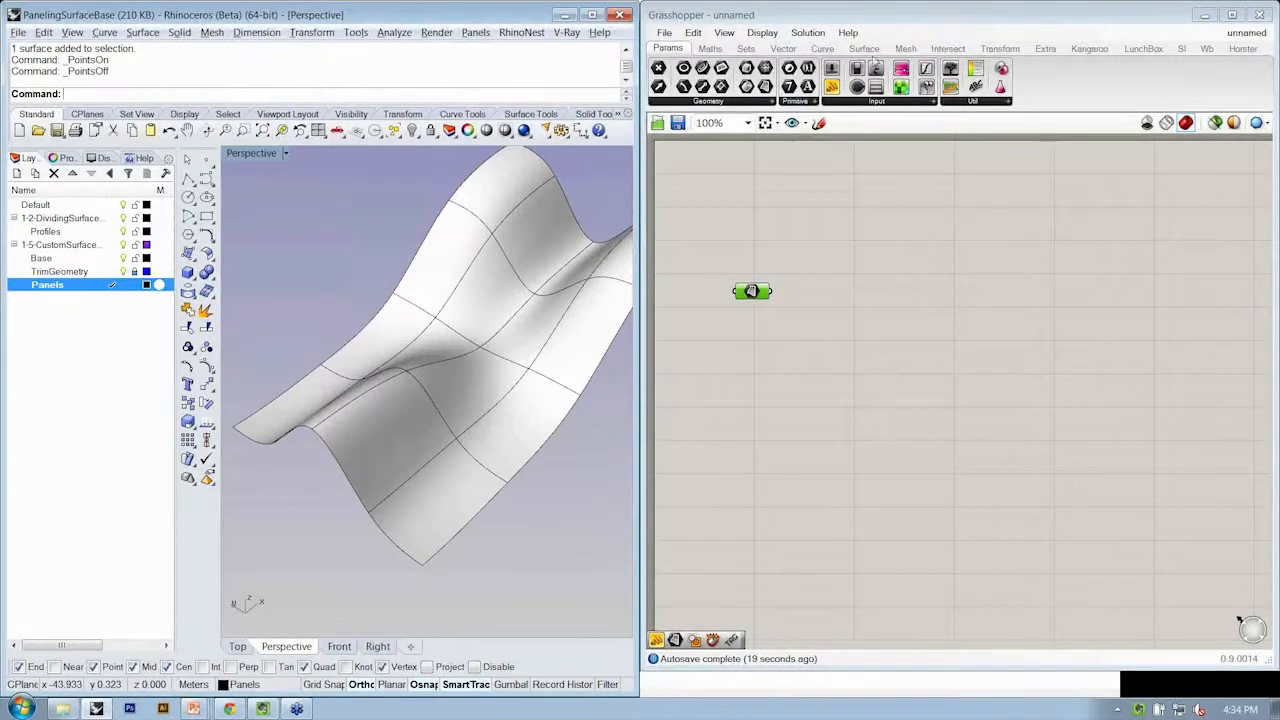
- Wire the surface into a Surface Points component and orbit to inspect its points
click(863, 48)
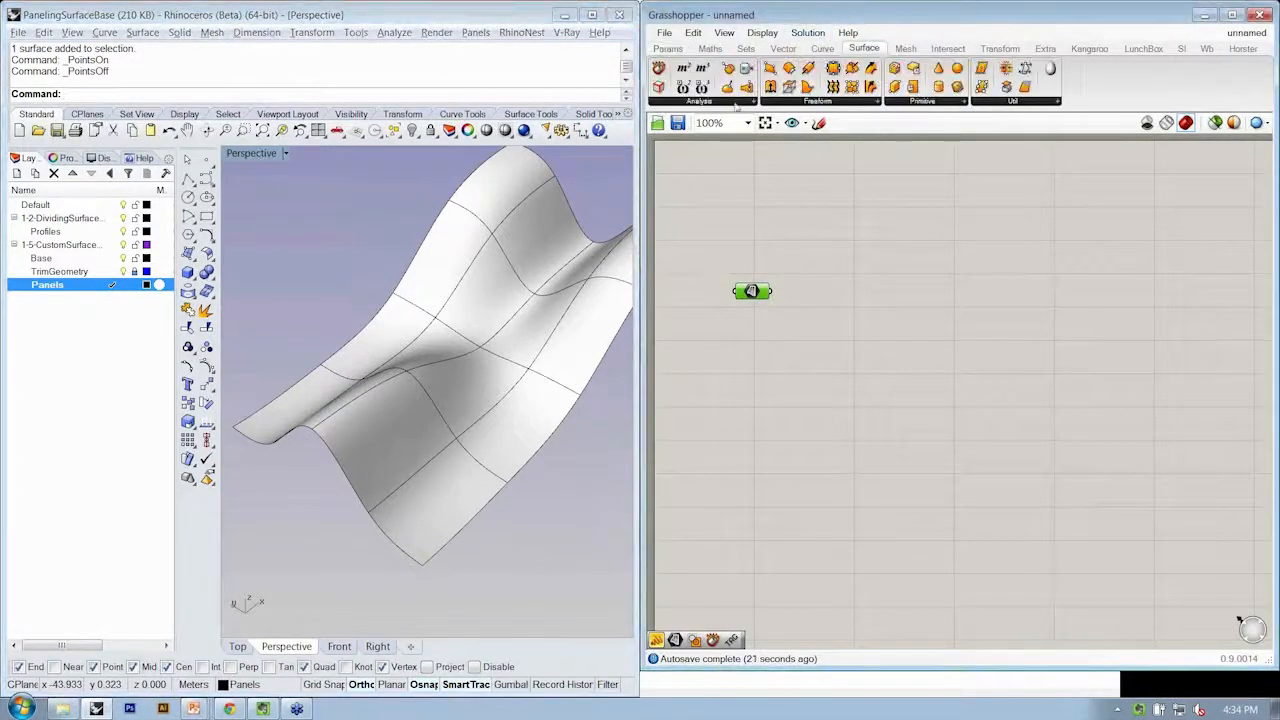
click(698, 100)
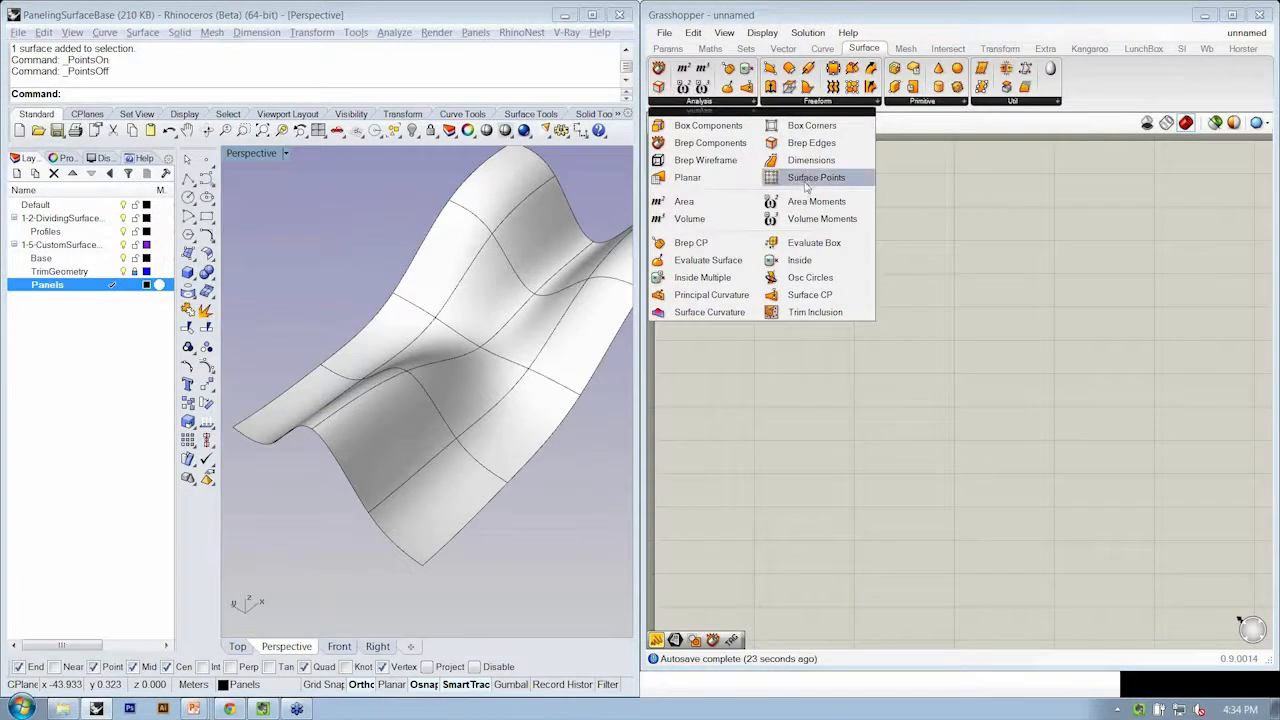
click(816, 177)
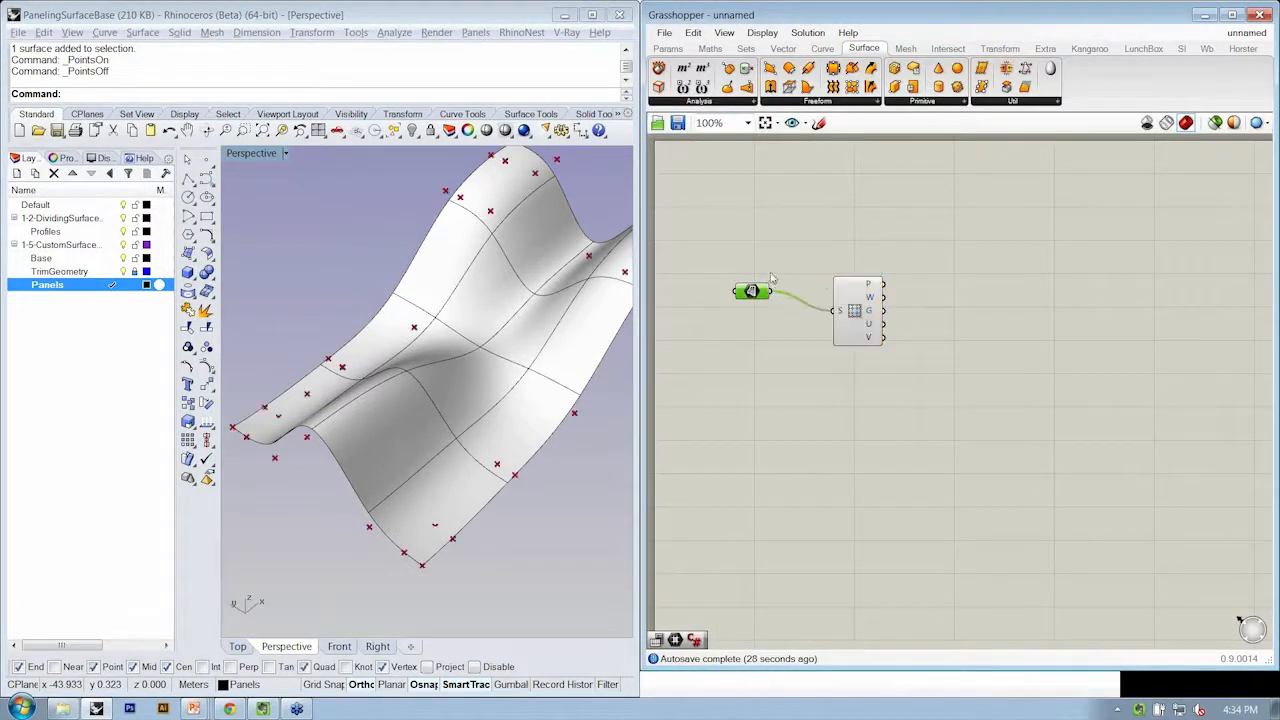
mouse_move(881, 283)
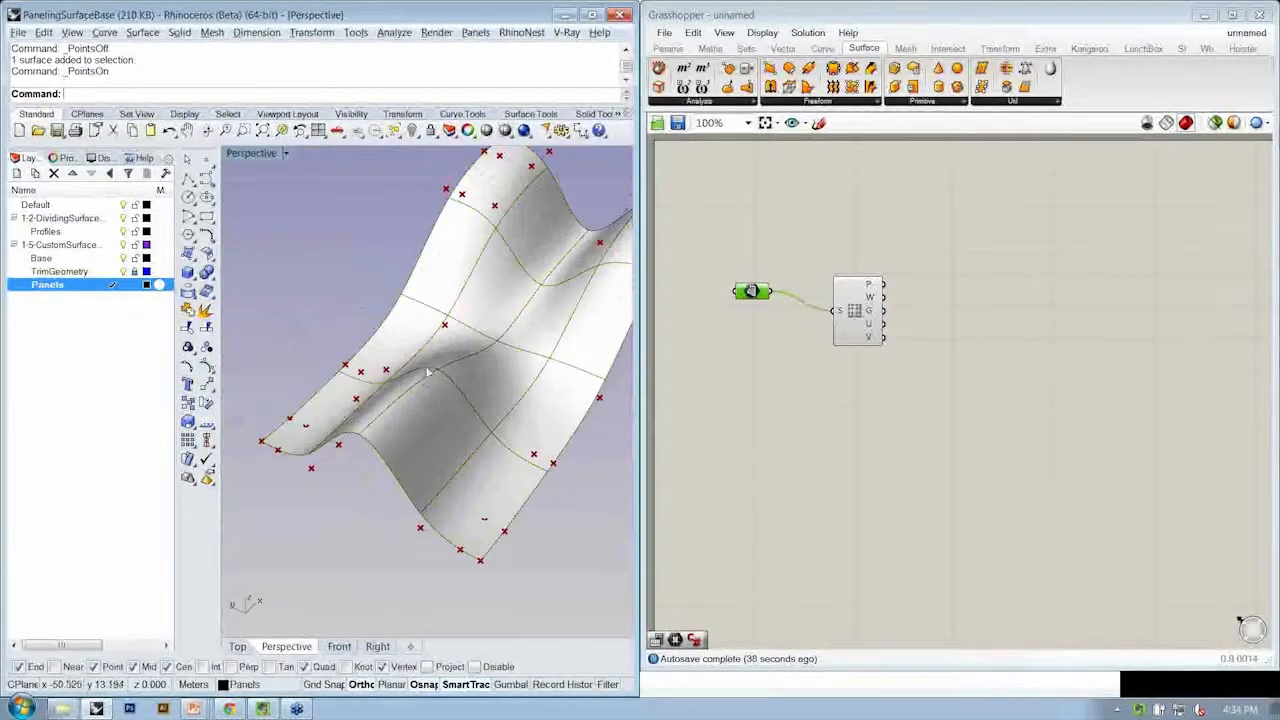
drag(425, 380, 460, 400)
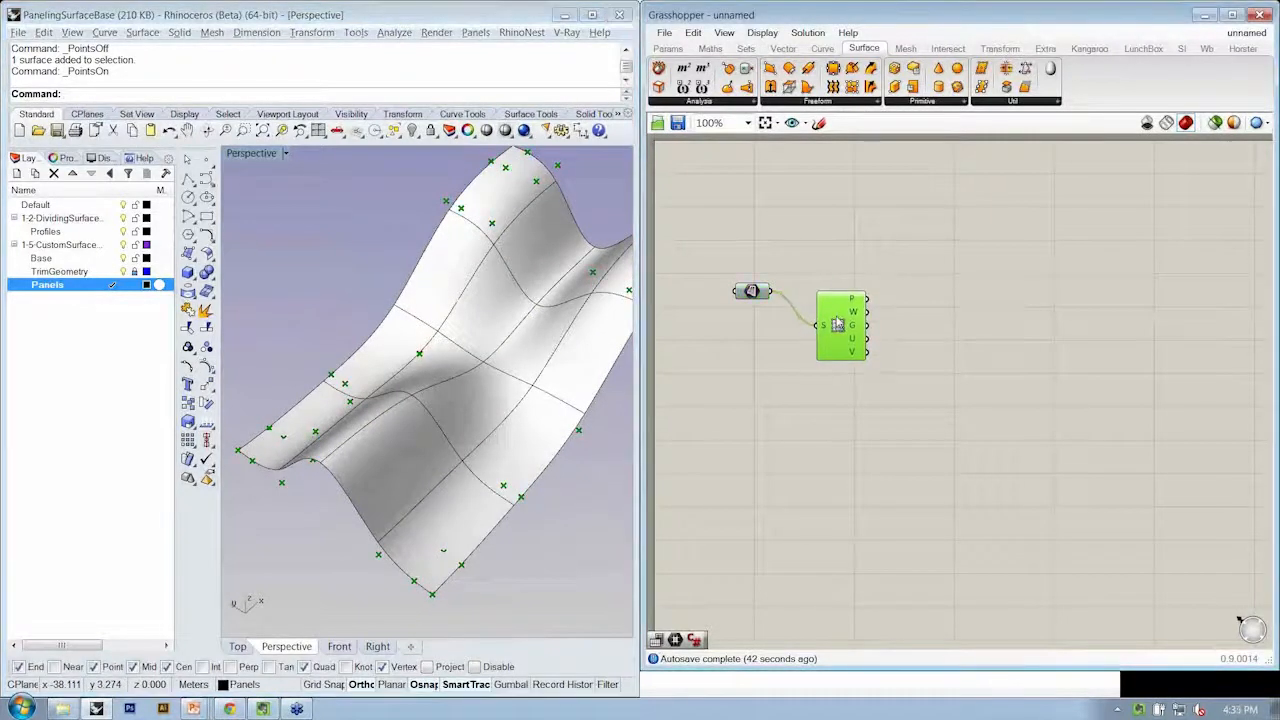
mouse_move(866, 299)
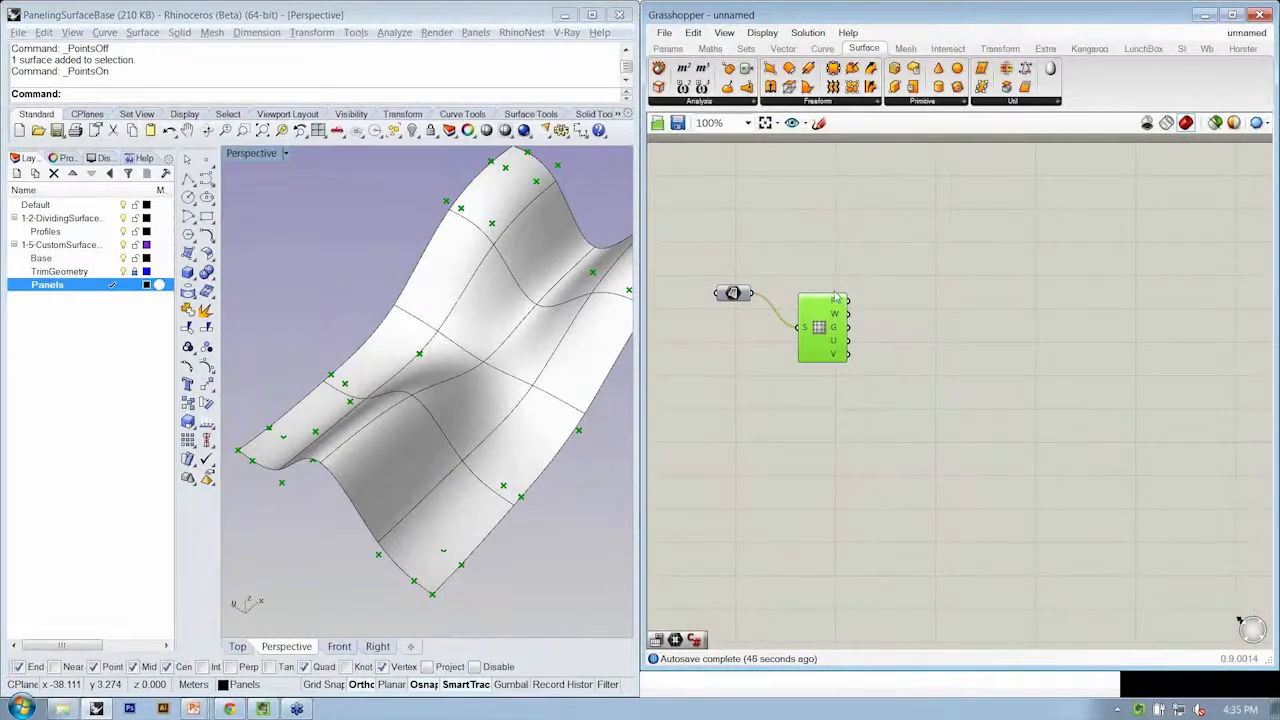
drag(822, 327, 800, 287)
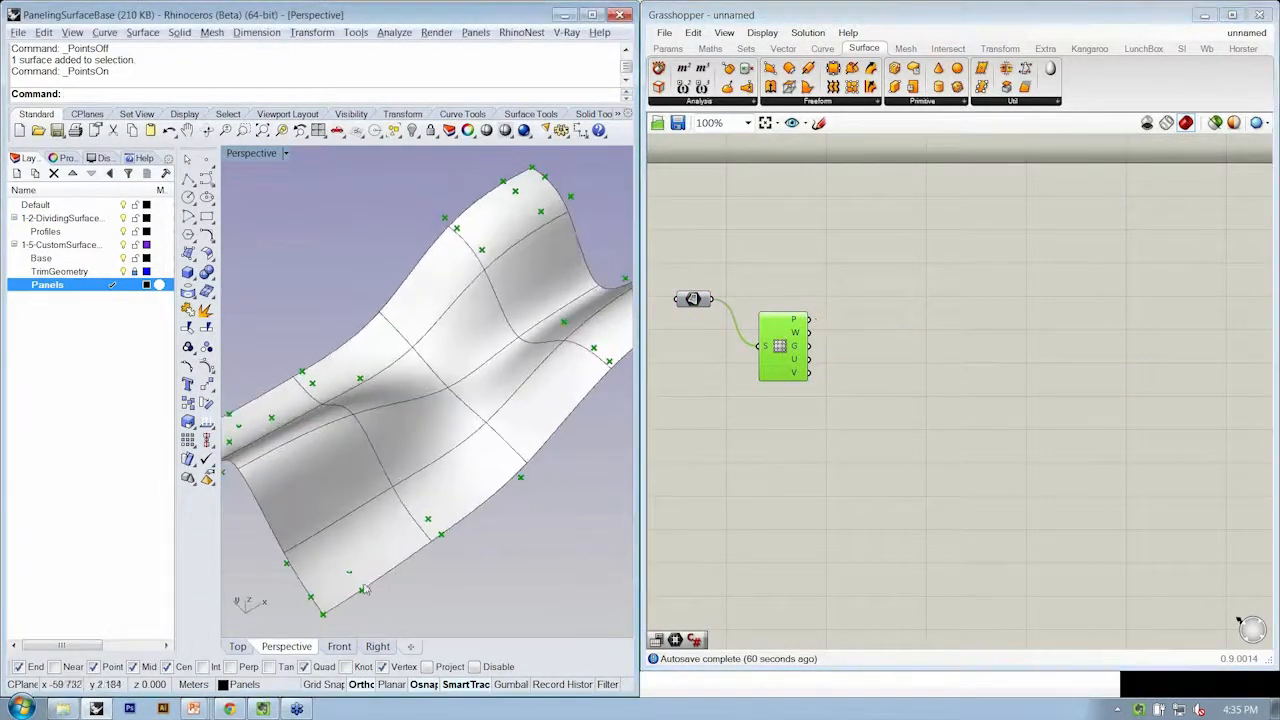
drag(400, 400, 465, 350)
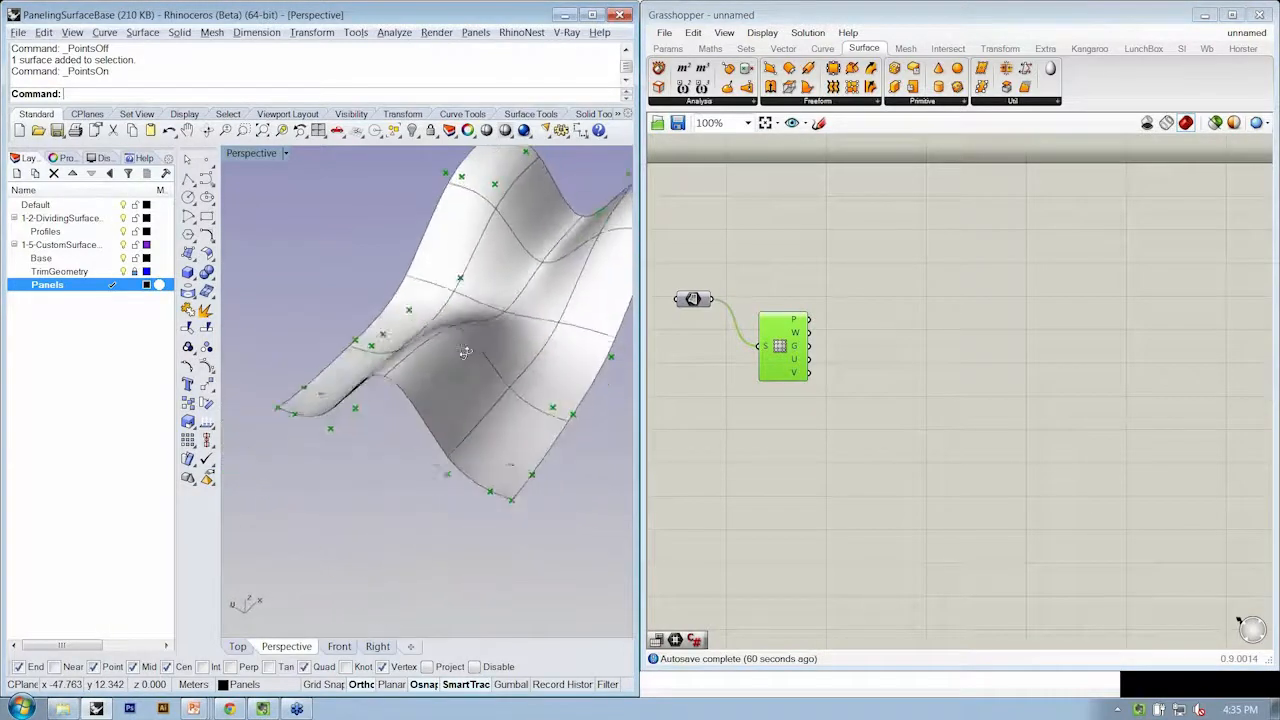
drag(465, 350, 570, 385)
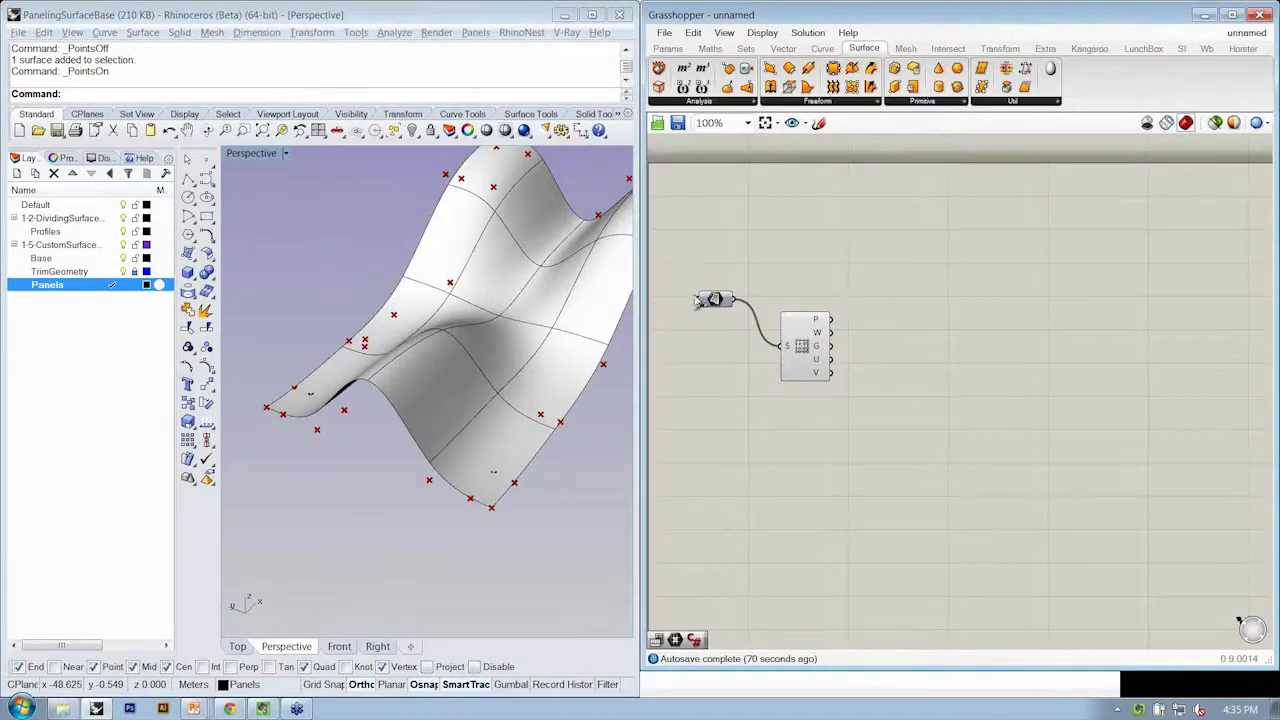
drag(715, 300, 715, 345)
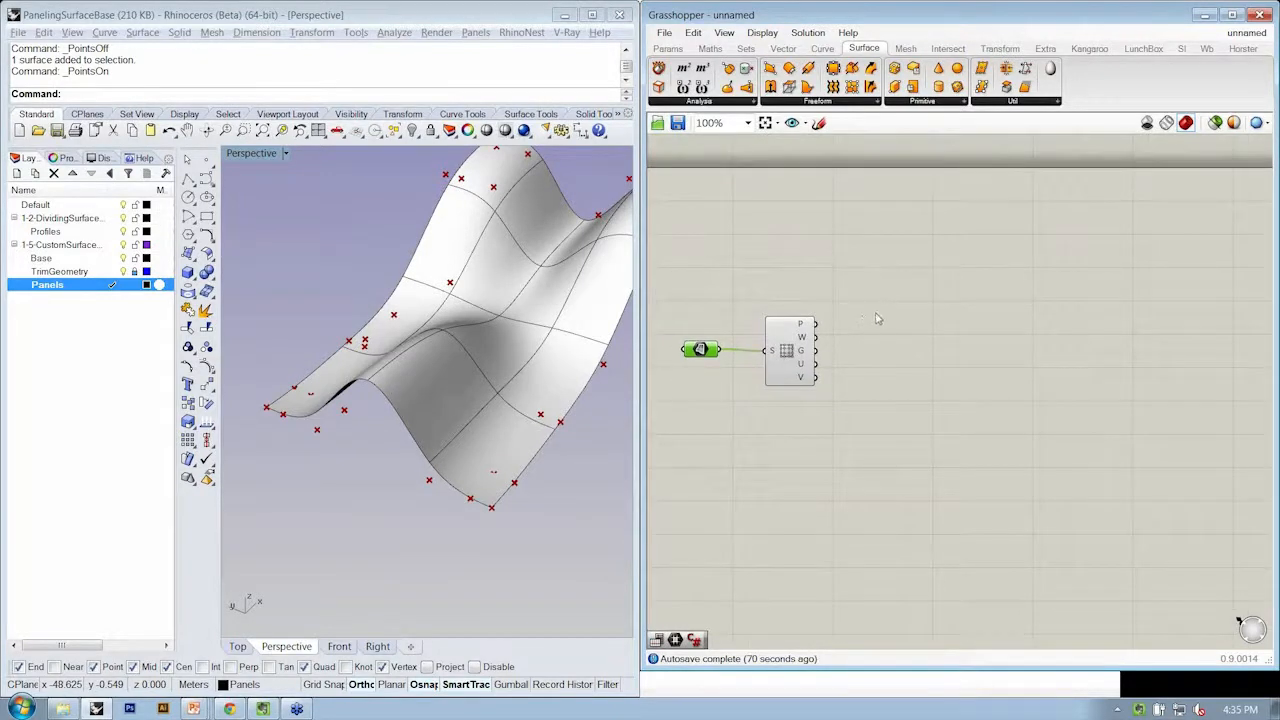
mouse_move(937, 291)
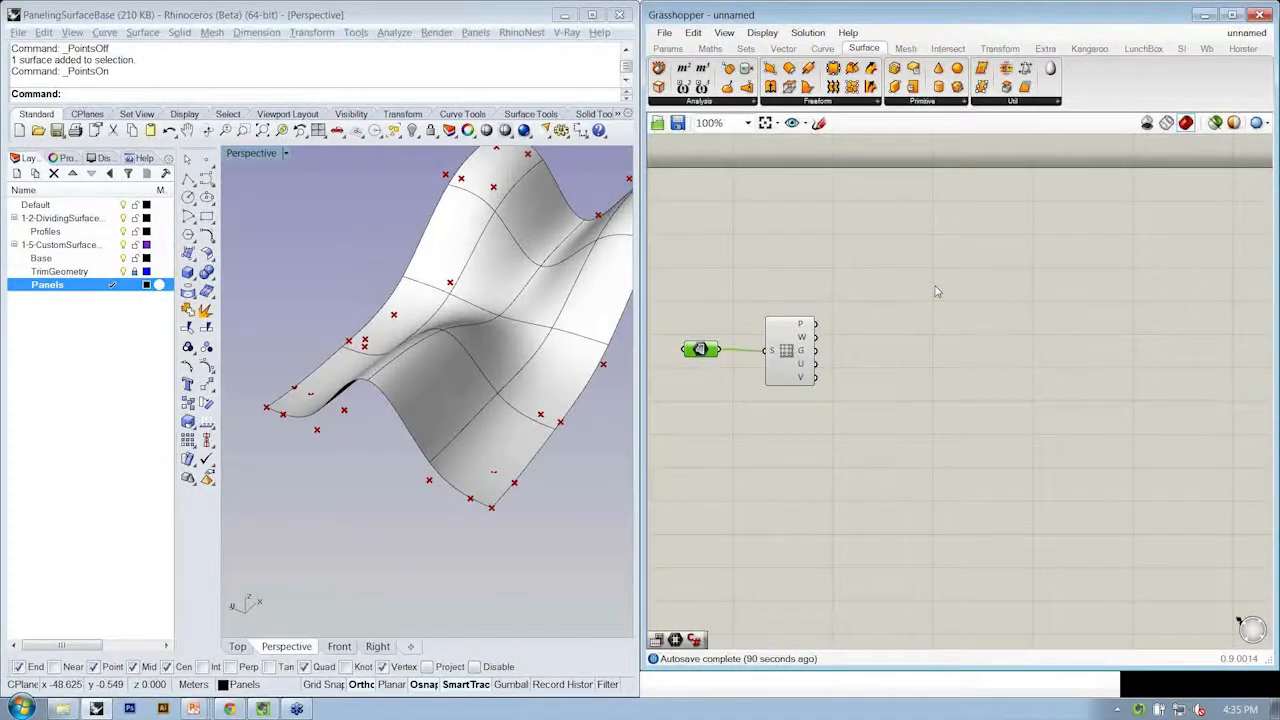
mouse_move(832, 318)
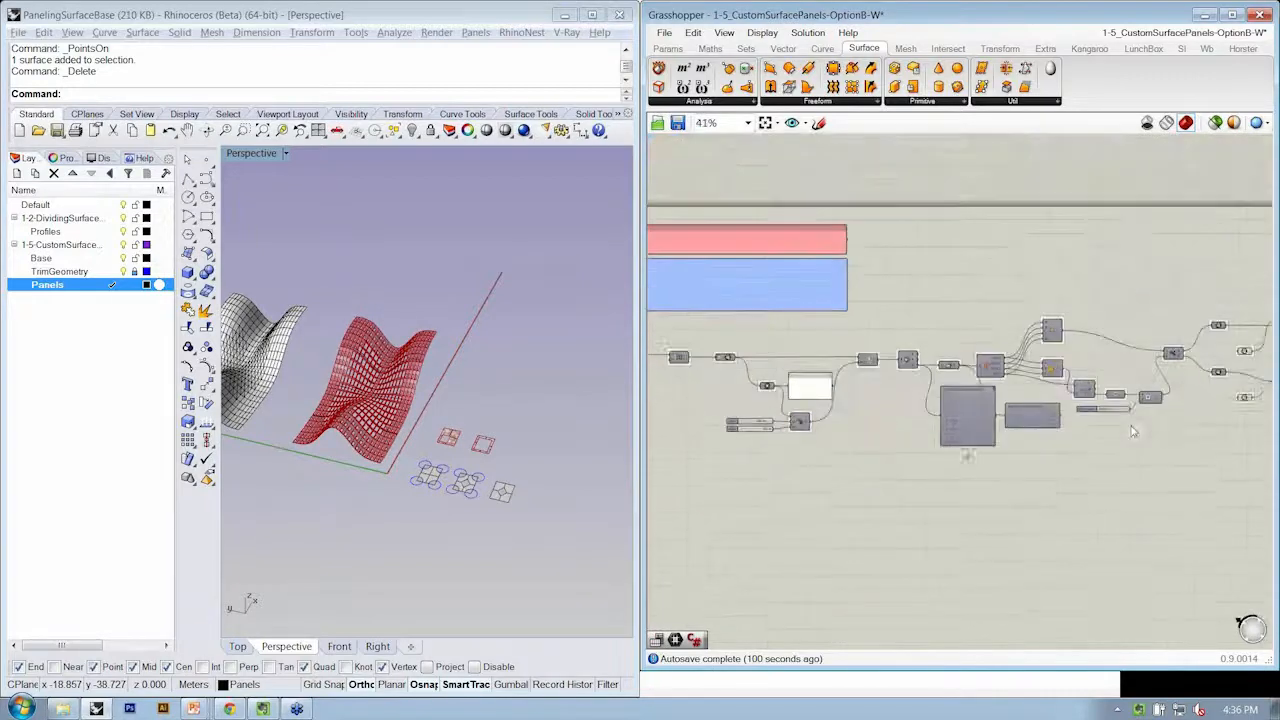
- Orbit the Perspective view around the Option B definition's red paneled surface
scroll(up, 3)
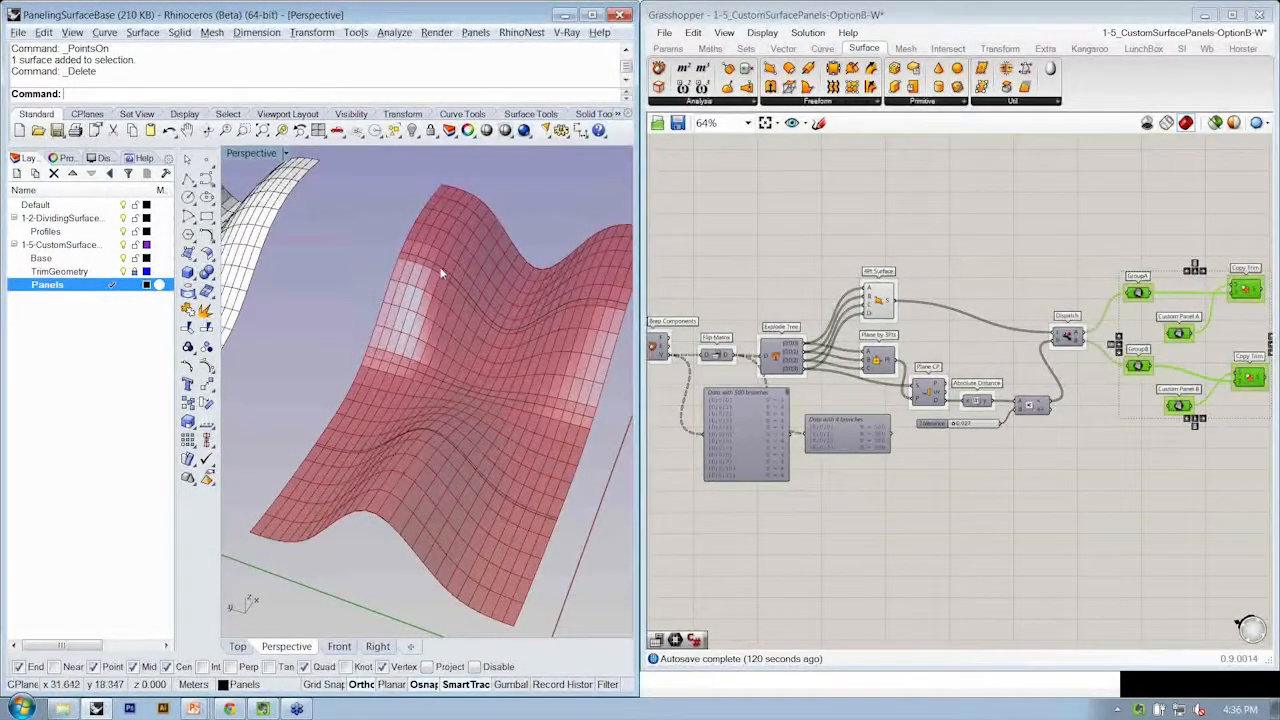
mouse_move(383, 343)
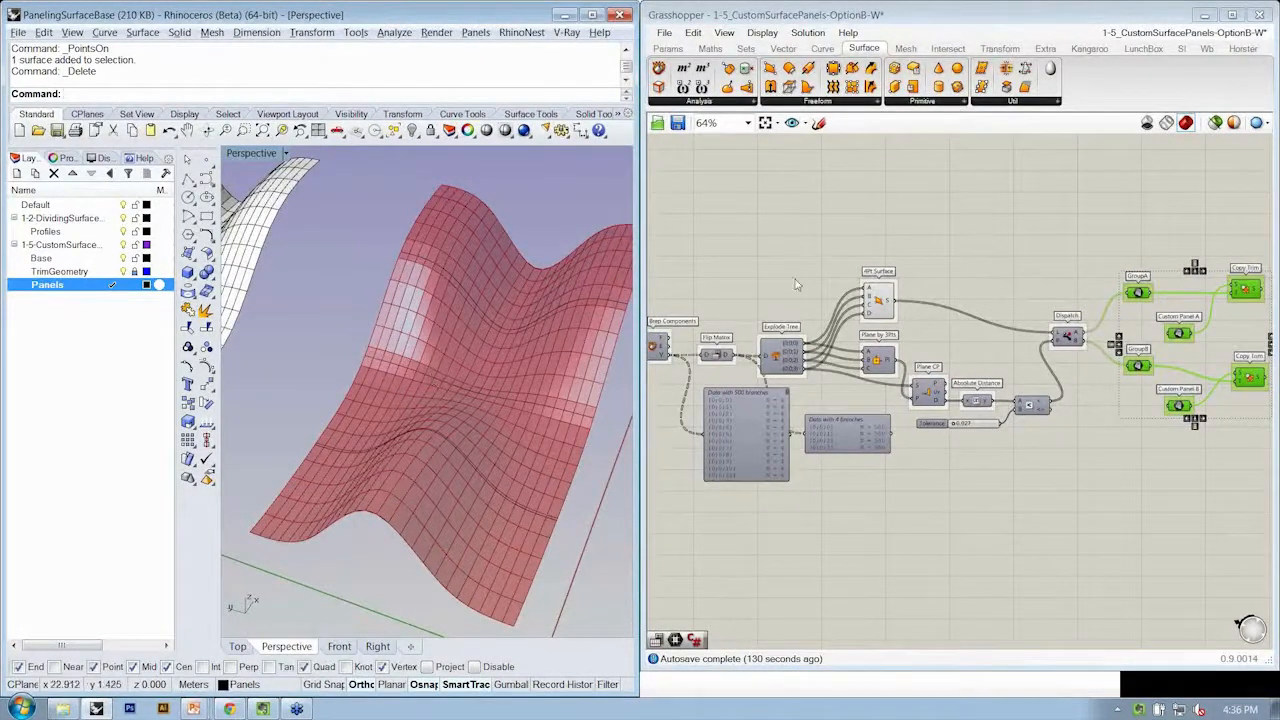
mouse_move(782, 277)
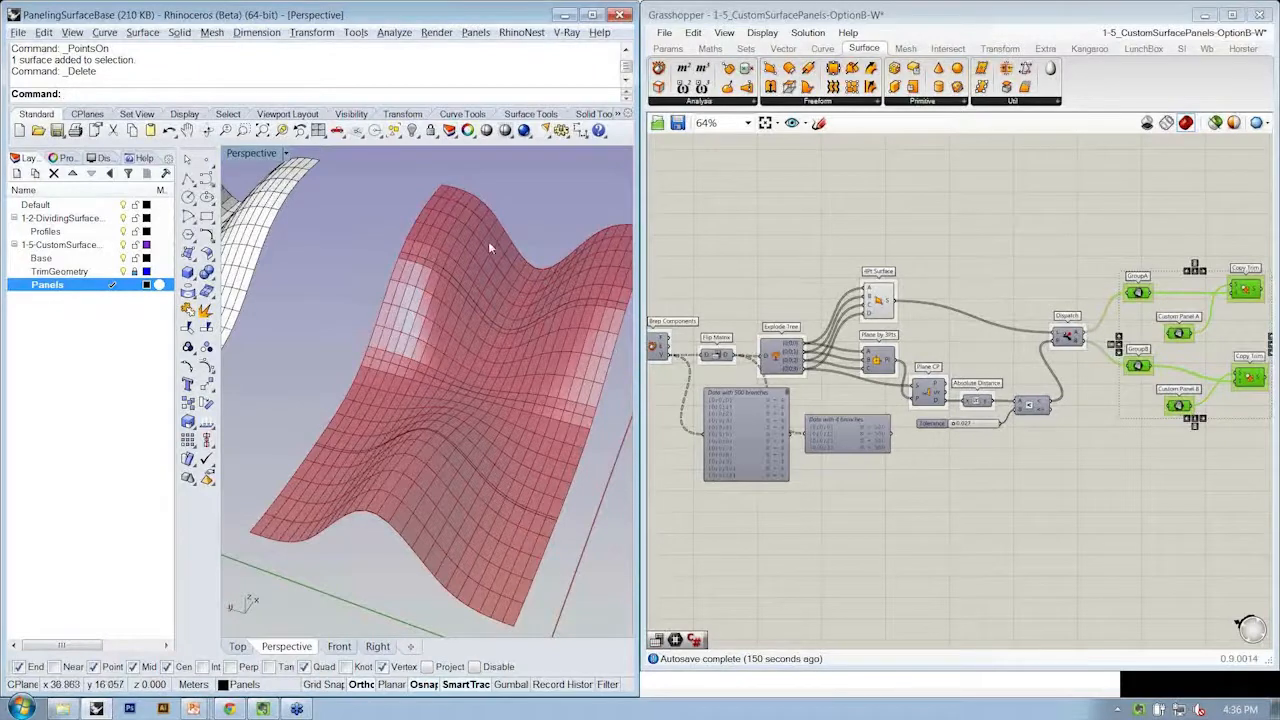
drag(490, 247, 510, 350)
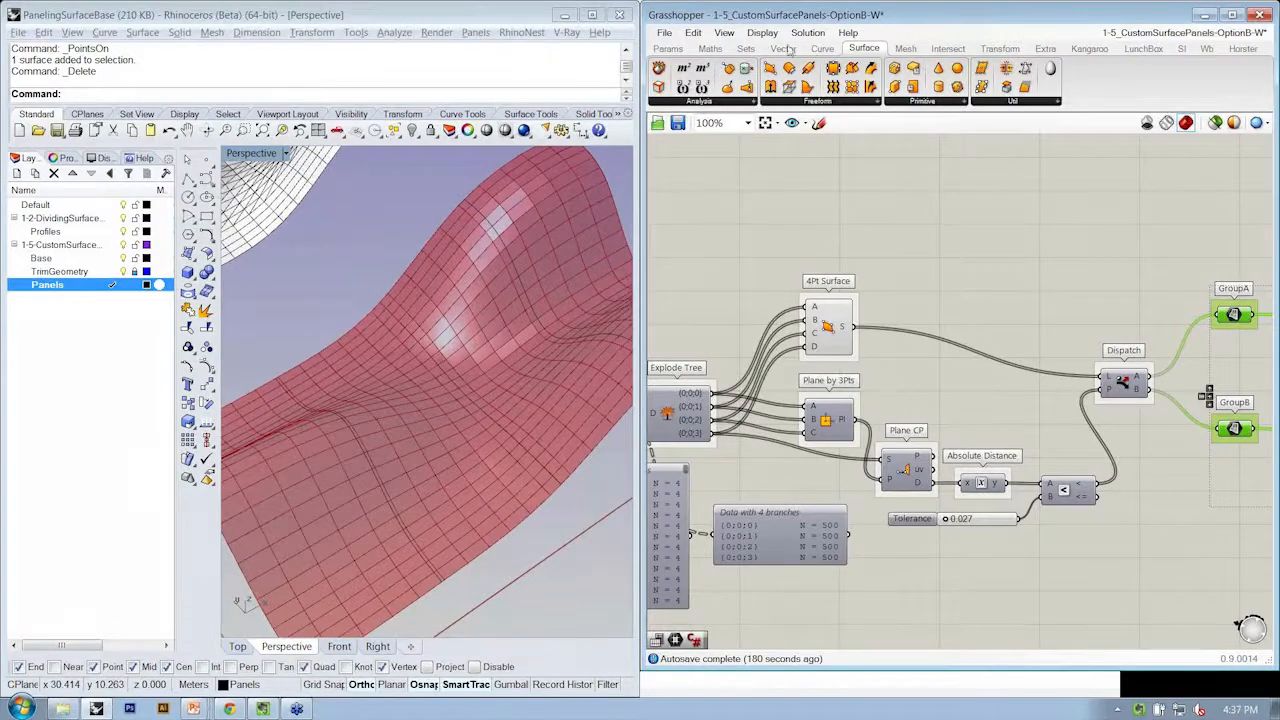
- Place a Sift Pattern component from Sets > List above the Dispatch and zoom in
click(745, 48)
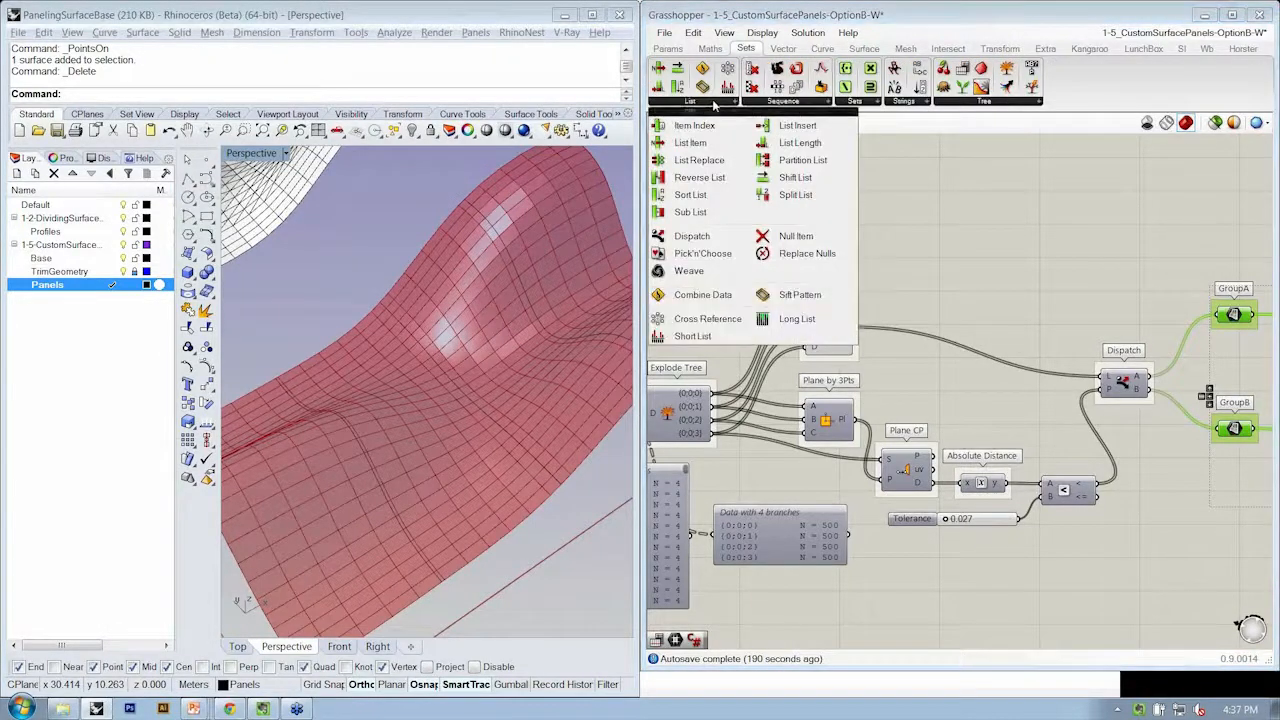
mouse_move(800, 294)
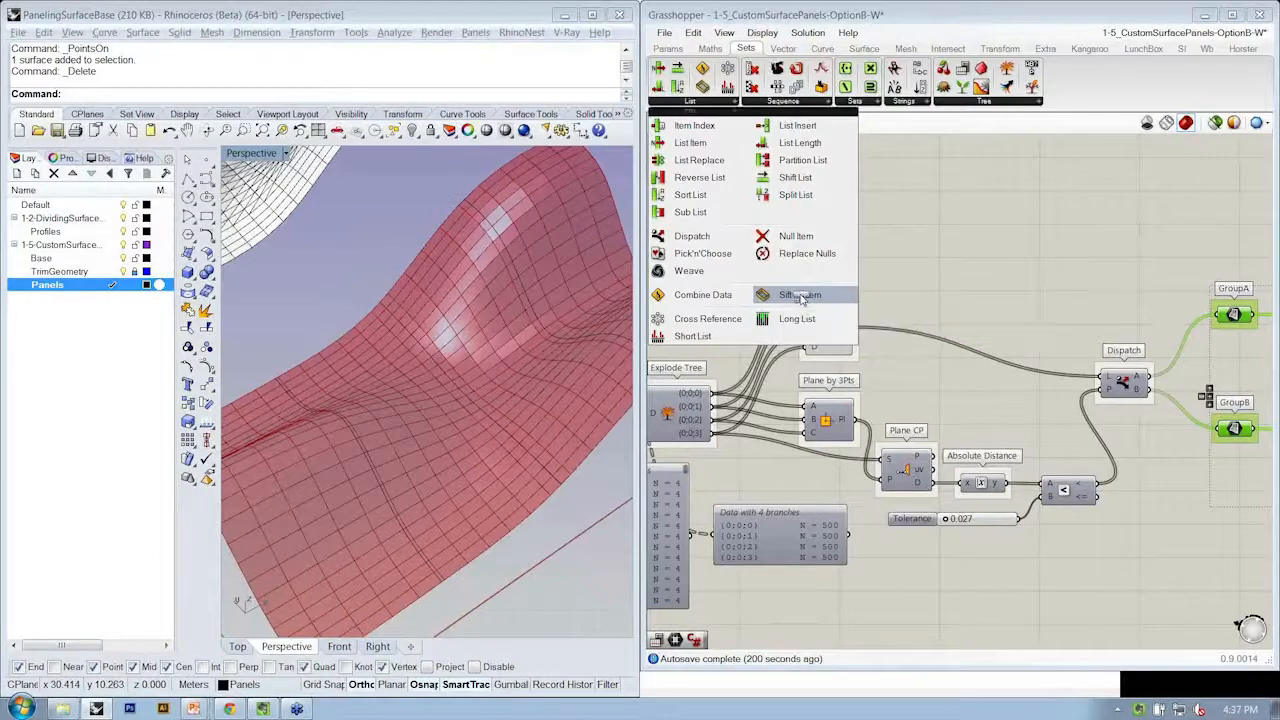
click(799, 294)
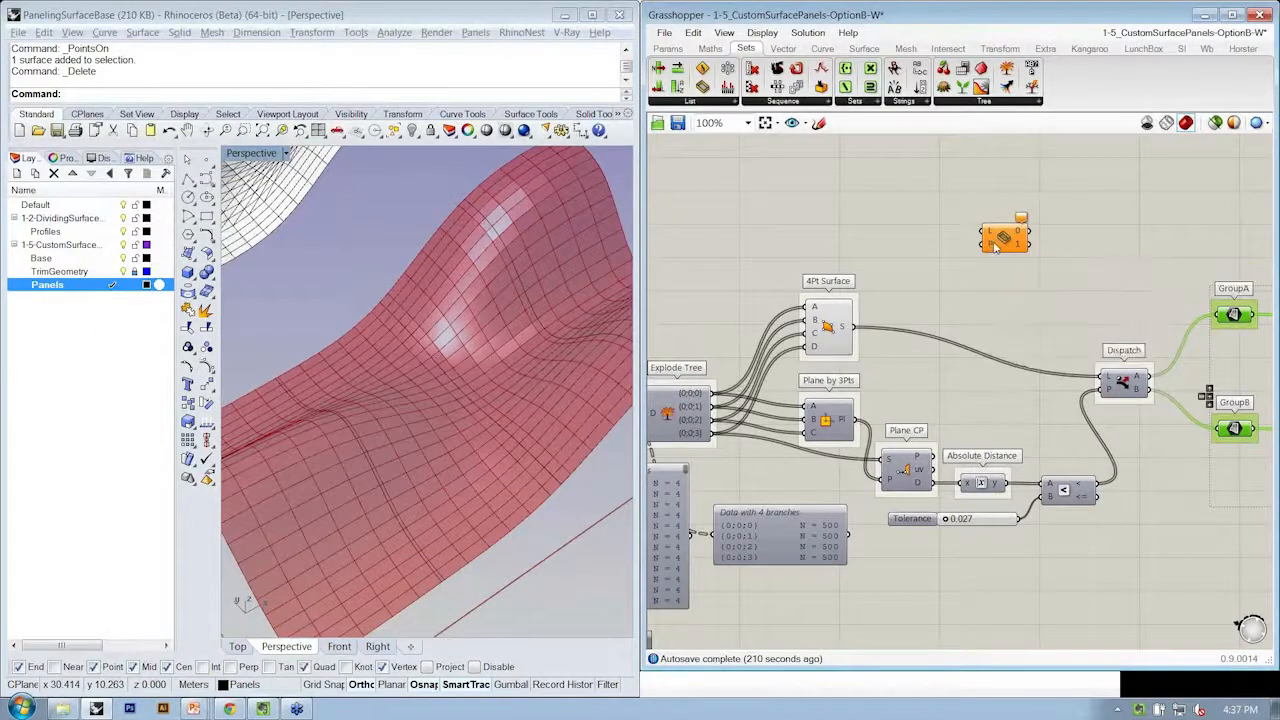
scroll(up, 3)
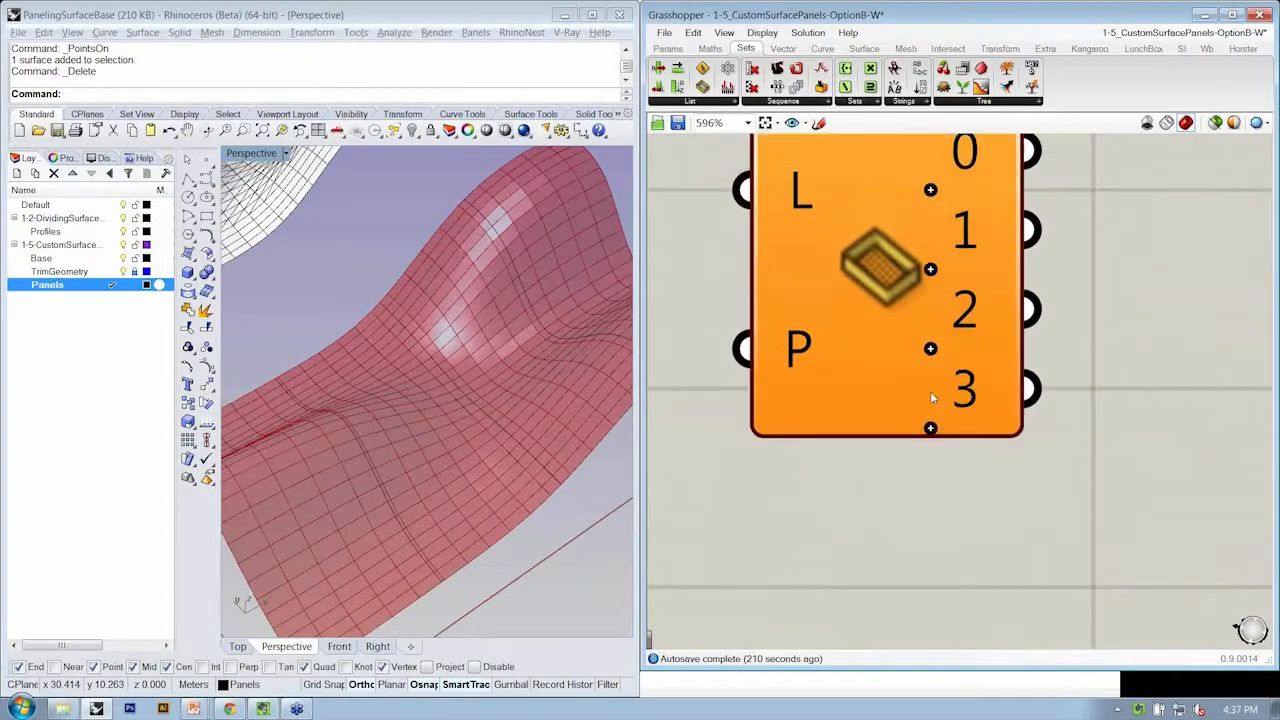
scroll(down, 3)
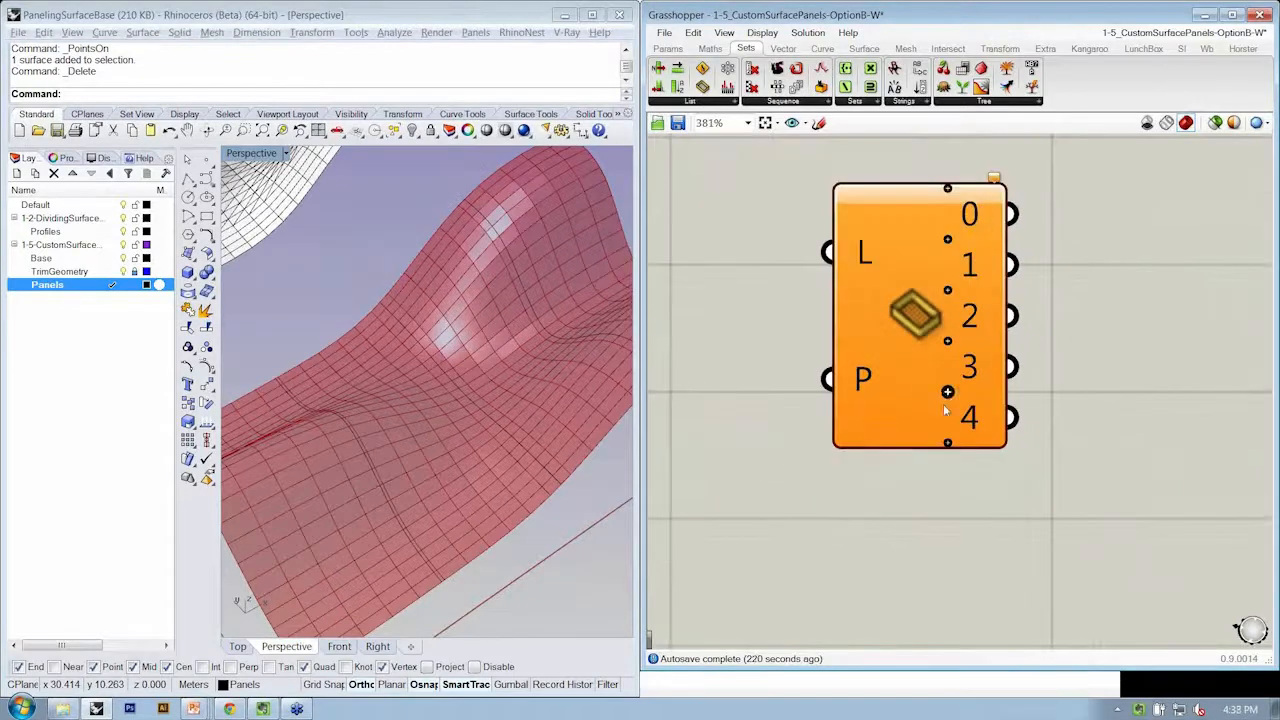
scroll(down, 3)
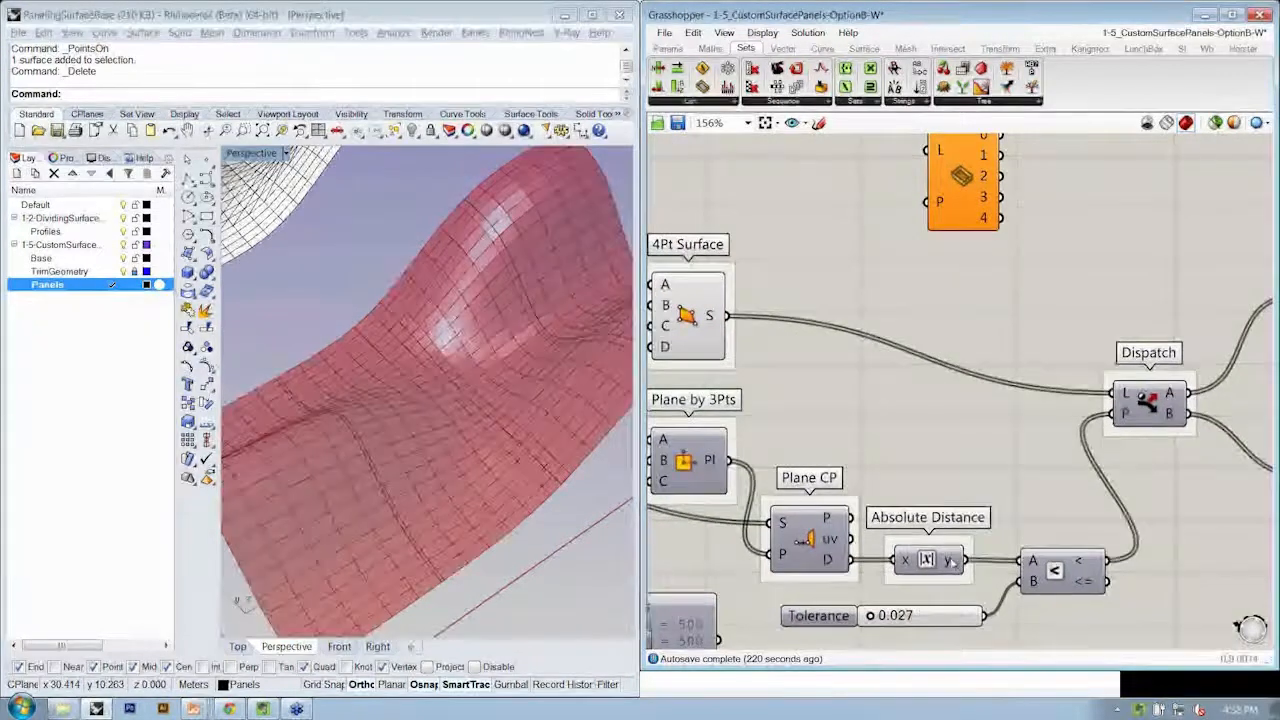
mouse_move(948, 560)
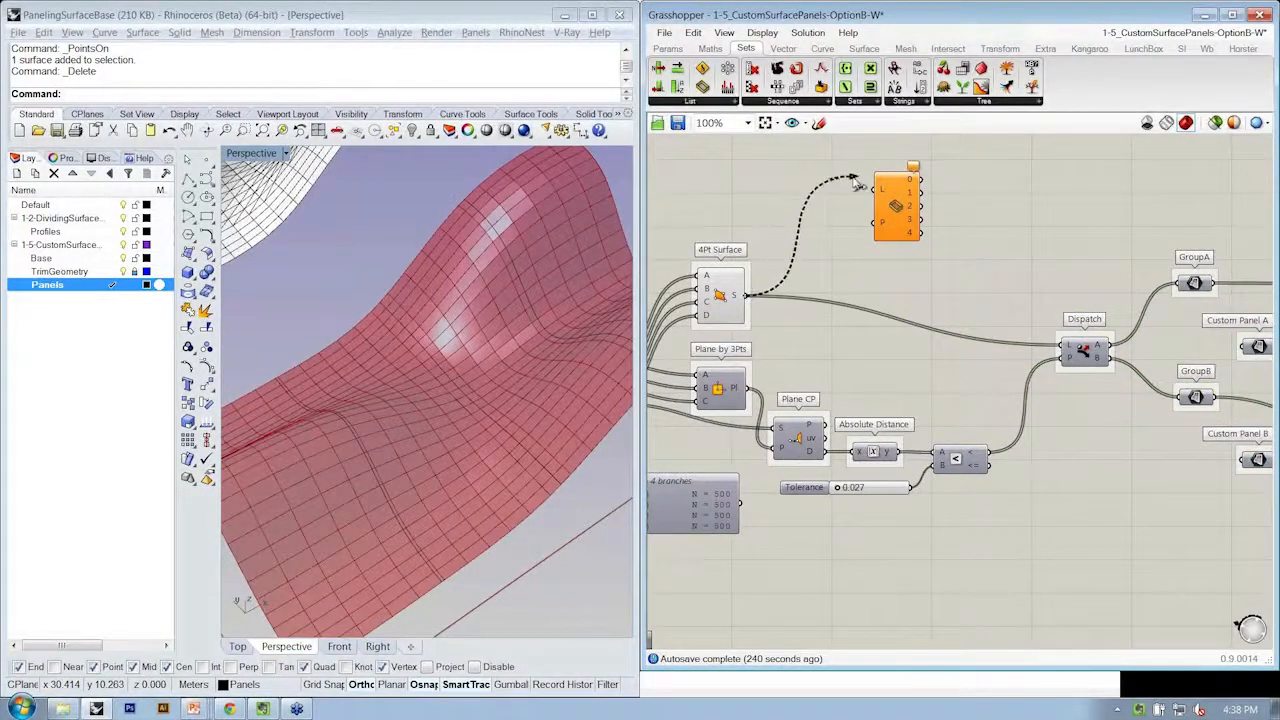
- Feed the panels into Sift Pattern, add Remap Numbers for the pattern, preview group 1 green
click(910, 220)
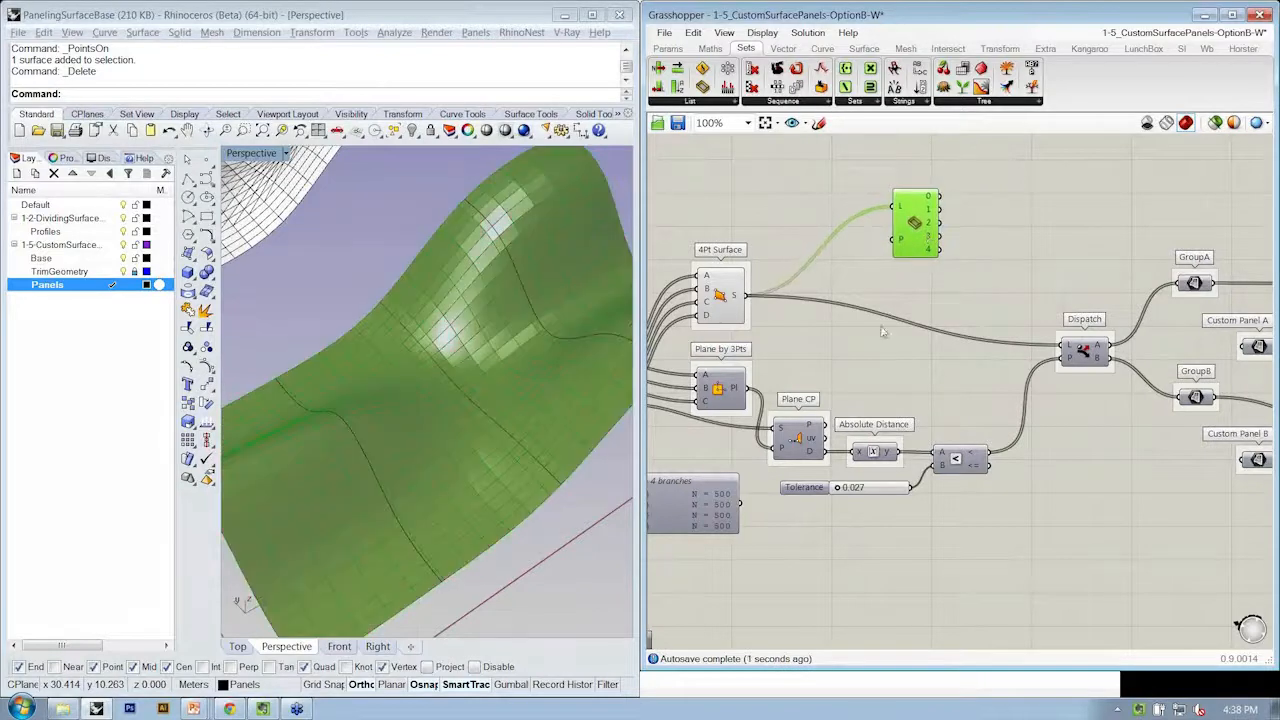
mouse_move(885, 452)
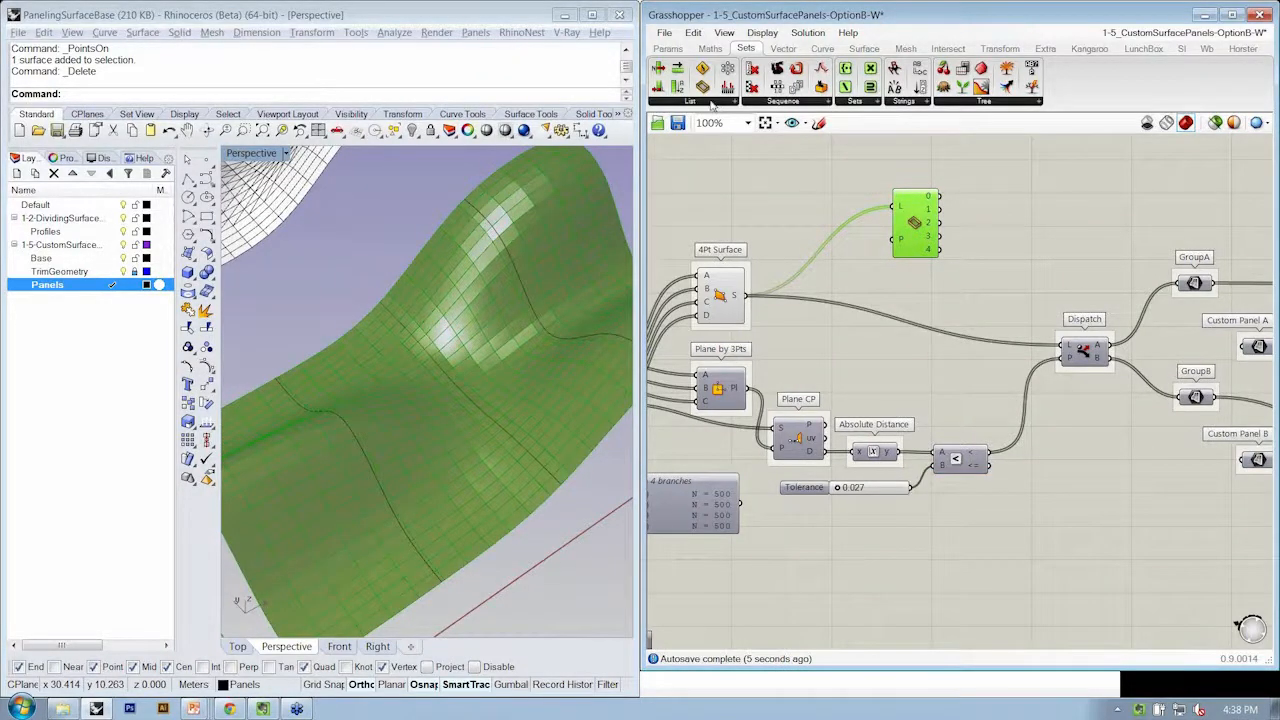
click(710, 48)
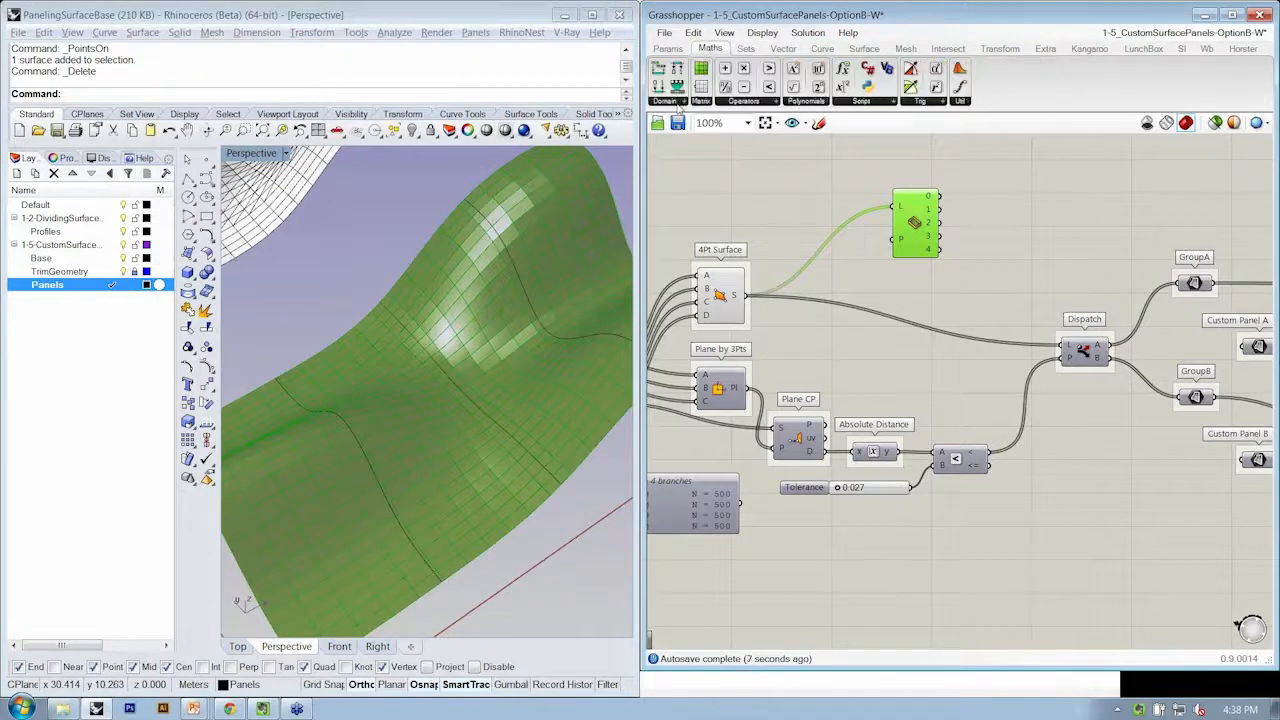
click(666, 100)
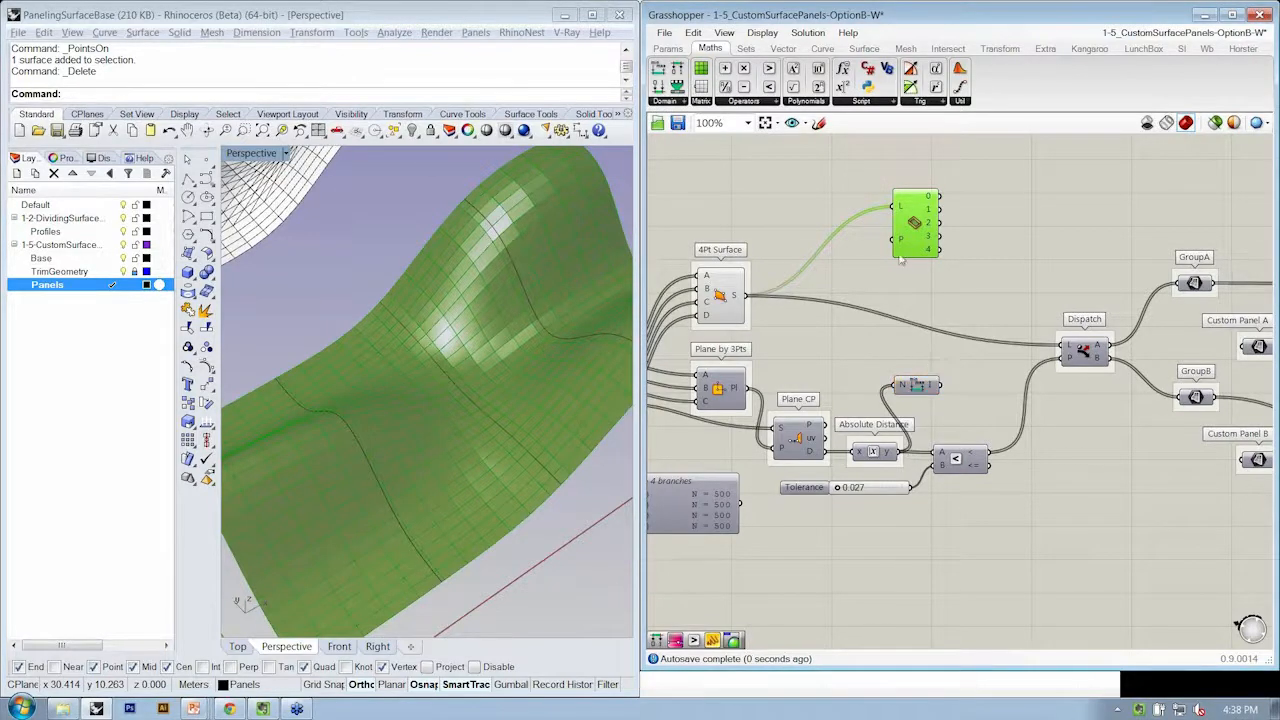
click(665, 100)
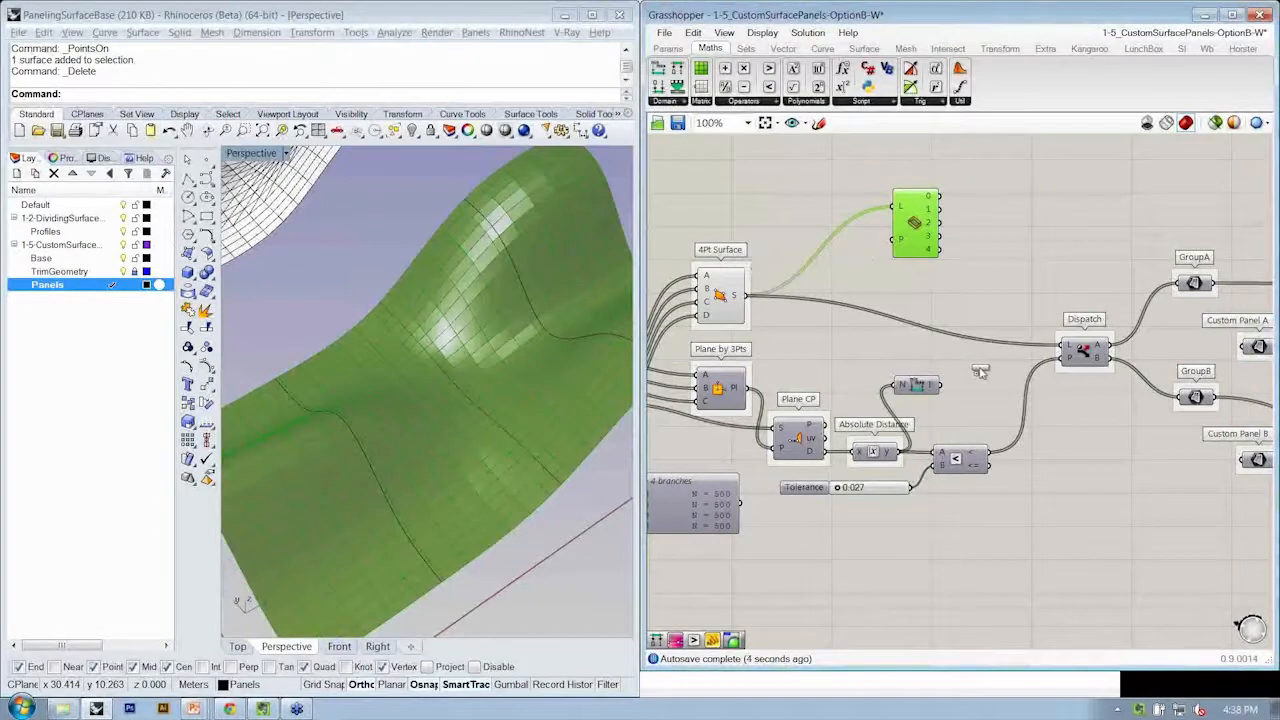
click(987, 375)
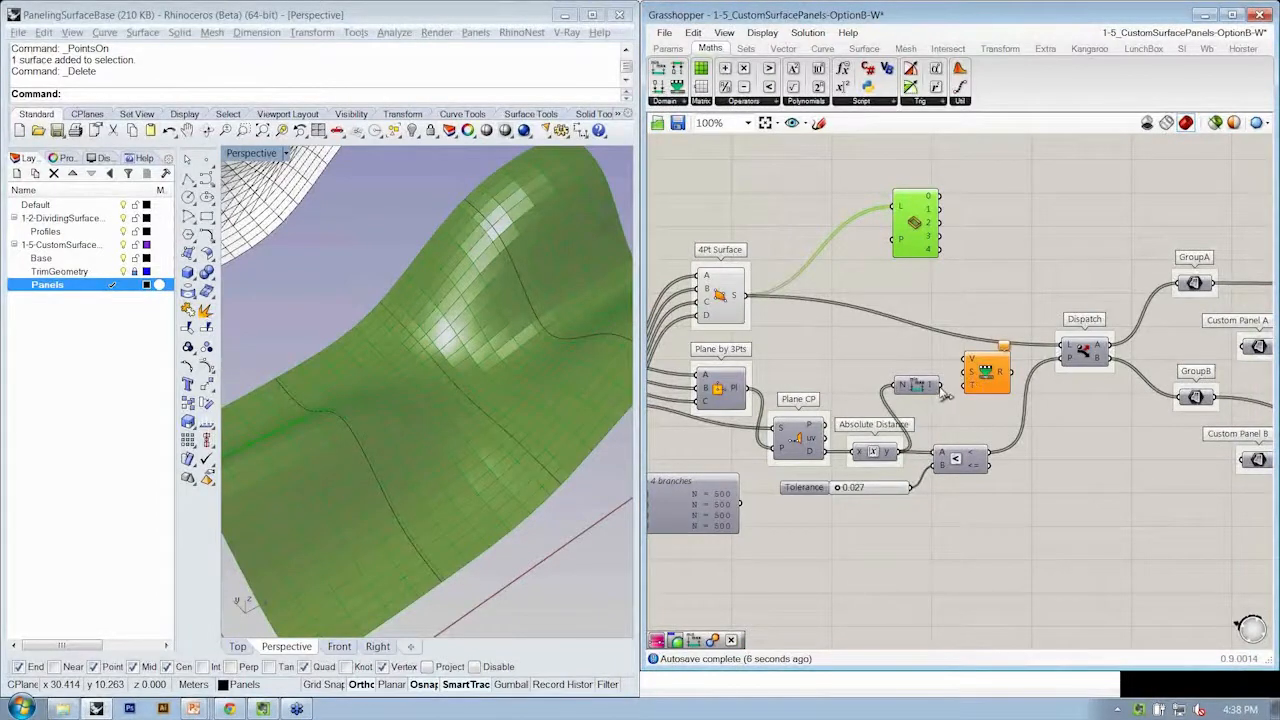
mouse_move(930, 385)
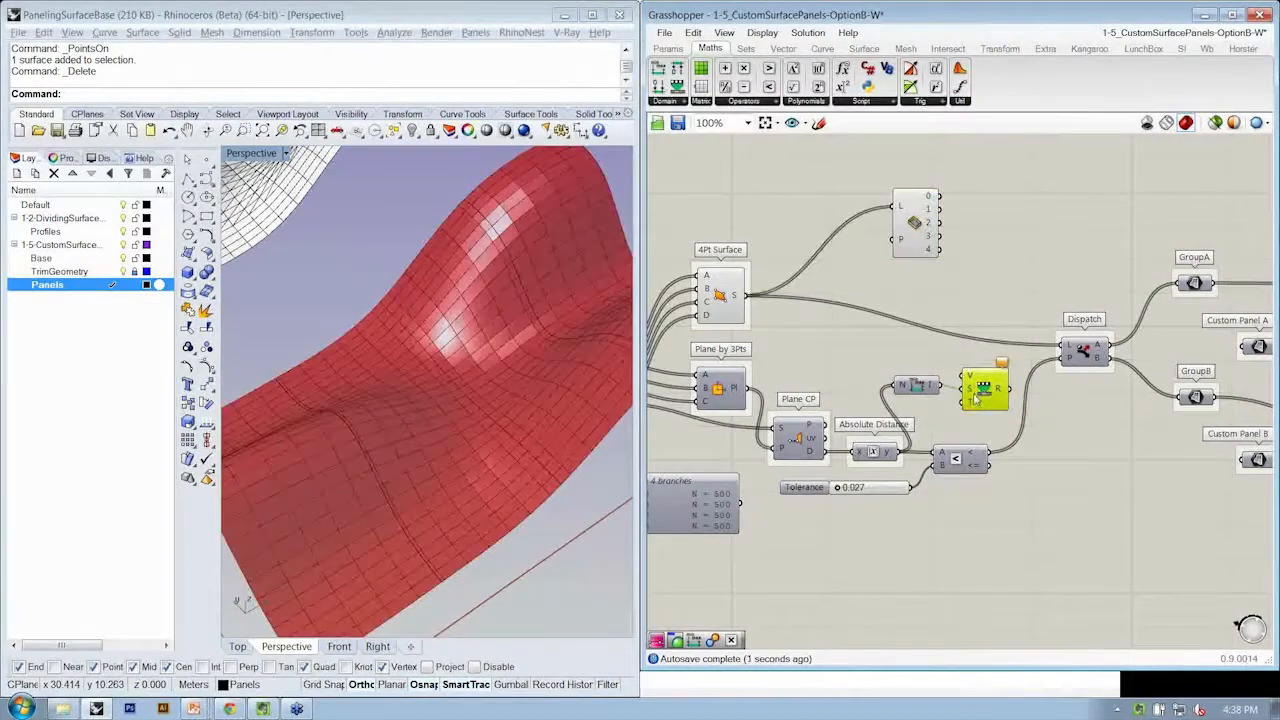
right_click(985, 388)
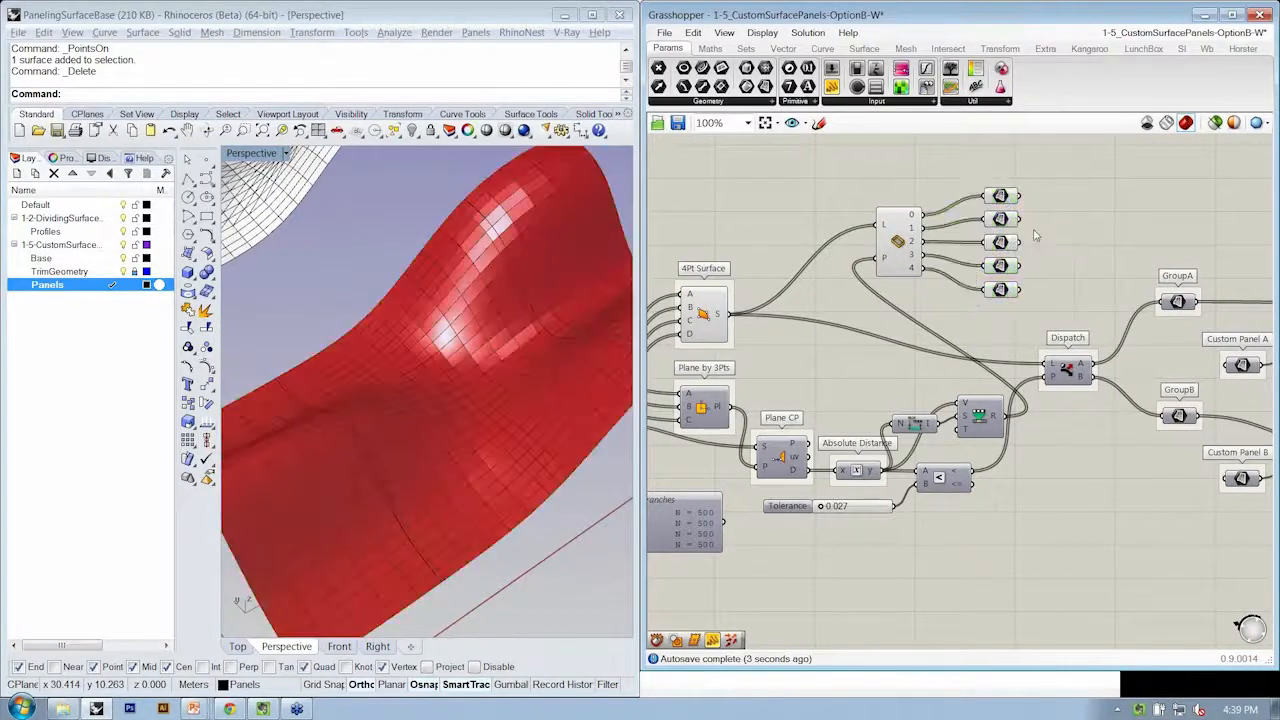
click(1001, 218)
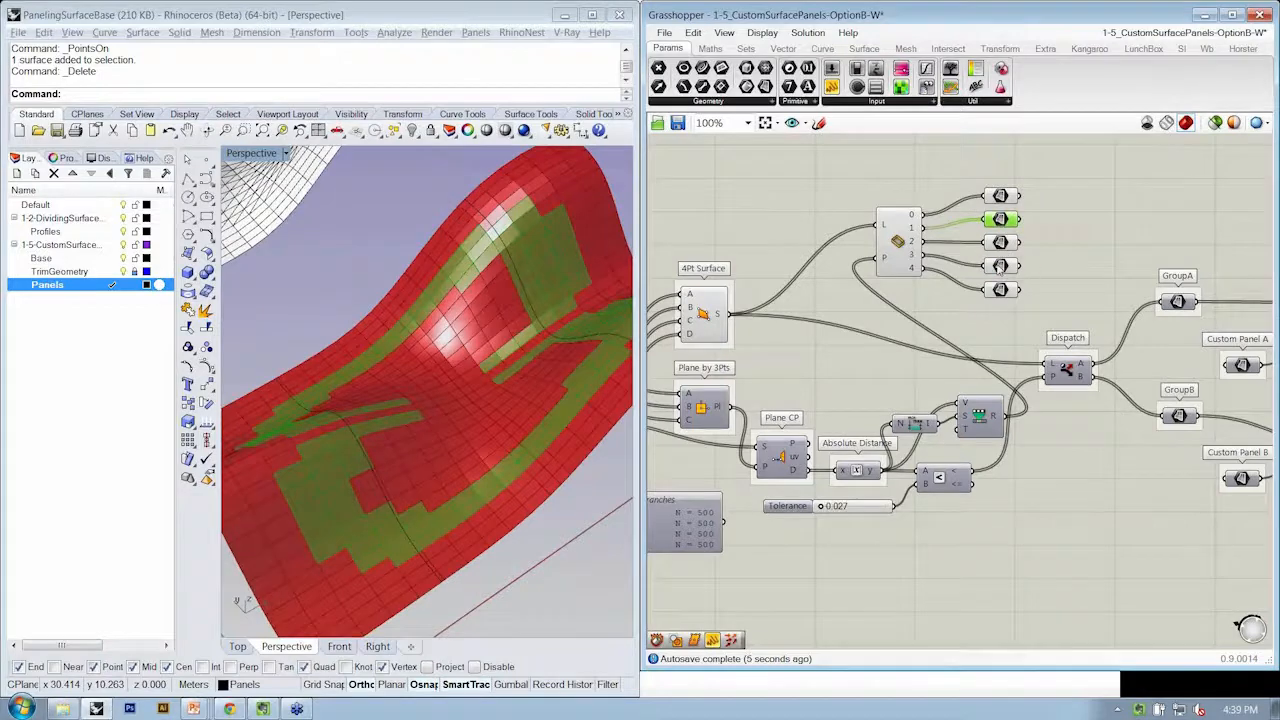